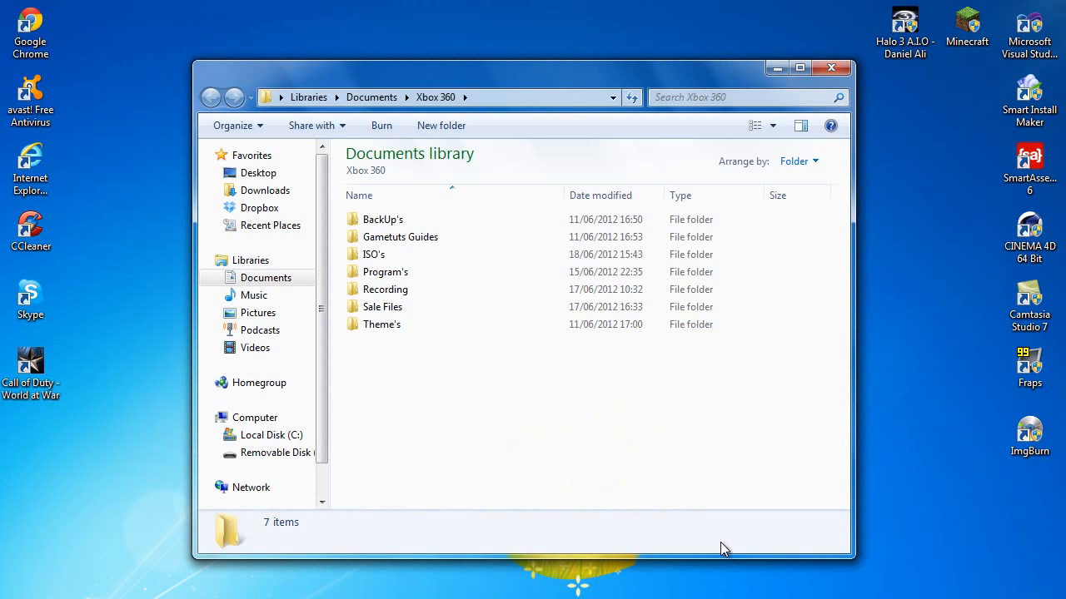
Review the two BADWAW files inside ISO's Modded > World At War, then return to ISO's
double_click(373, 253)
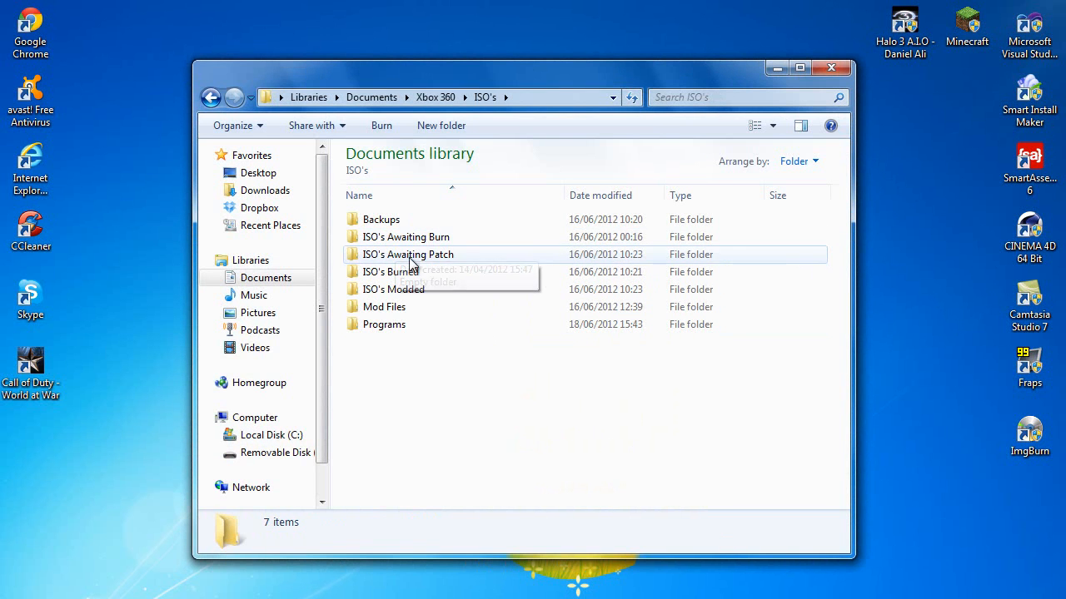
double_click(408, 289)
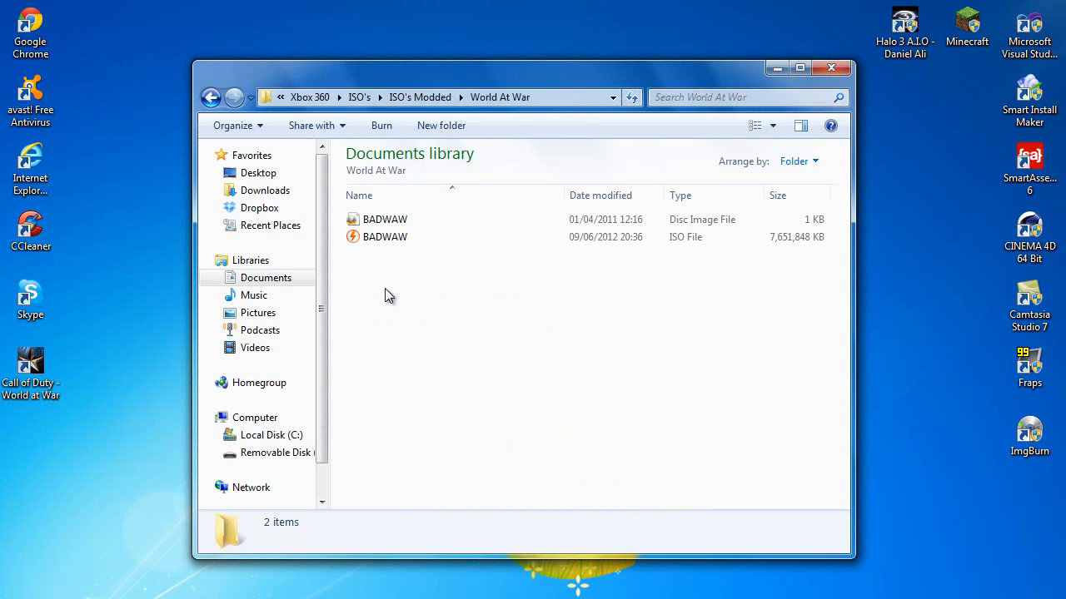
mouse_move(570, 353)
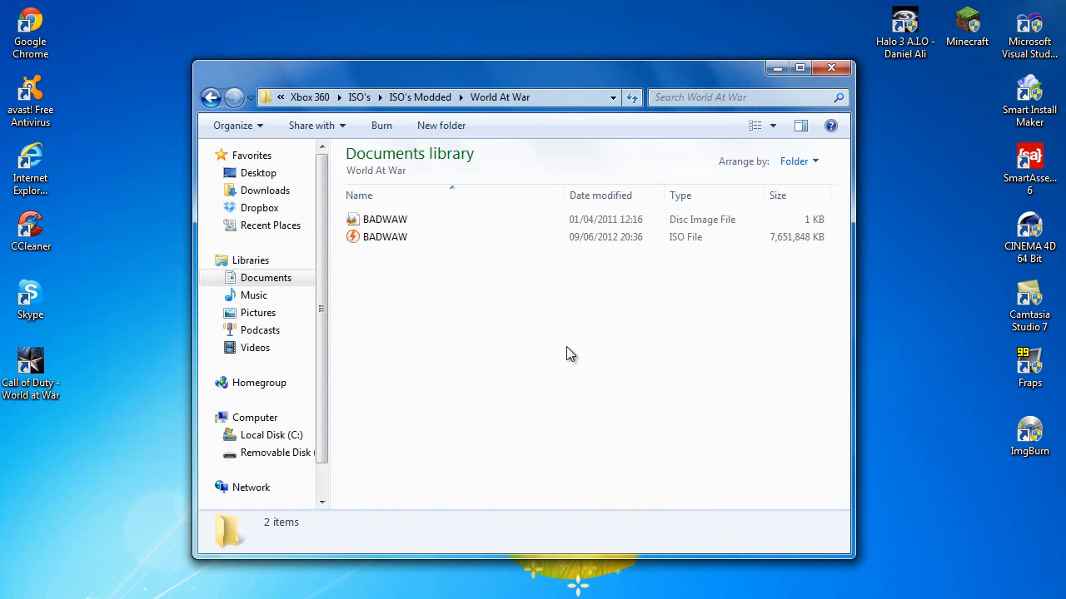
key("ctrl+a")
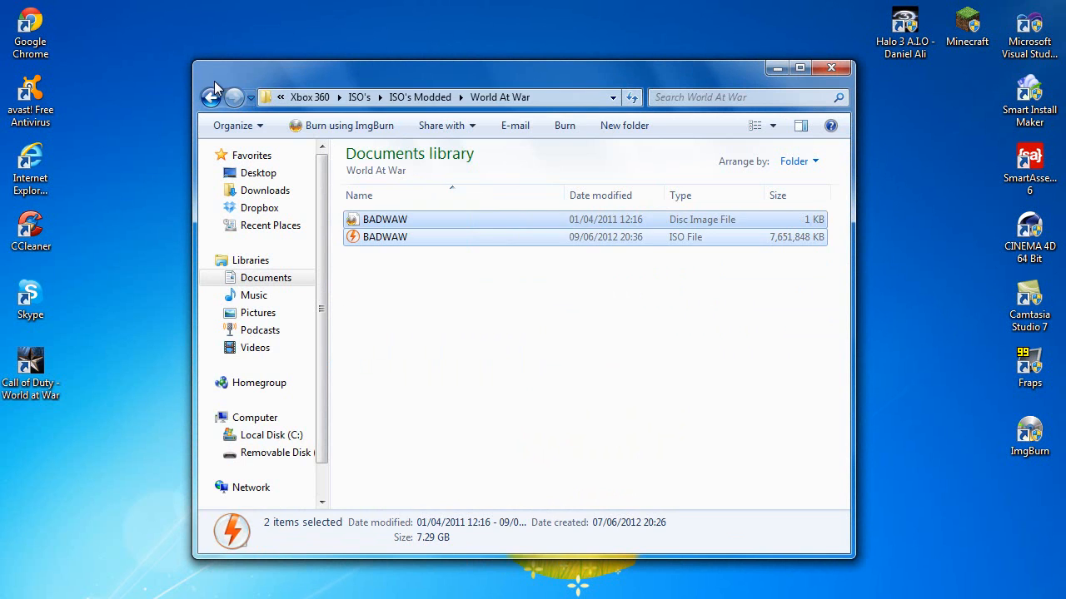
left_click(212, 96)
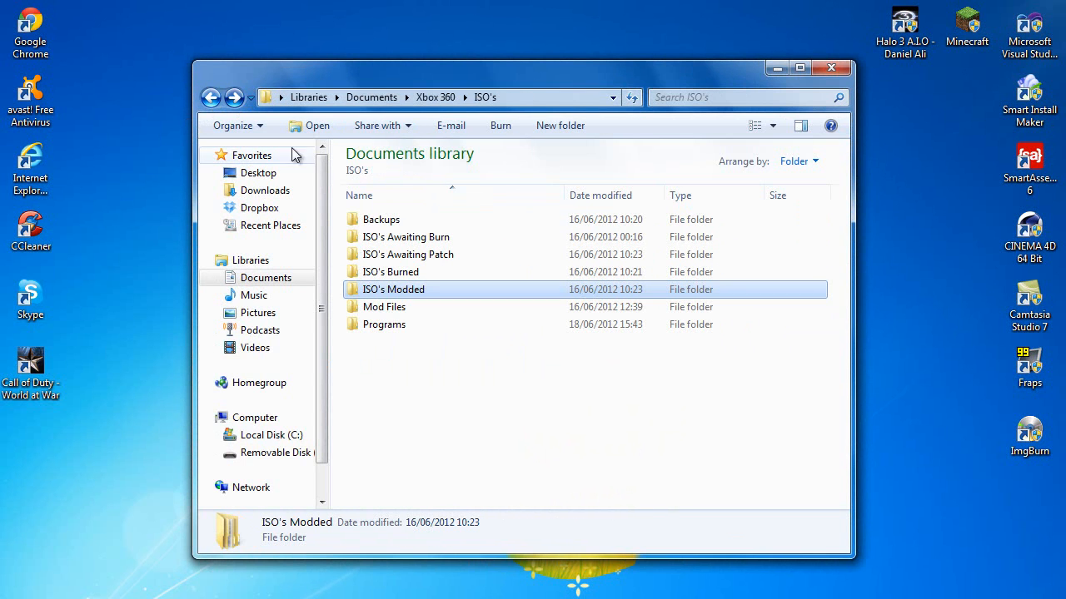
mouse_move(383, 323)
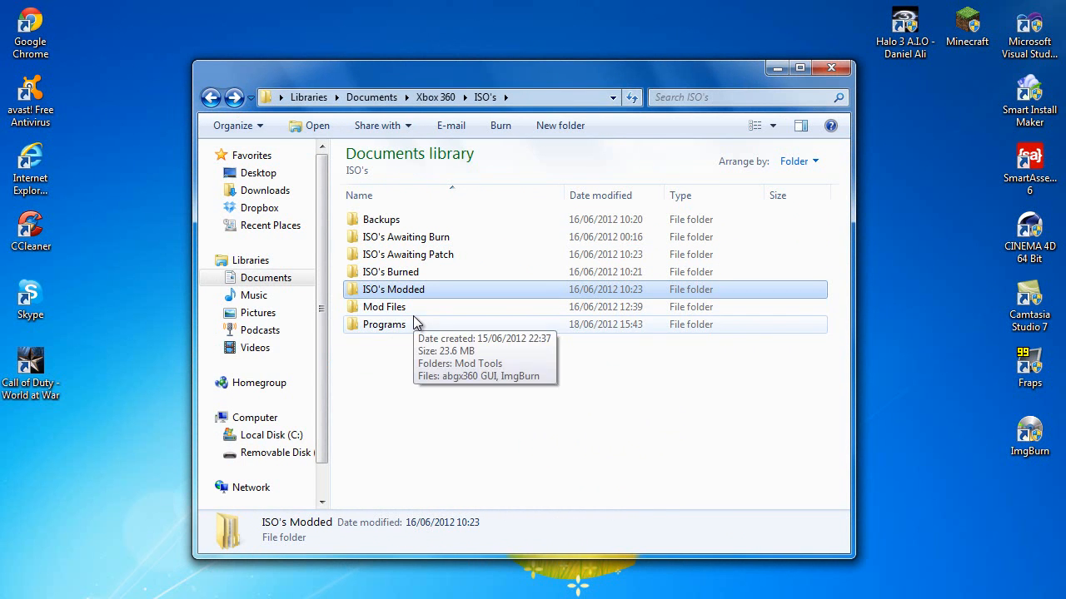
mouse_move(403, 312)
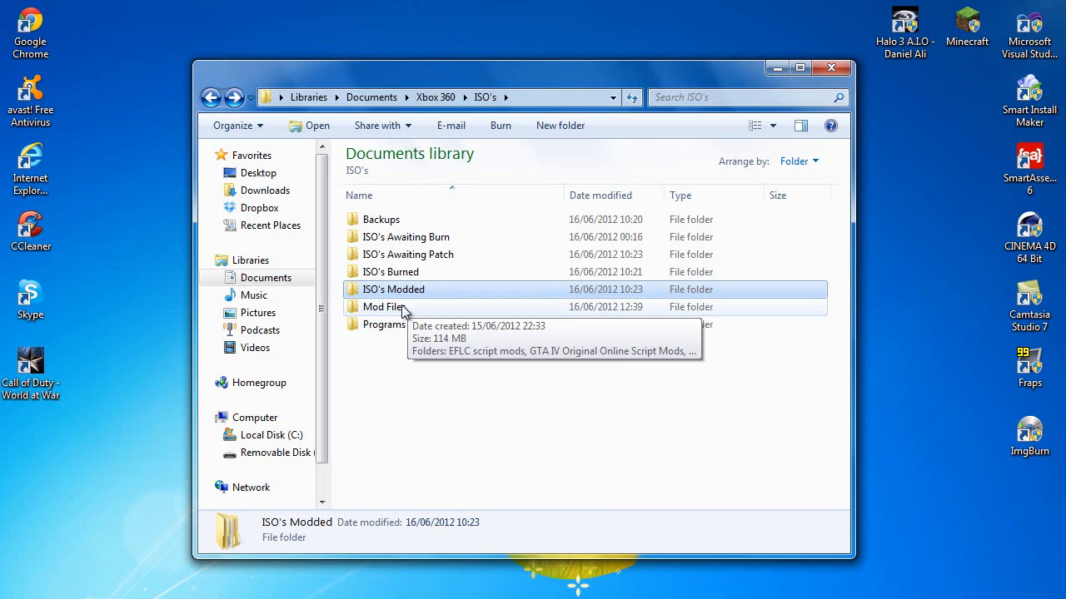
Review the Mod Files > Motion Flex v2.1 contents and return to ISO's
double_click(383, 306)
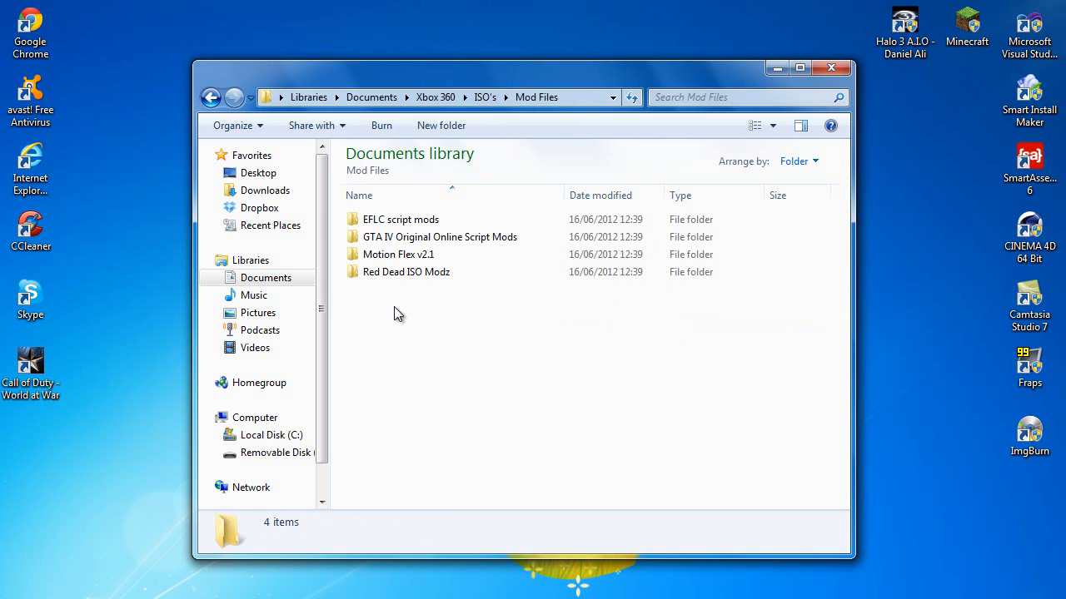
double_click(398, 253)
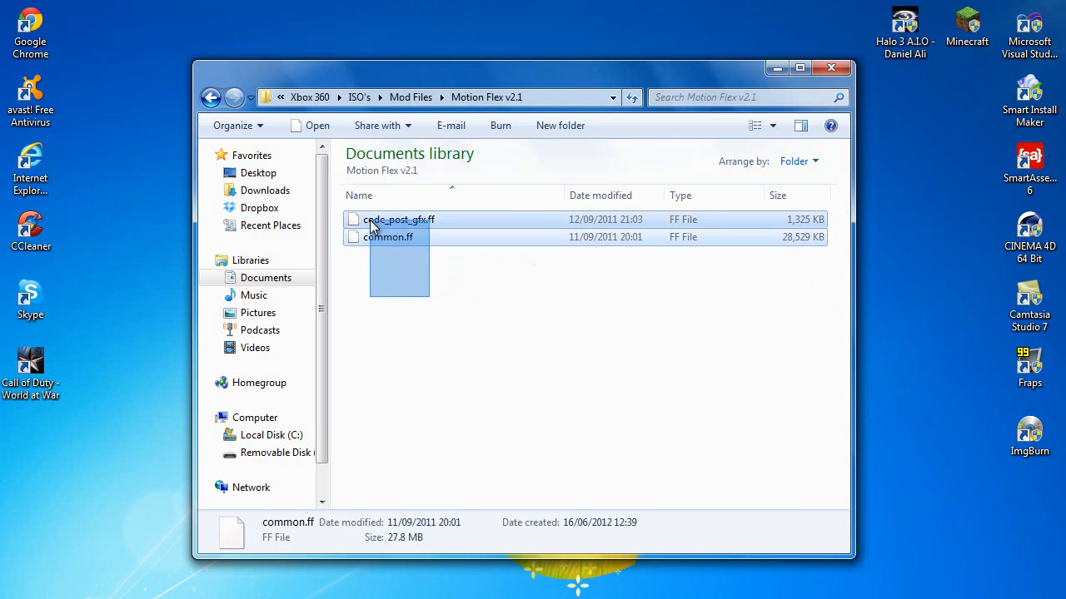
left_click(524, 303)
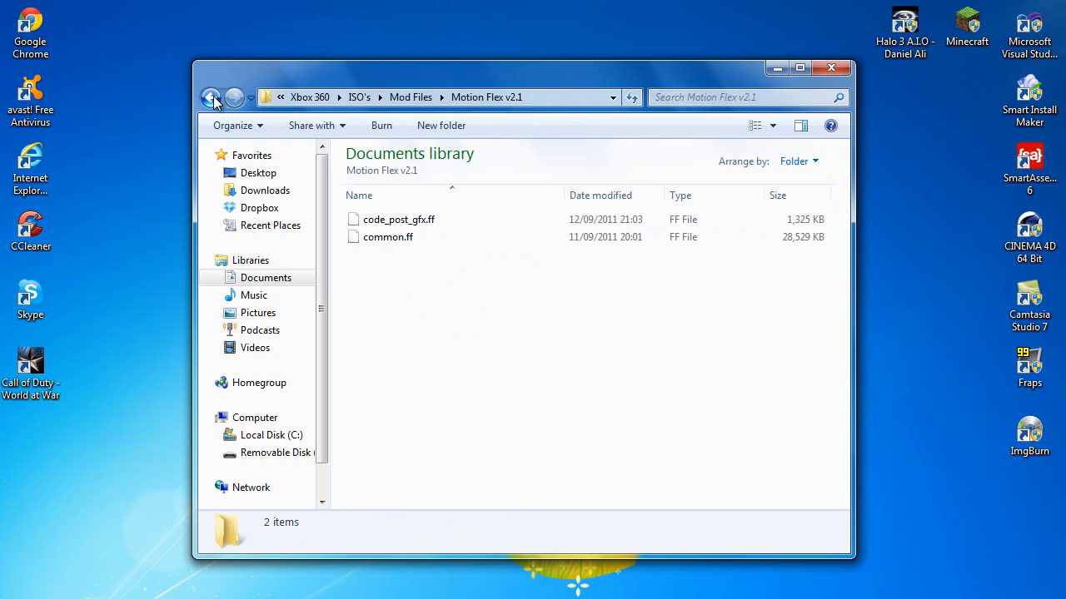
left_click(211, 97)
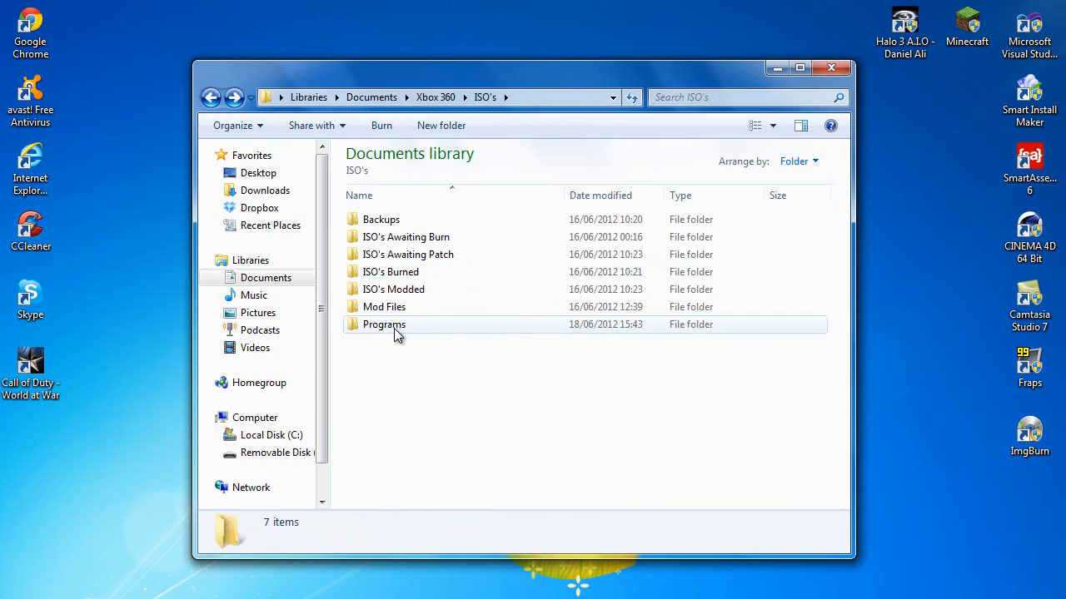
Browse Programs > Mod Tools > General ISO Mod Tools
double_click(383, 323)
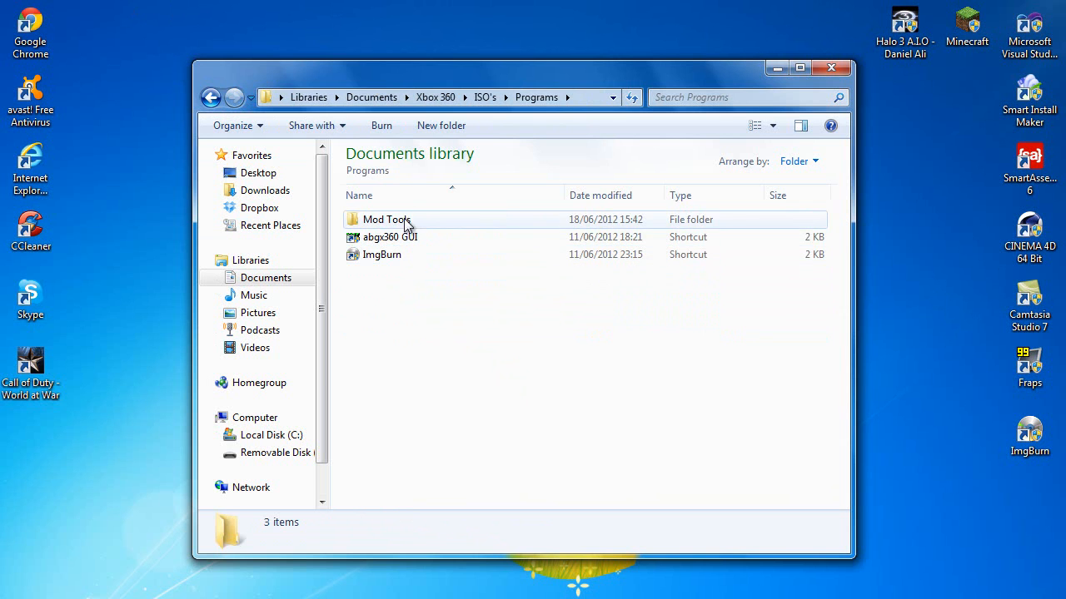
double_click(386, 220)
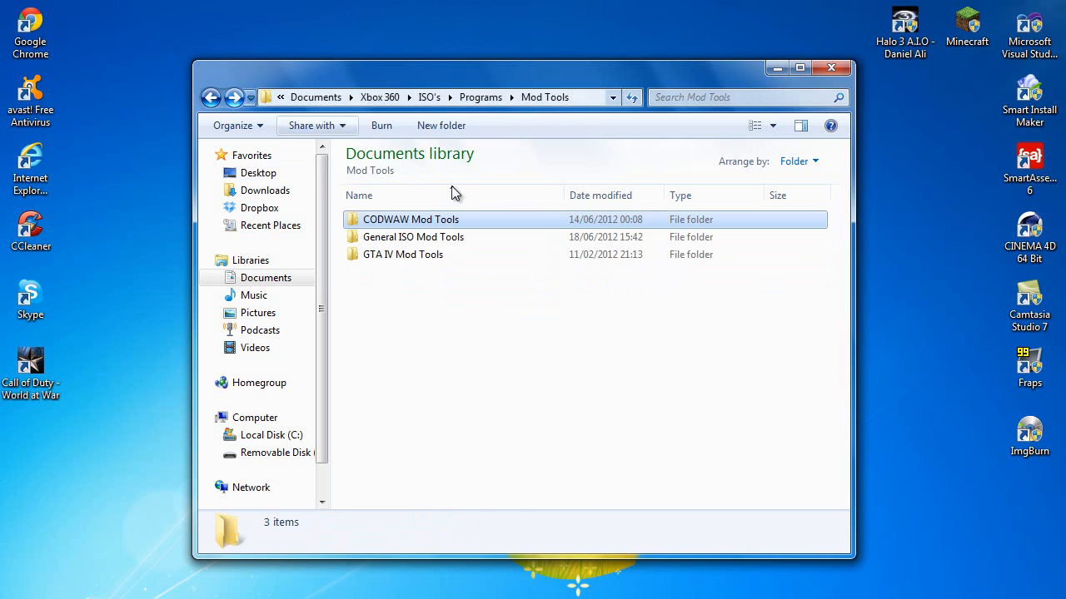
left_click(411, 220)
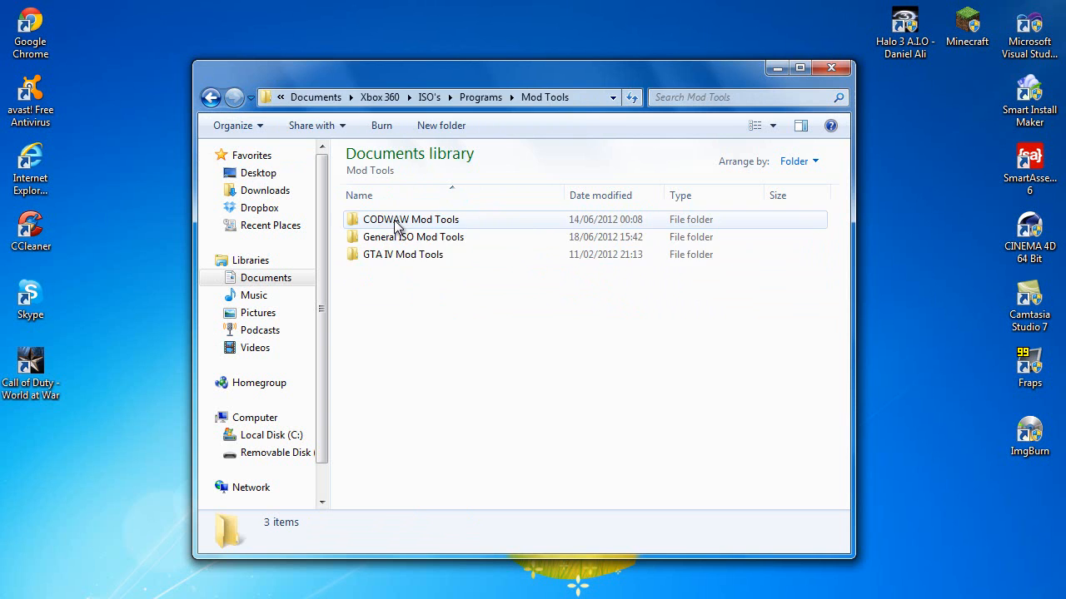
double_click(413, 237)
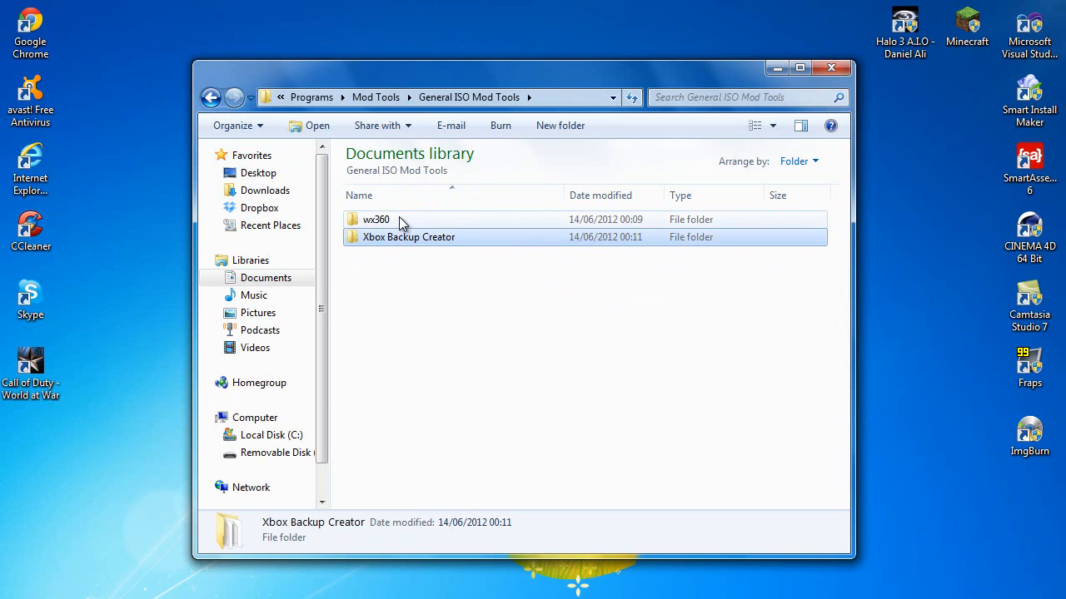
Enter the wx360 folder and run wx360.exe as administrator
left_click(376, 219)
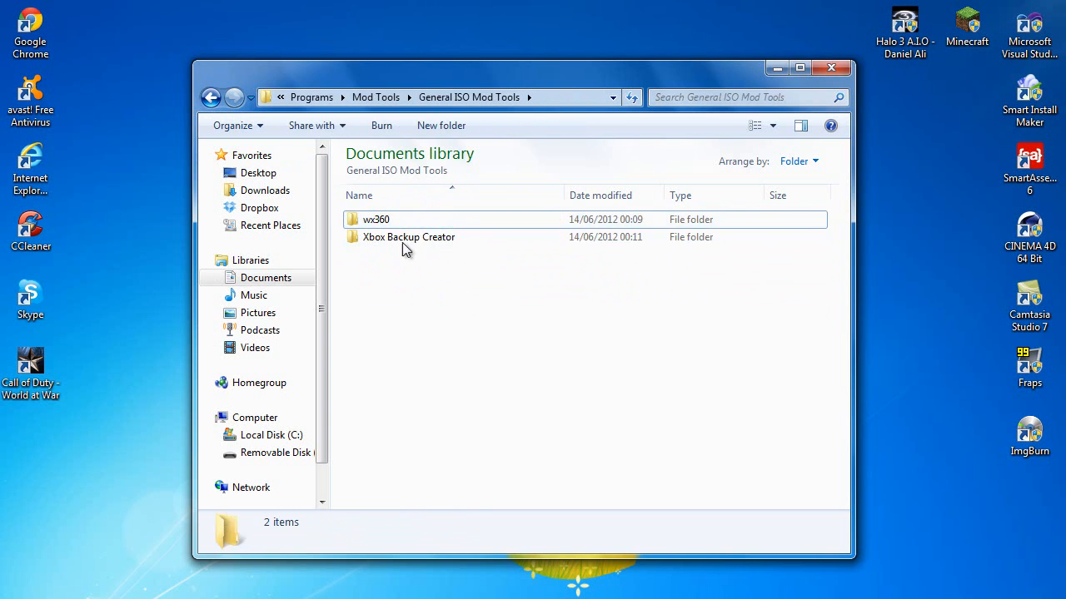
left_click(377, 220)
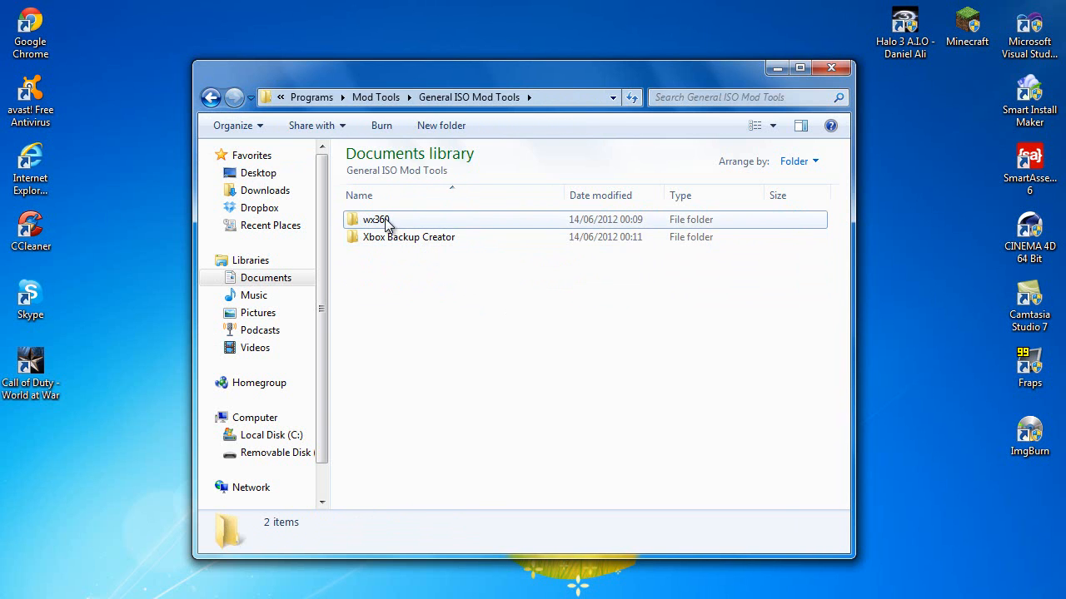
double_click(377, 220)
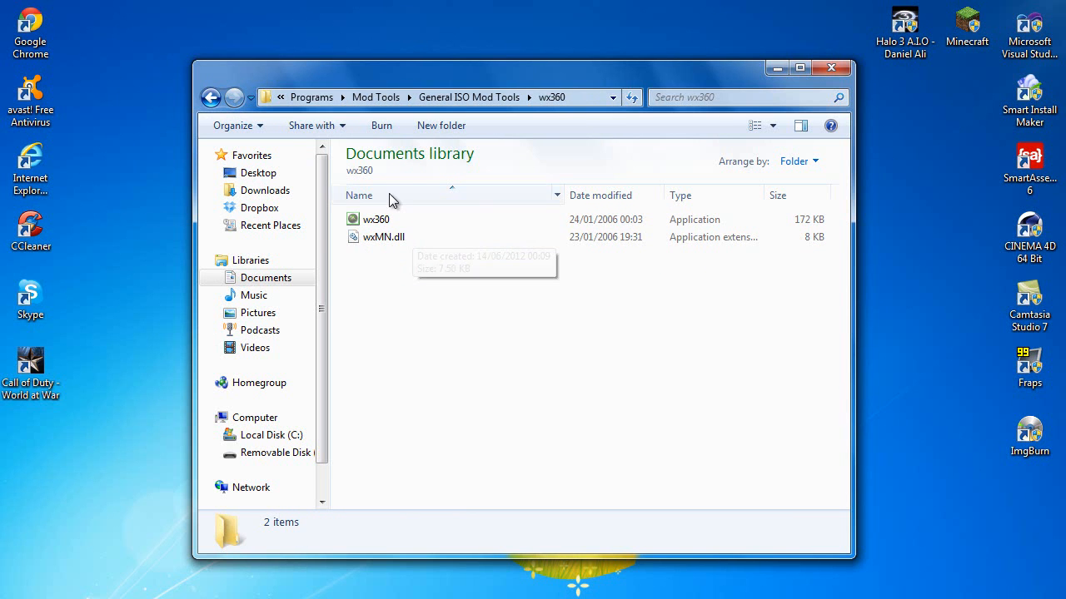
right_click(376, 219)
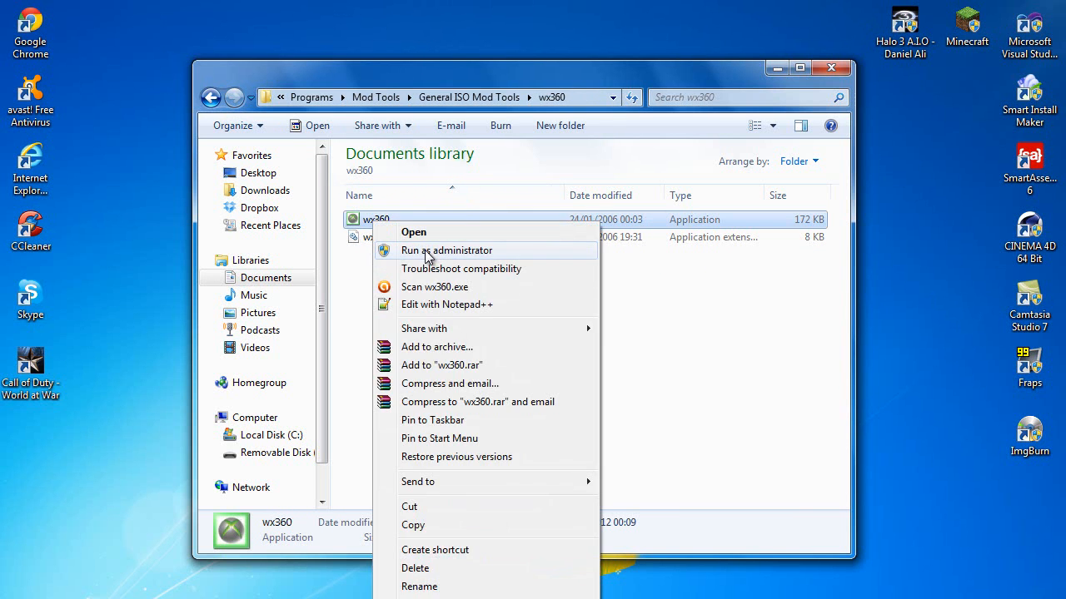
left_click(446, 250)
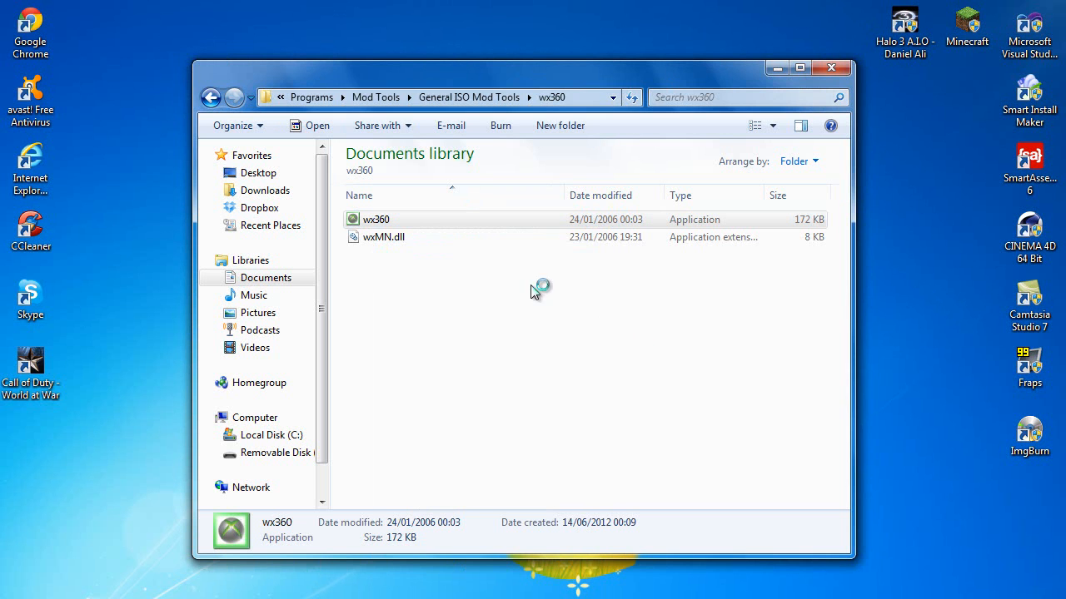
mouse_move(766, 87)
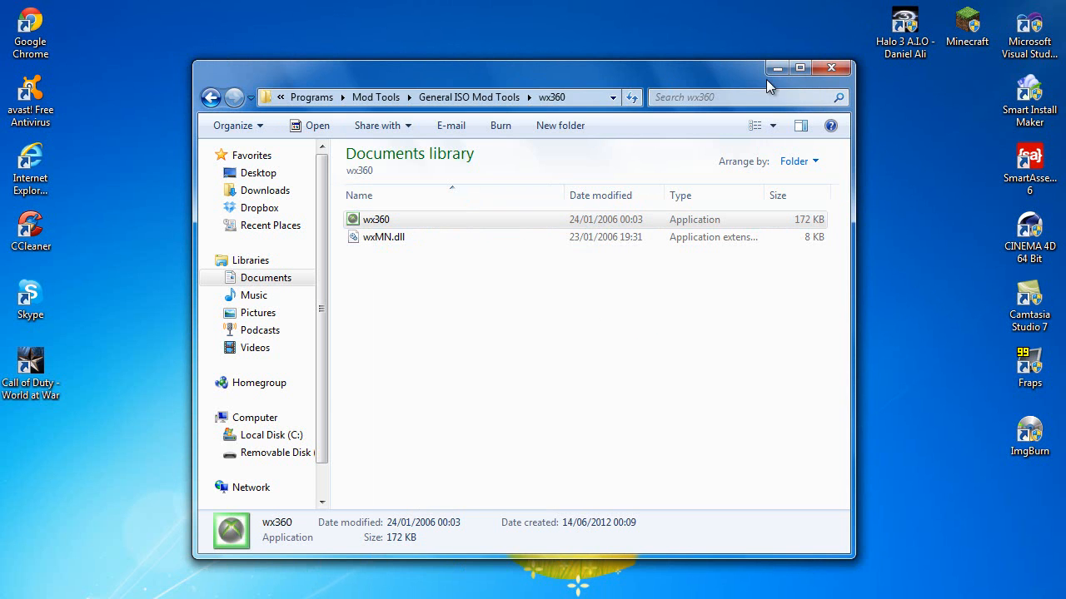
Load BADWAW.iso from ISO's Modded > World At War into wx360 via File > Open
double_click(376, 220)
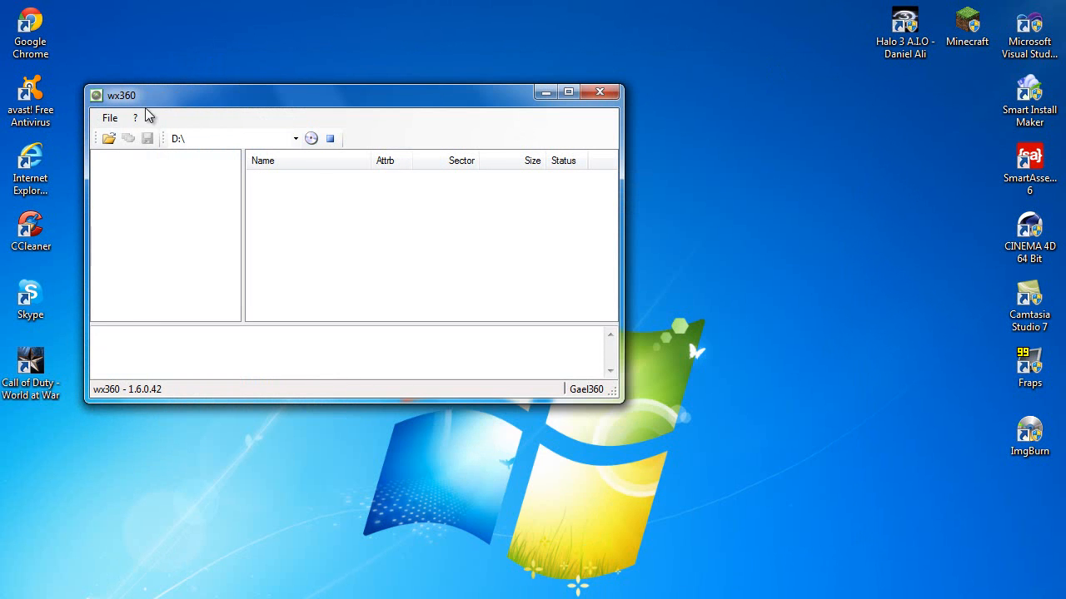
mouse_move(213, 153)
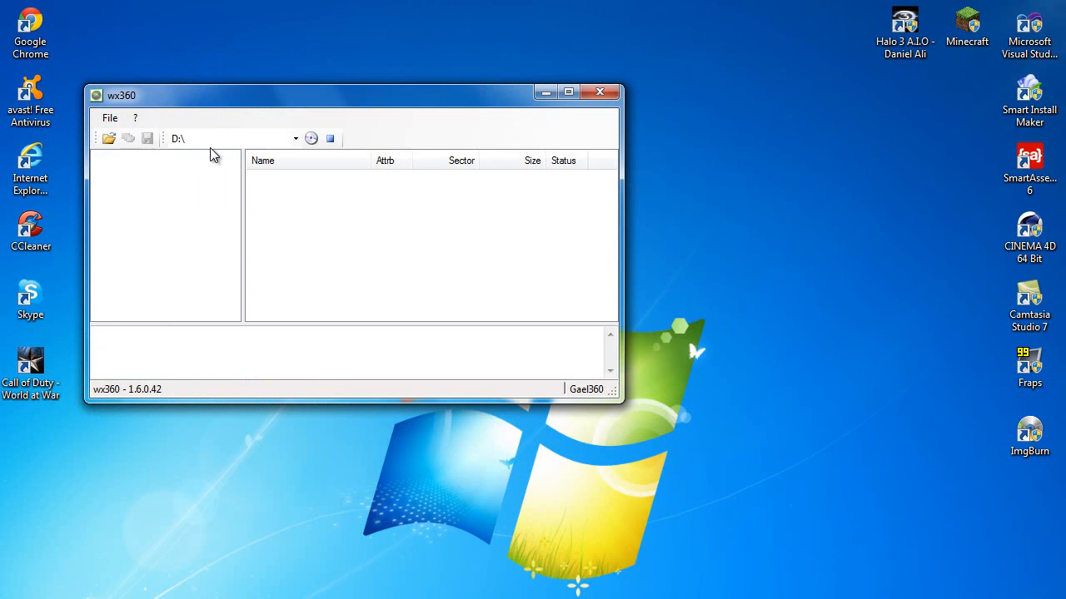
left_click(109, 138)
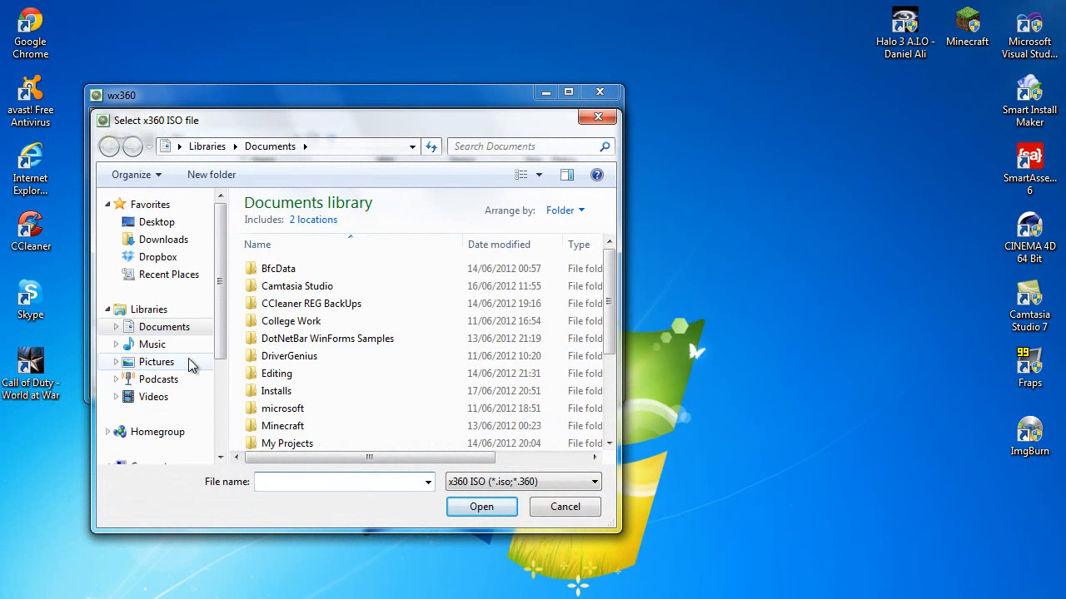
left_click(156, 221)
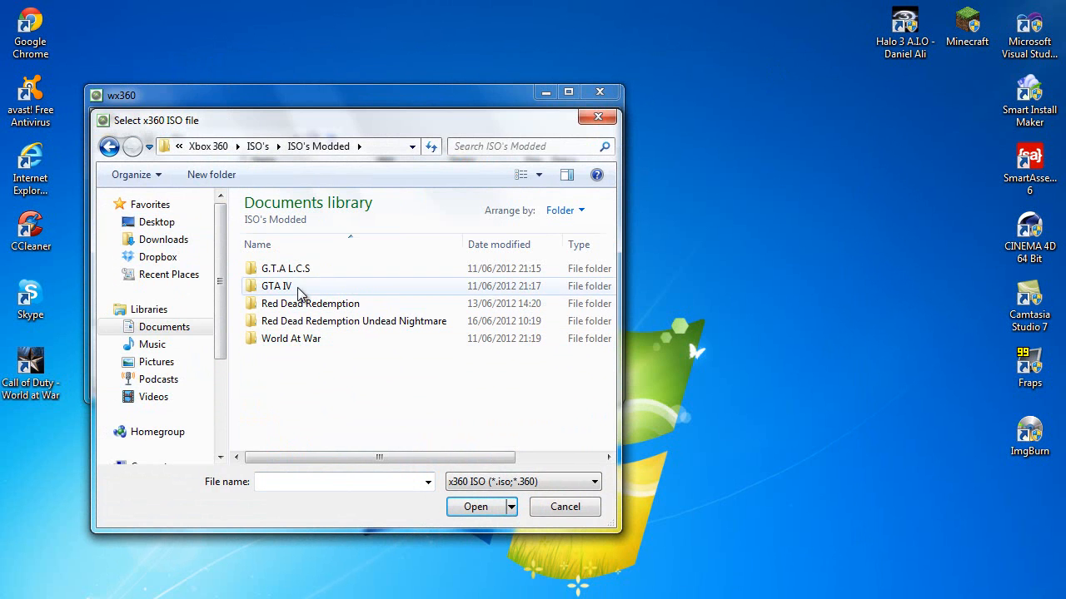
double_click(290, 338)
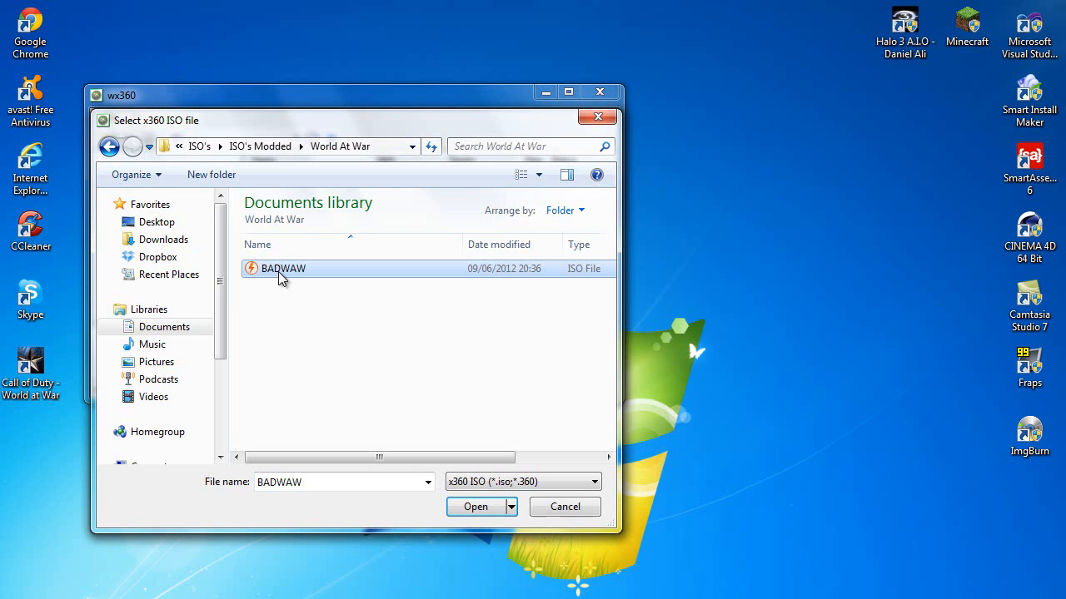
left_click(477, 506)
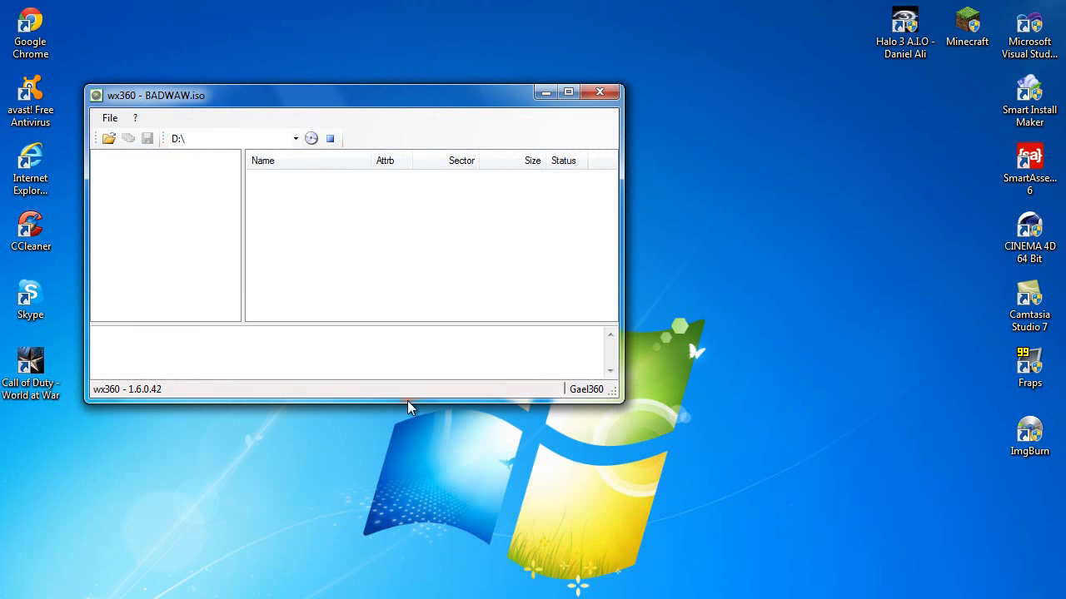
mouse_move(363, 137)
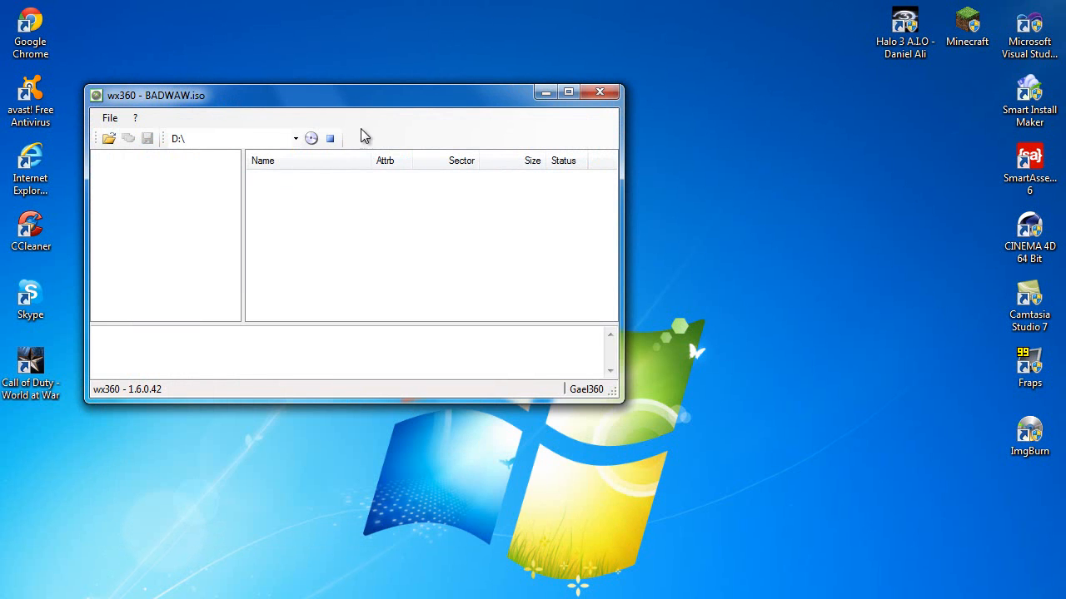
mouse_move(495, 109)
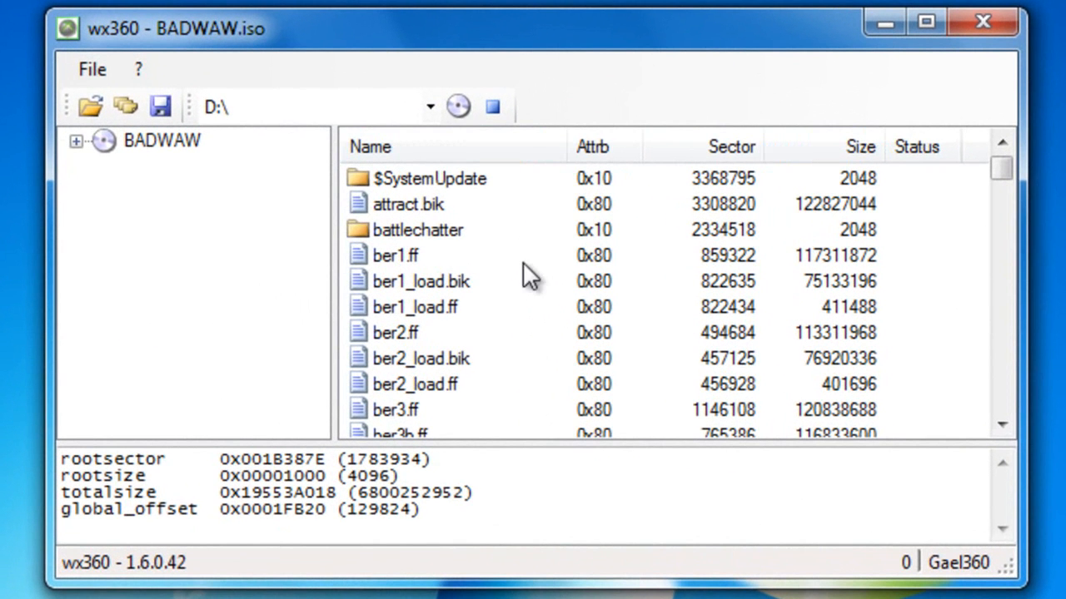
mouse_move(1002, 169)
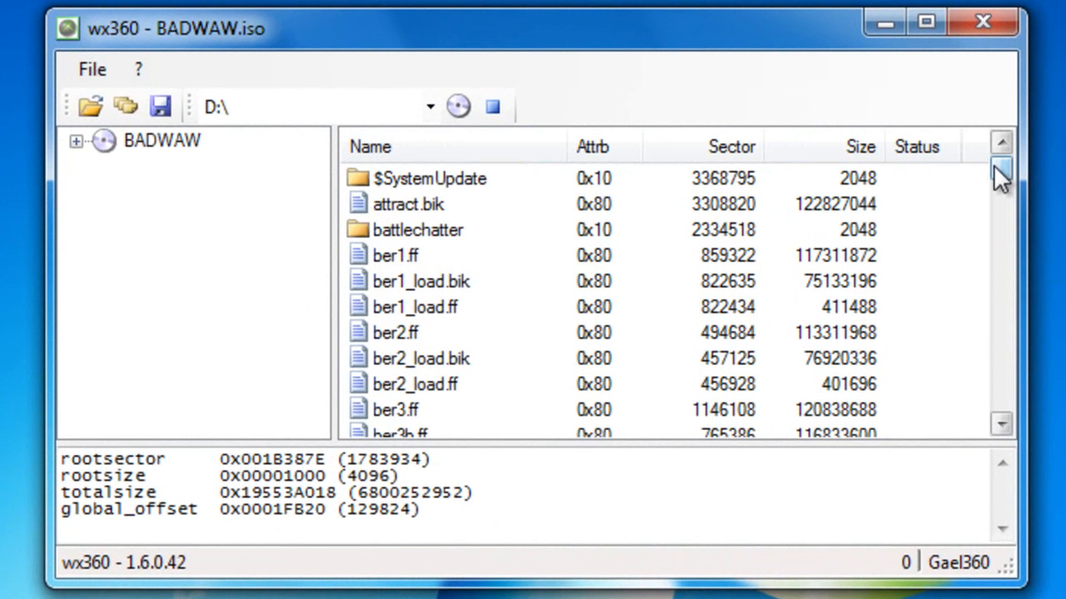
Locate code_post_gfx.ff, common.ff and default.xex in the BADWAW image's file list
scroll("down", 3)
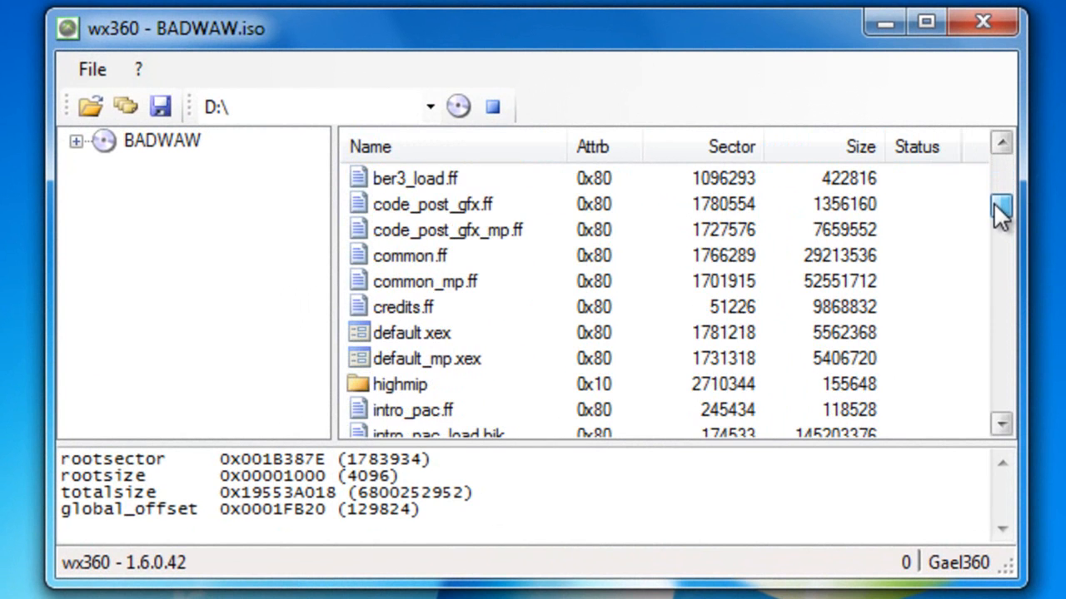
left_click(432, 204)
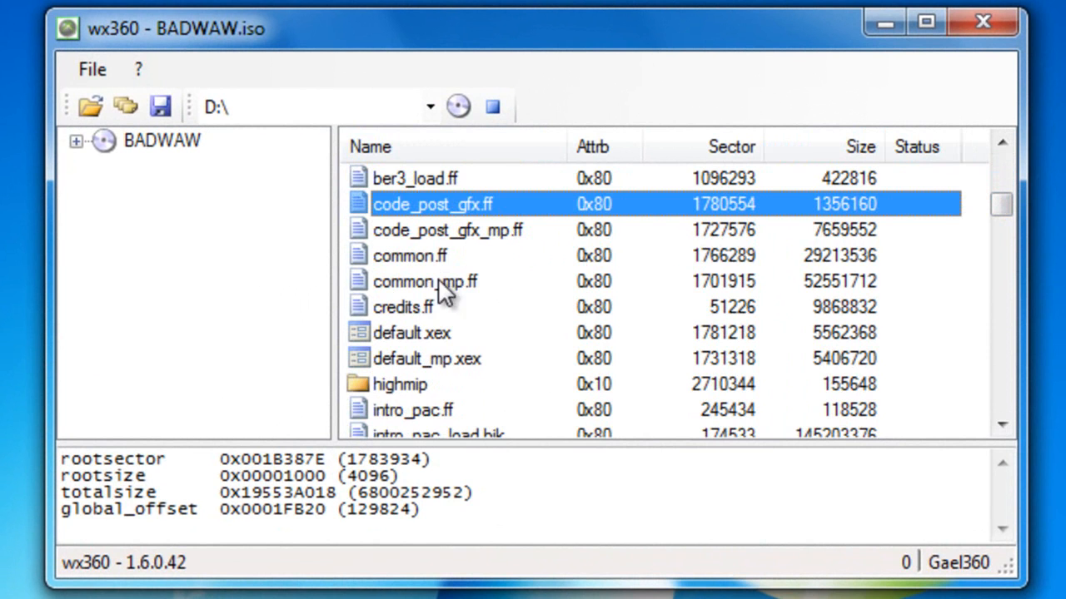
left_click(409, 257)
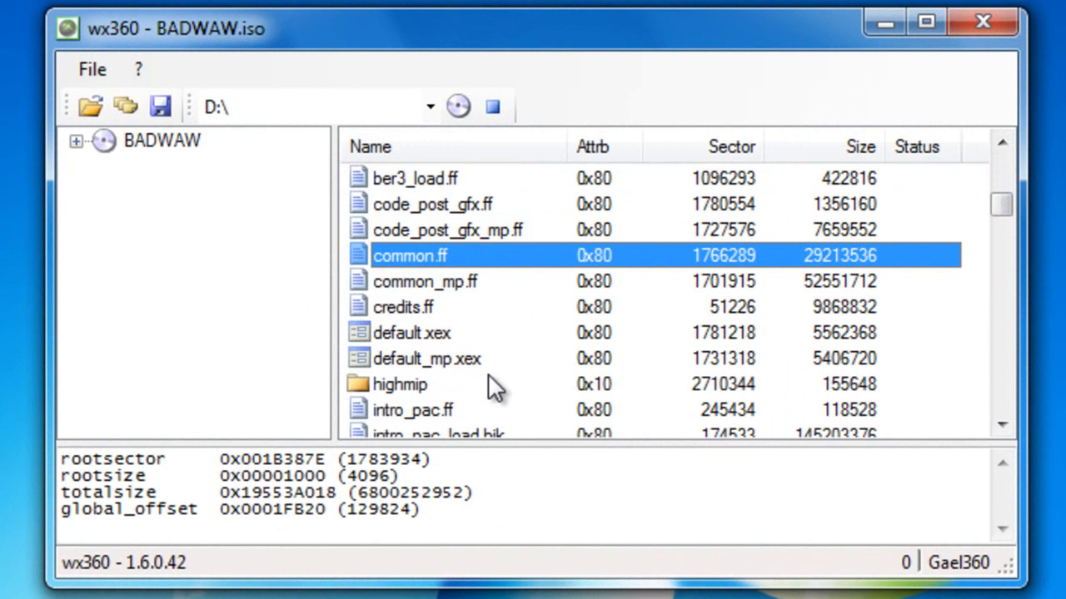
left_click(413, 333)
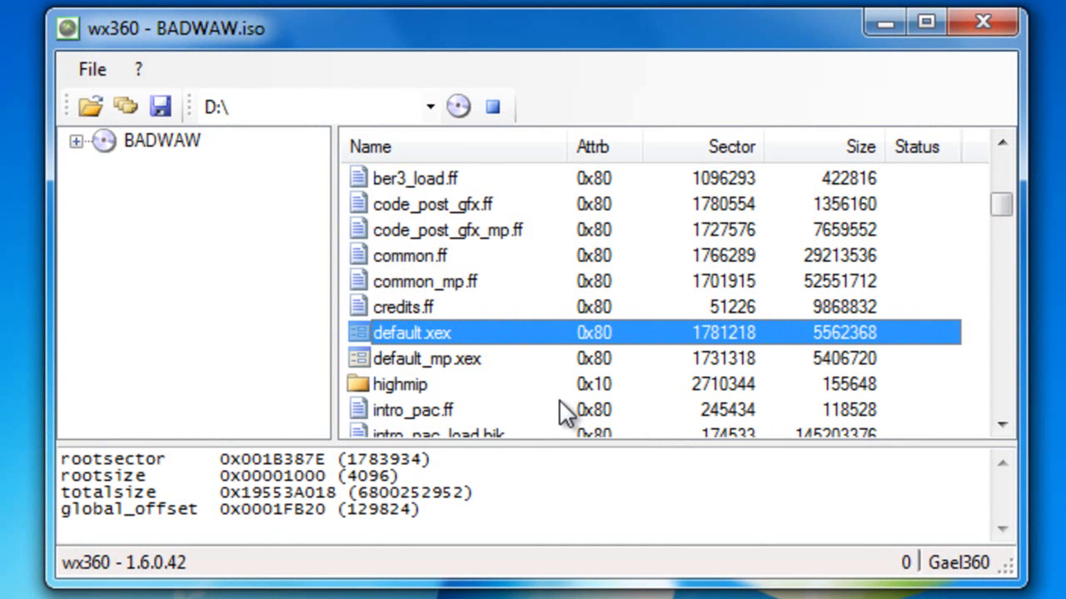
mouse_move(486, 370)
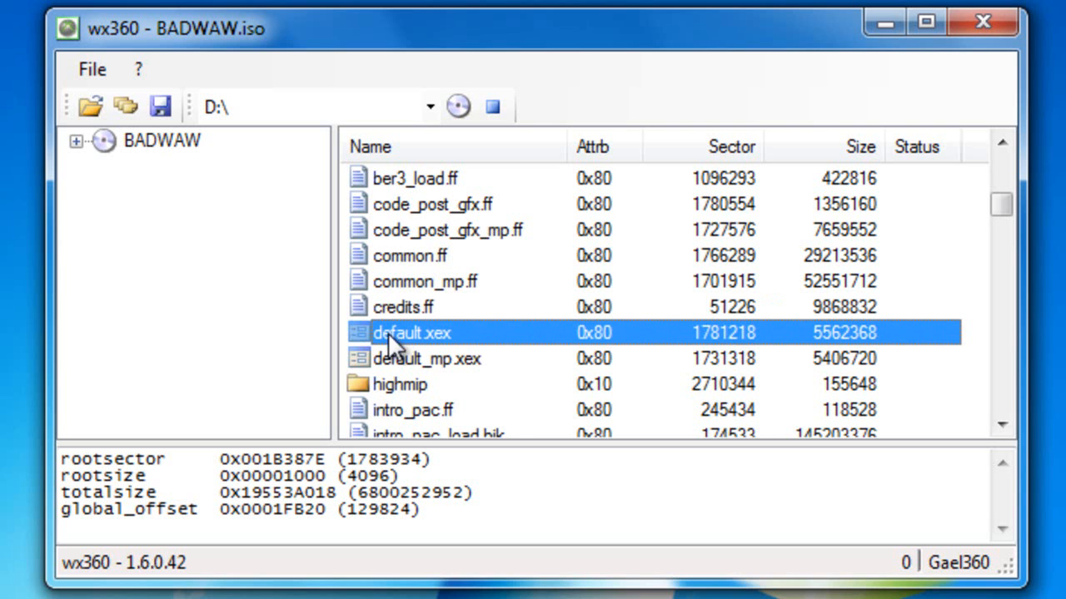
mouse_move(441, 353)
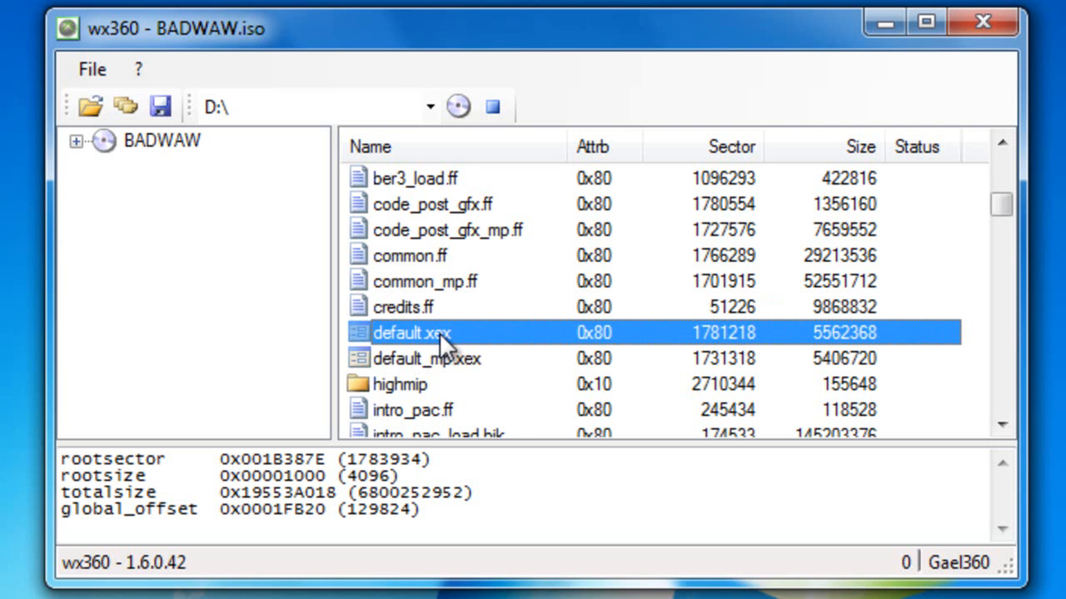
mouse_move(599, 446)
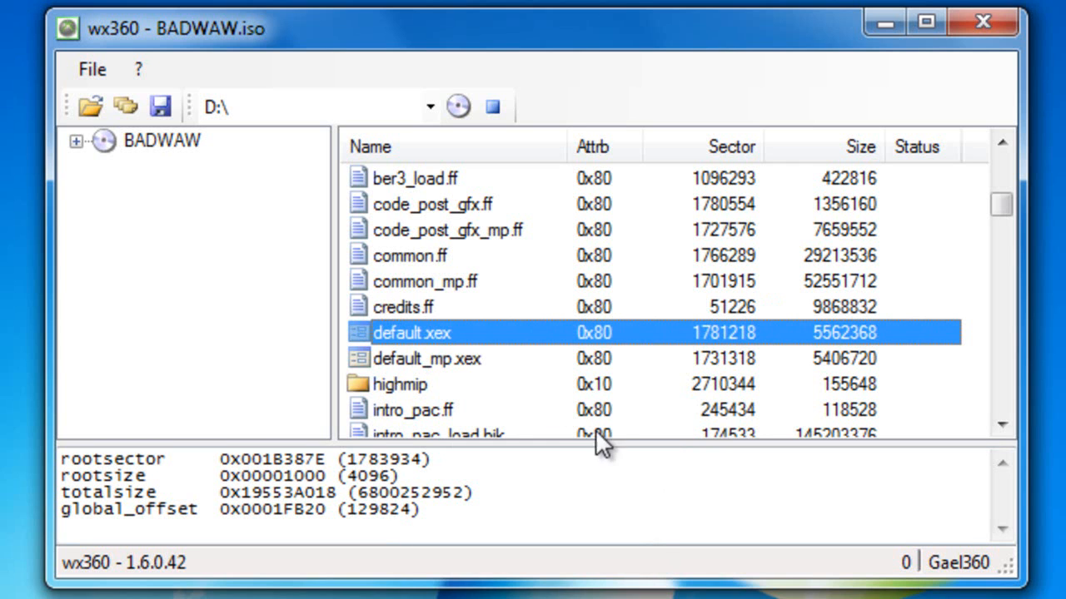
mouse_move(600, 446)
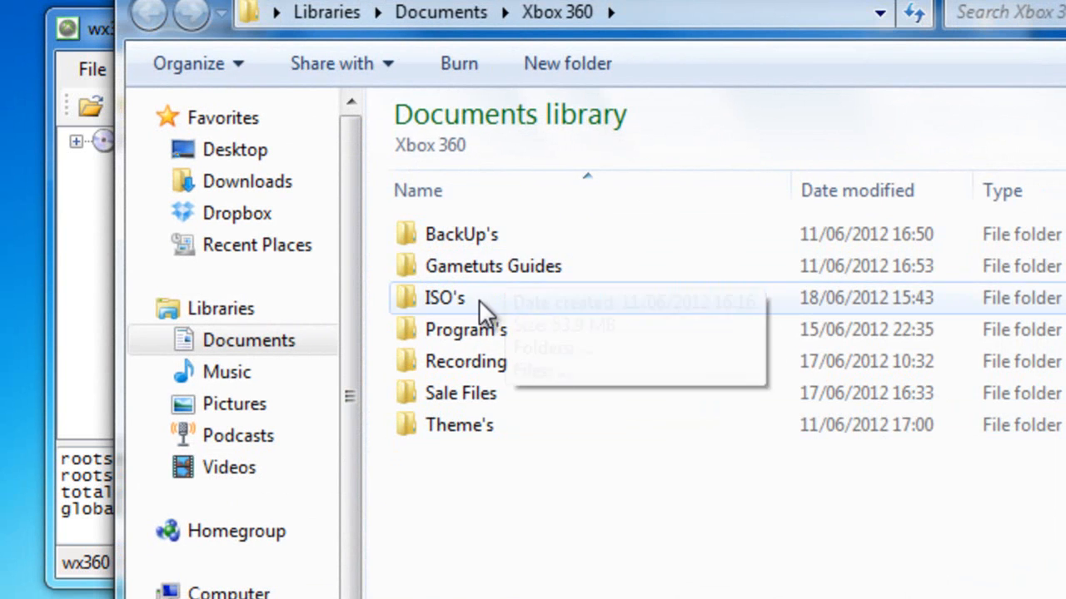
Open ISO's > Backups and start creating a new folder there
double_click(443, 297)
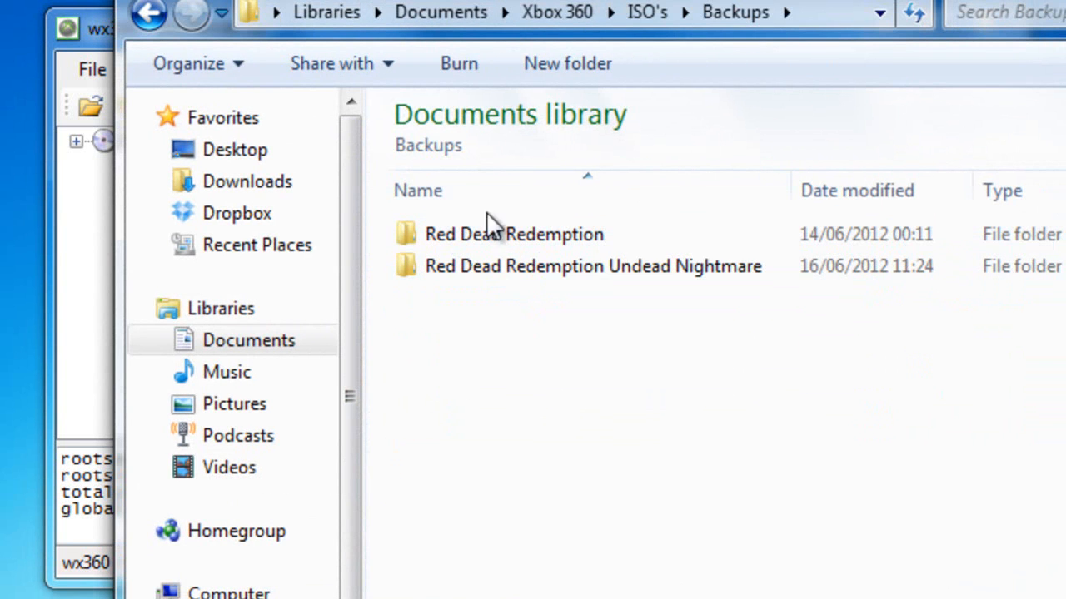
right_click(516, 358)
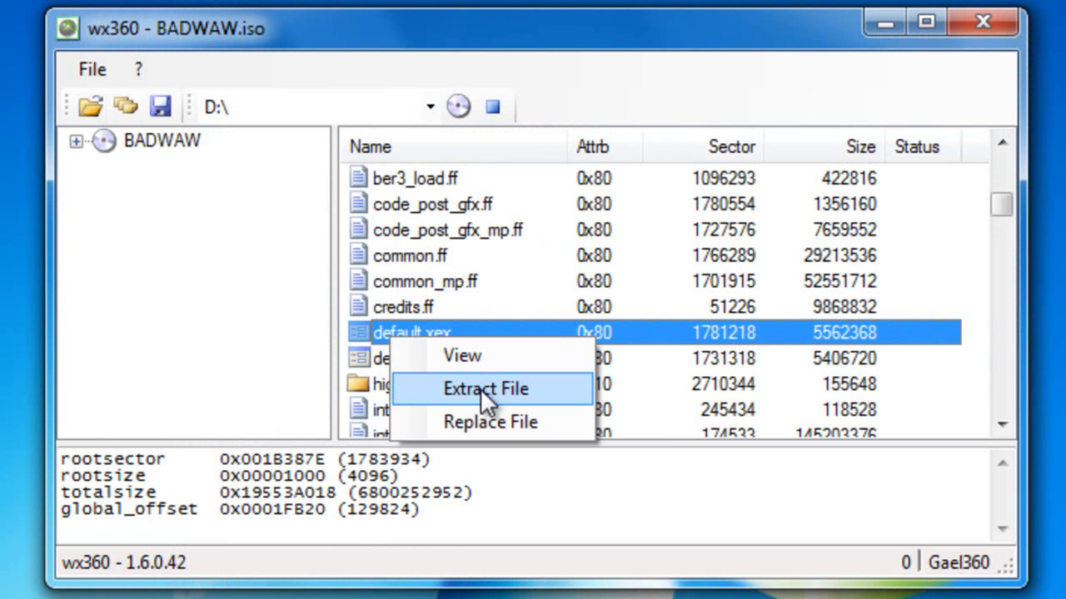
Extract default.xex, common.ff and code_post_gfx.ff into the backup folder, each marked Done
left_click(486, 390)
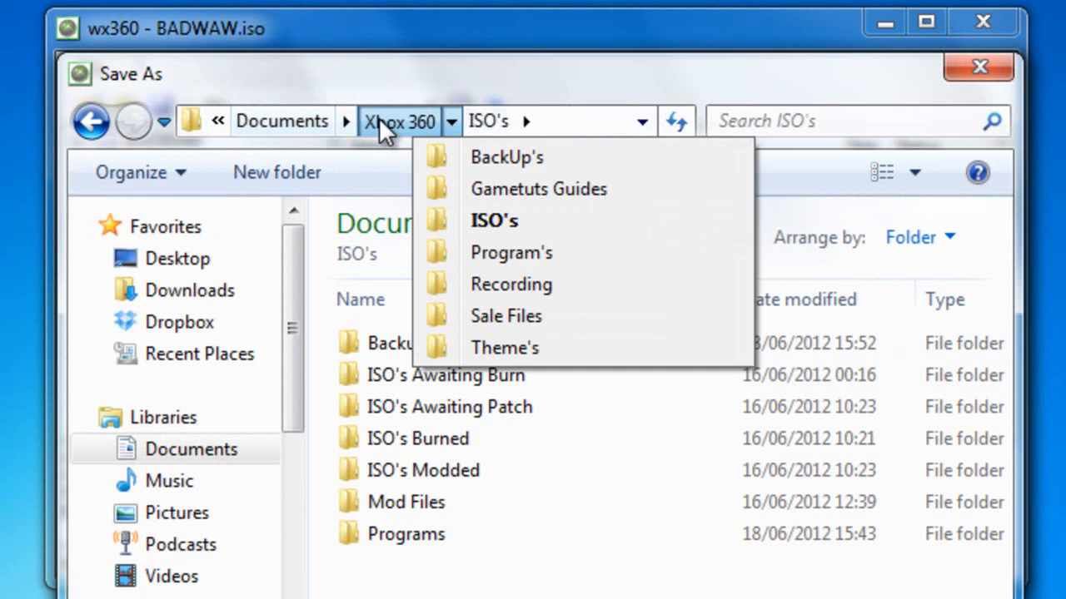
left_click(506, 156)
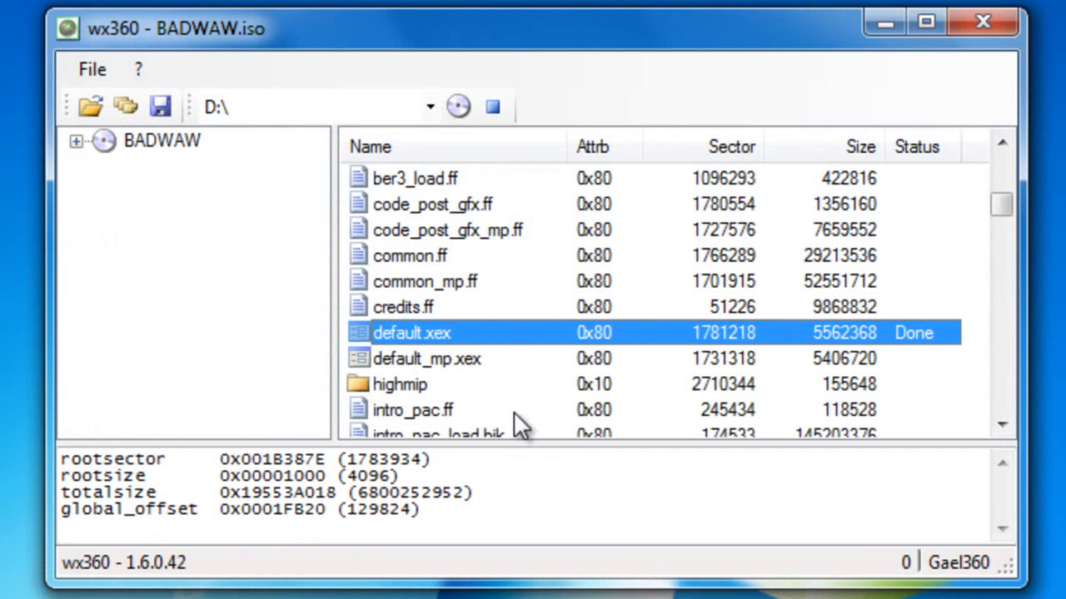
mouse_move(924, 345)
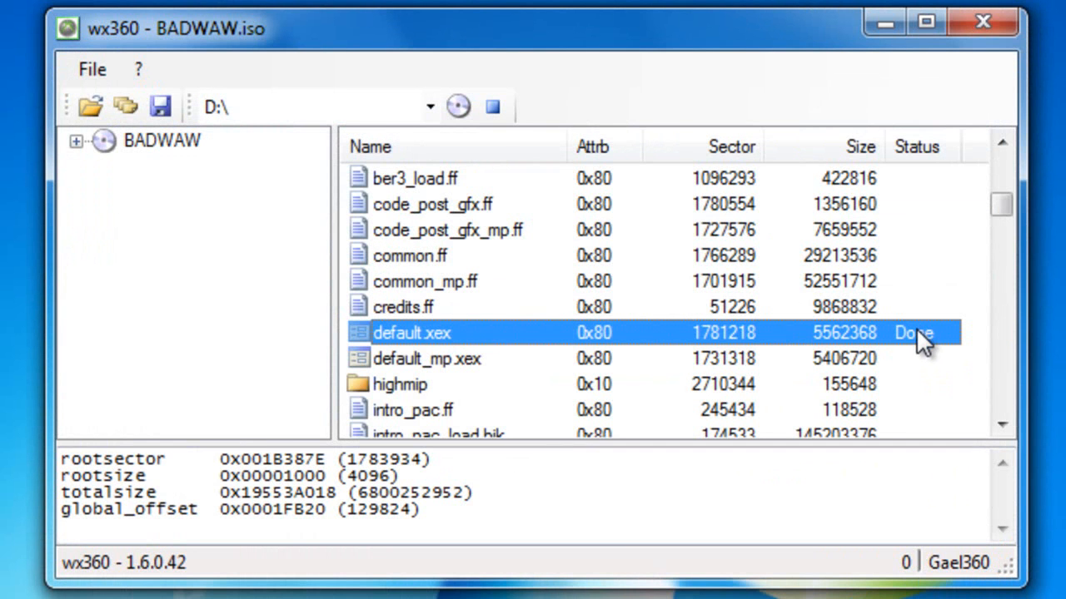
left_click(409, 256)
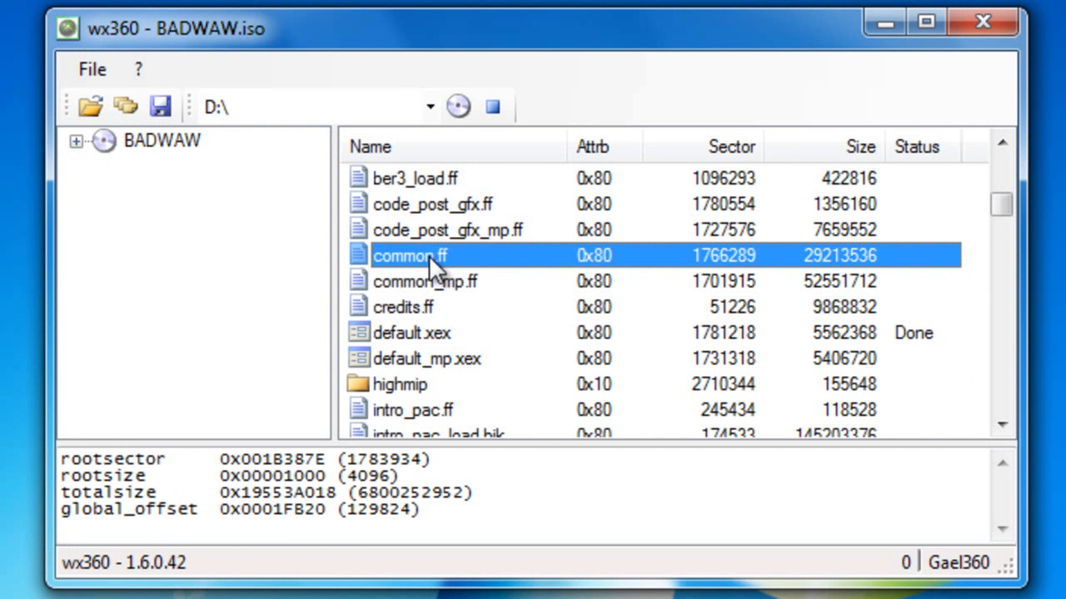
left_click(159, 106)
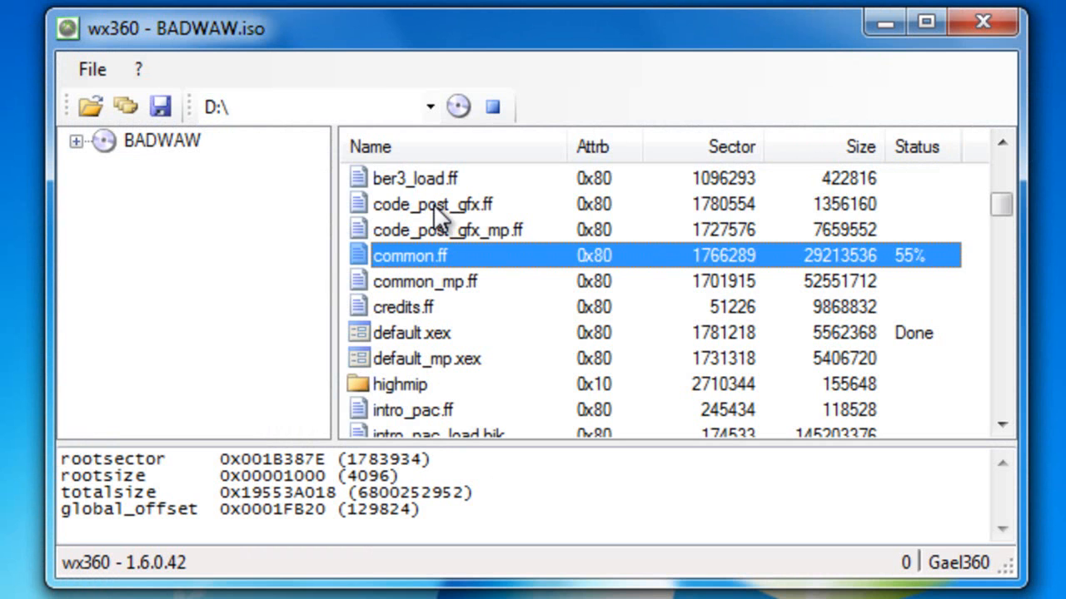
right_click(429, 203)
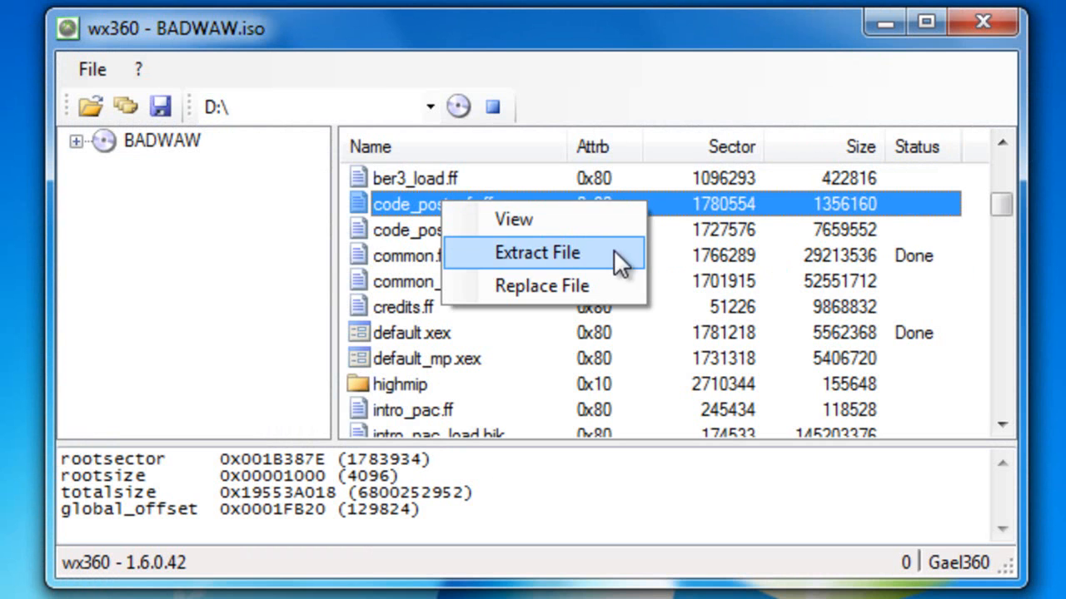
left_click(537, 253)
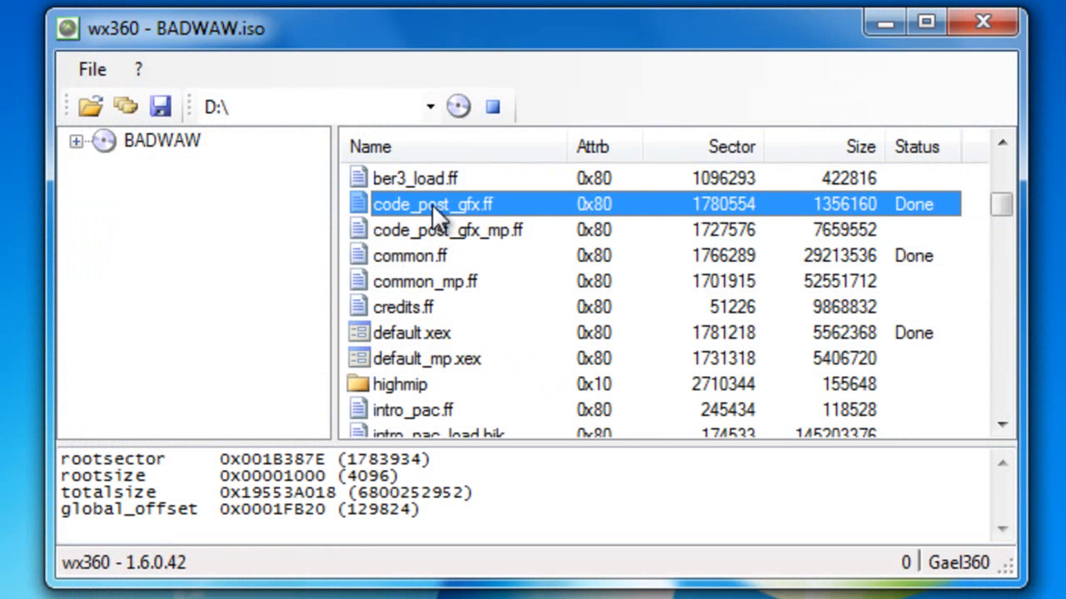
Replace code_post_gfx.ff with the Motion Flex v2.1 version from Mod Files
right_click(433, 203)
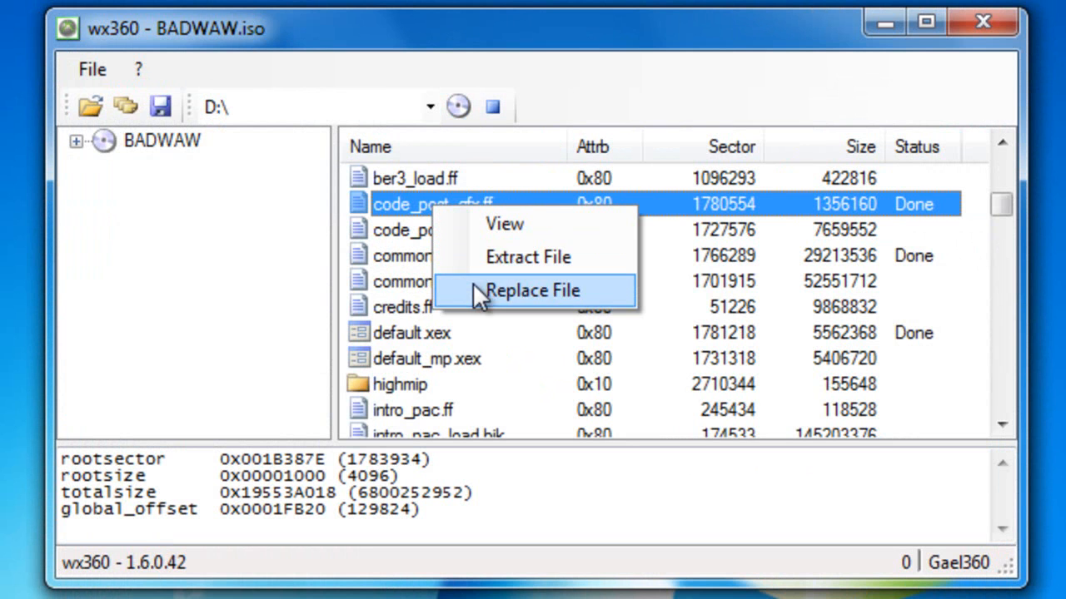
left_click(533, 289)
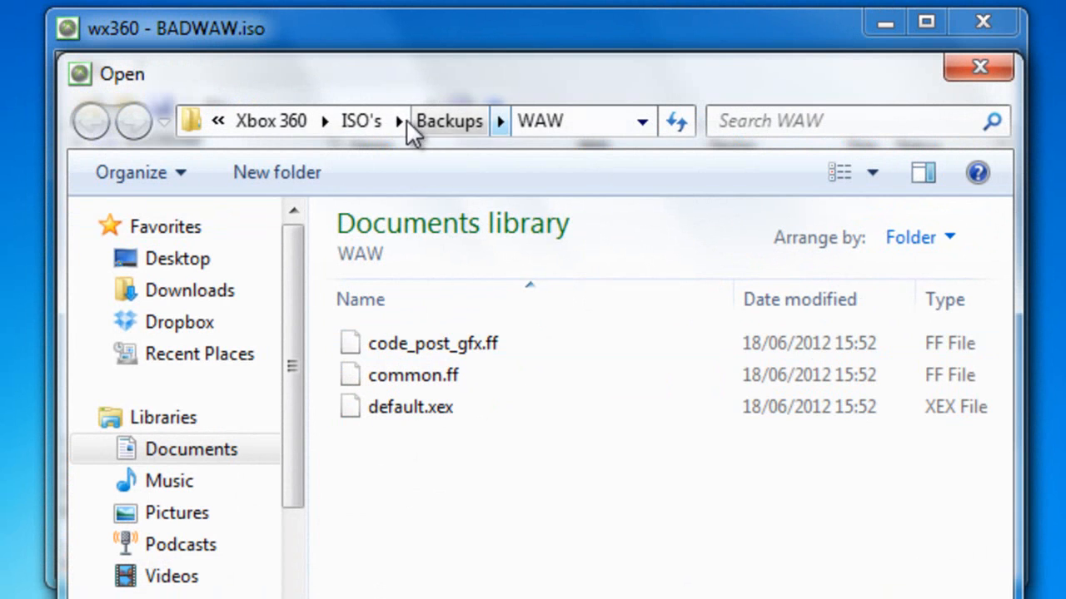
left_click(359, 120)
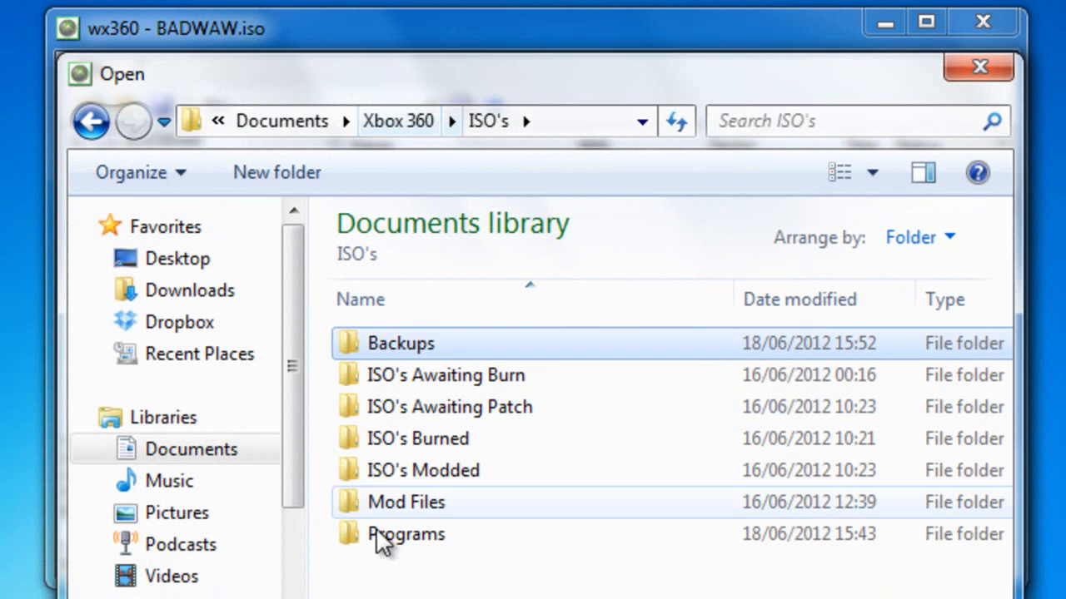
double_click(407, 502)
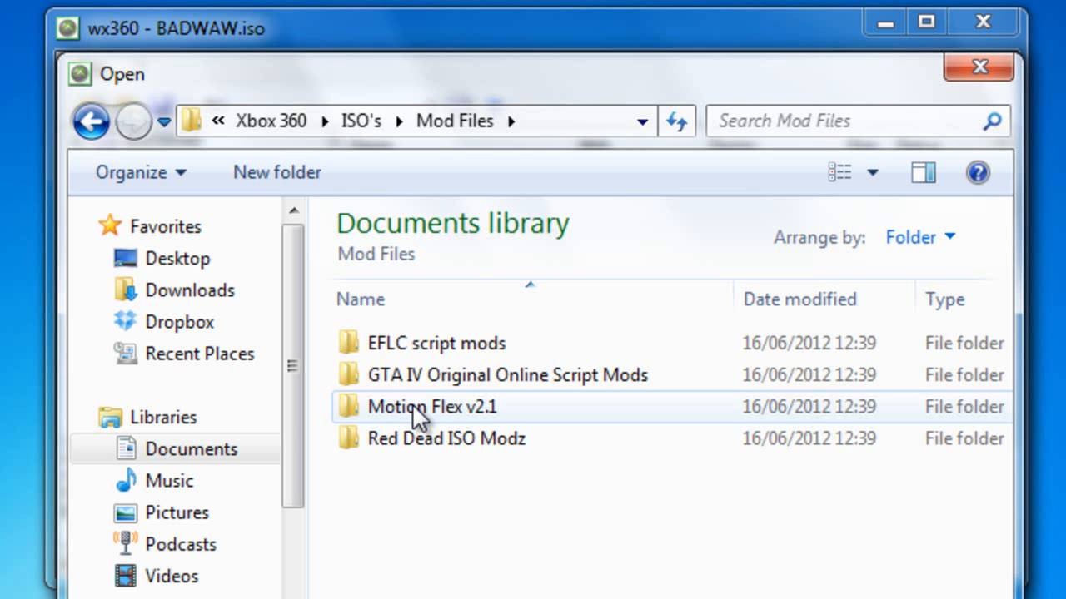
double_click(431, 406)
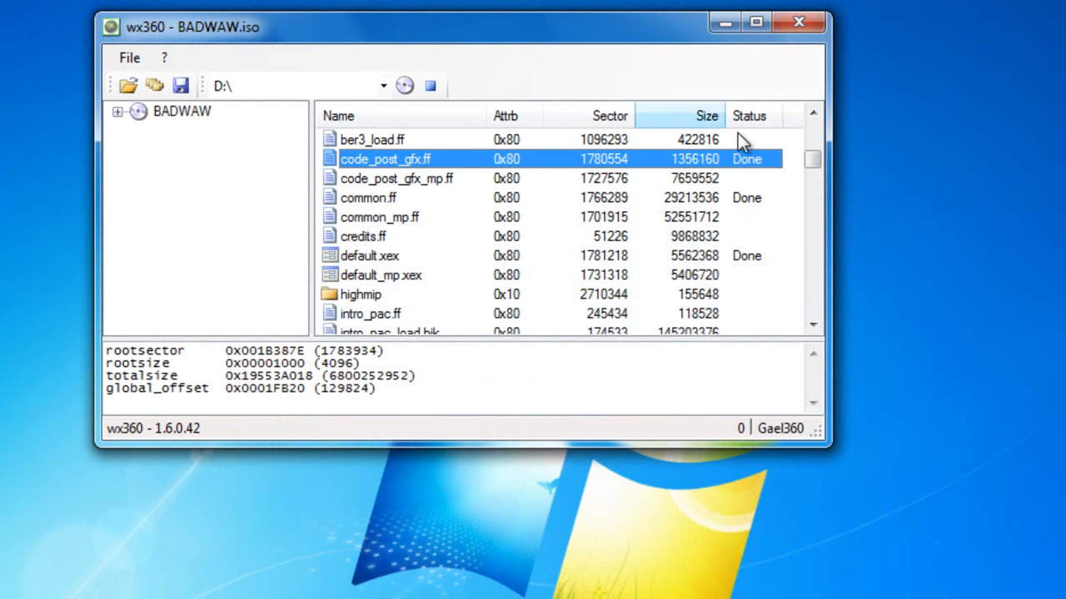
mouse_move(383, 203)
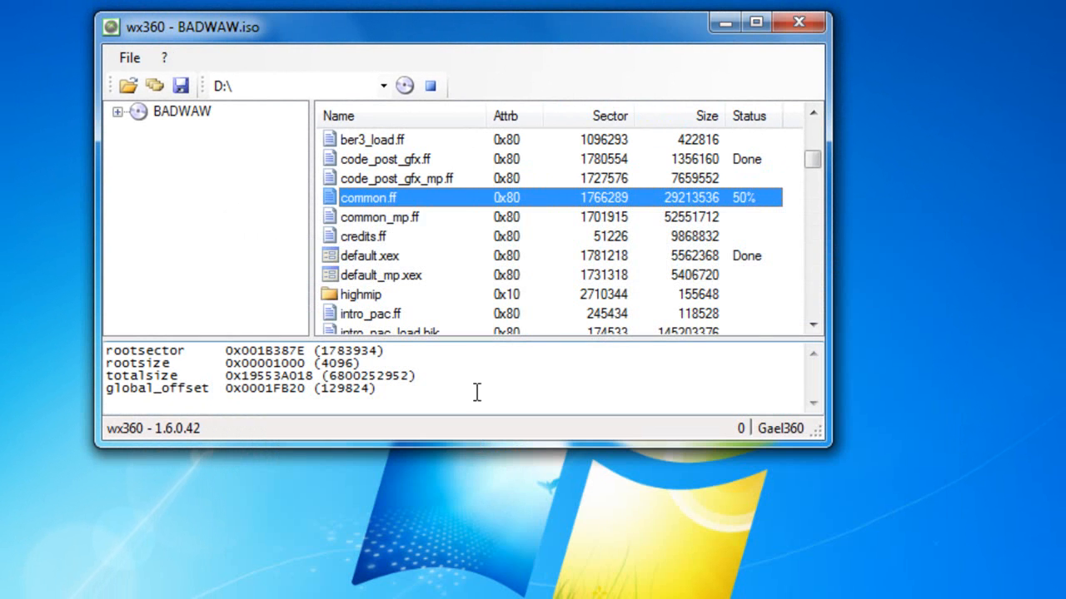
Replace default.xex with the modded version, browsing from ISO's
right_click(370, 256)
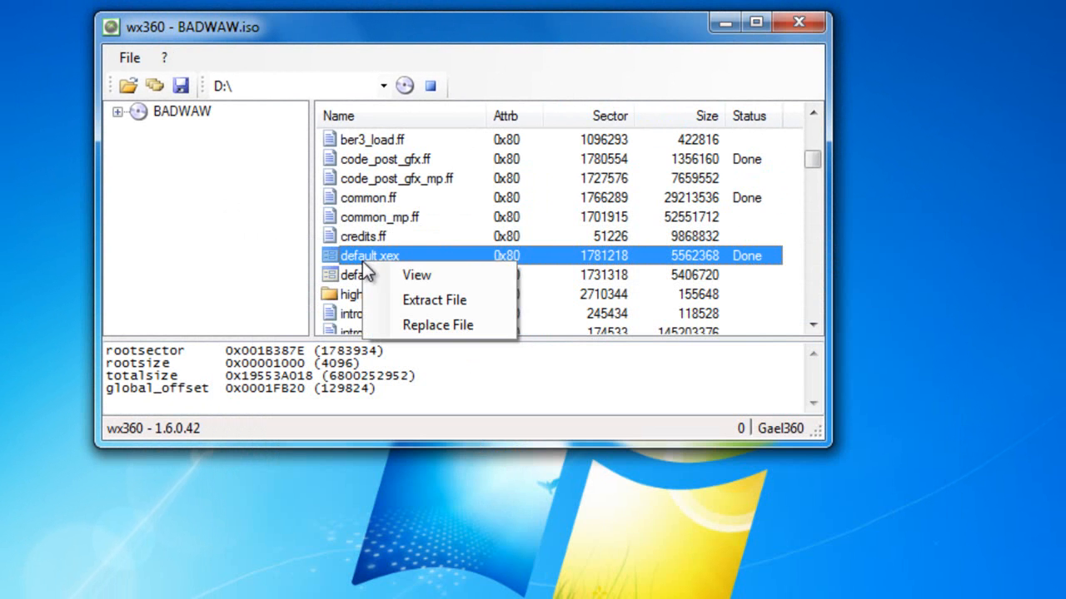
left_click(436, 324)
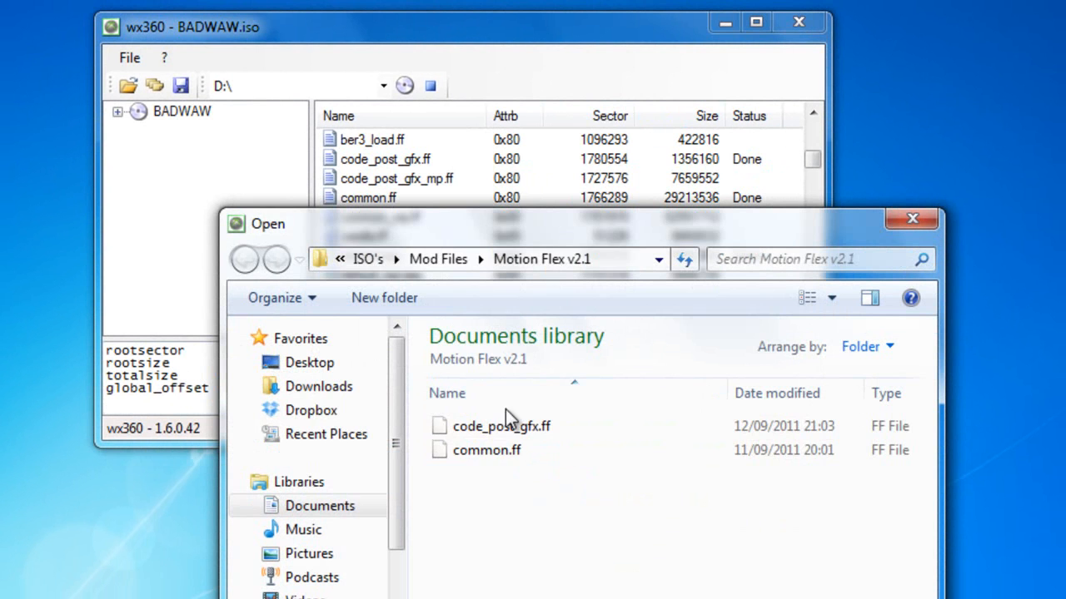
left_click(243, 260)
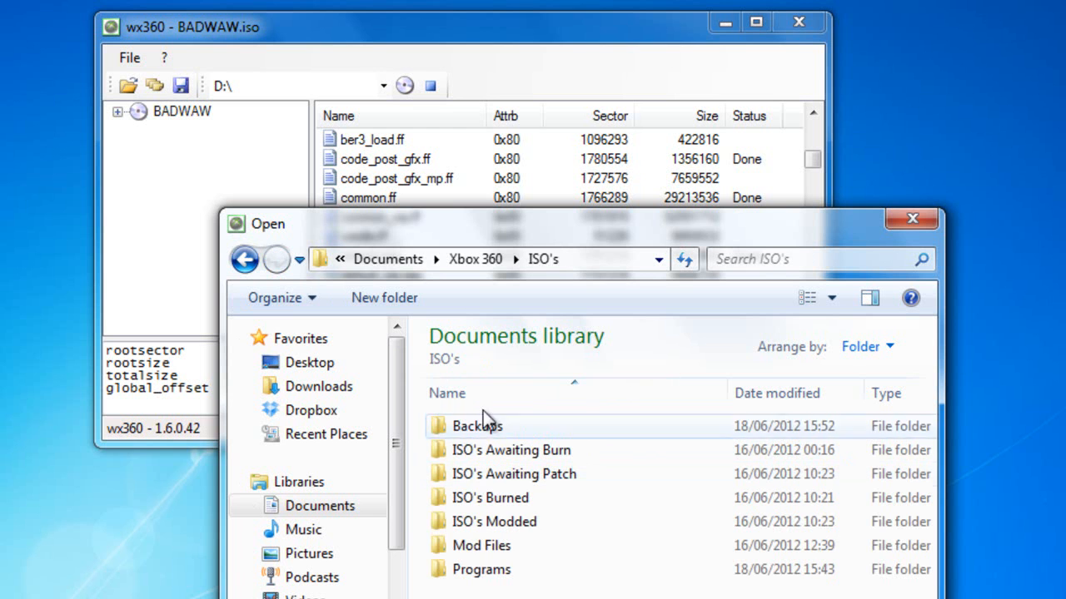
mouse_move(509, 463)
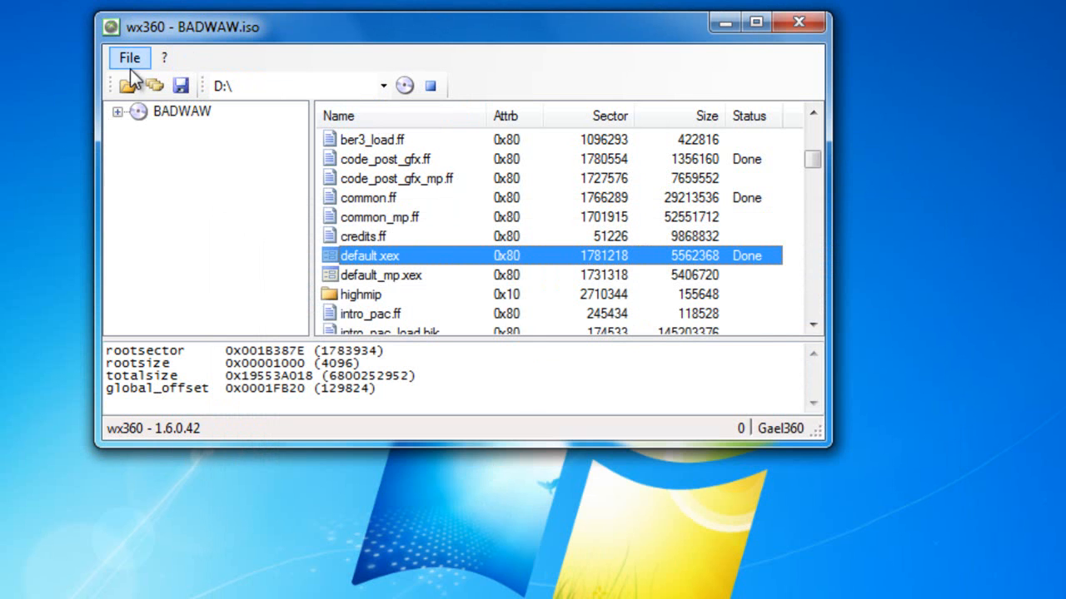
Close wx360, launch abgx360 and browse to BADWAW.iso in ISO's Modded > World At War
left_click(795, 23)
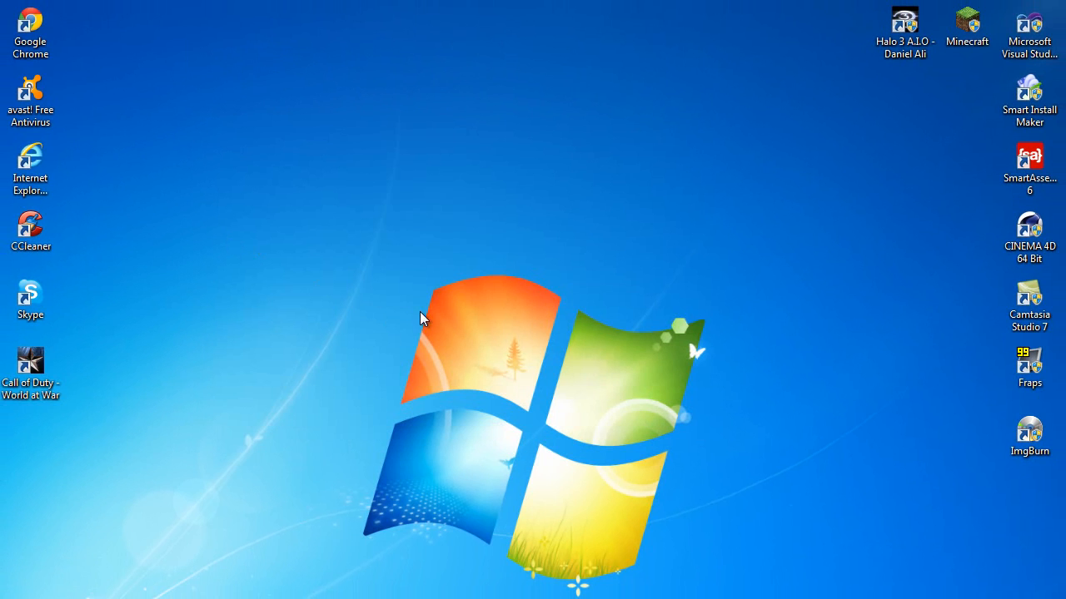
left_click(13, 591)
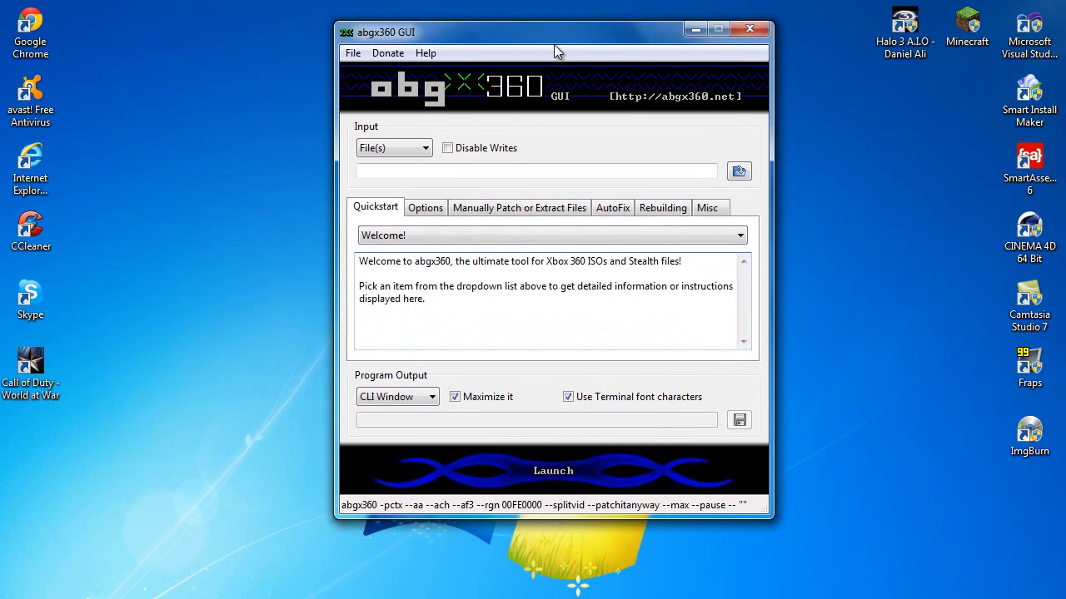
left_click_drag(553, 31, 816, 40)
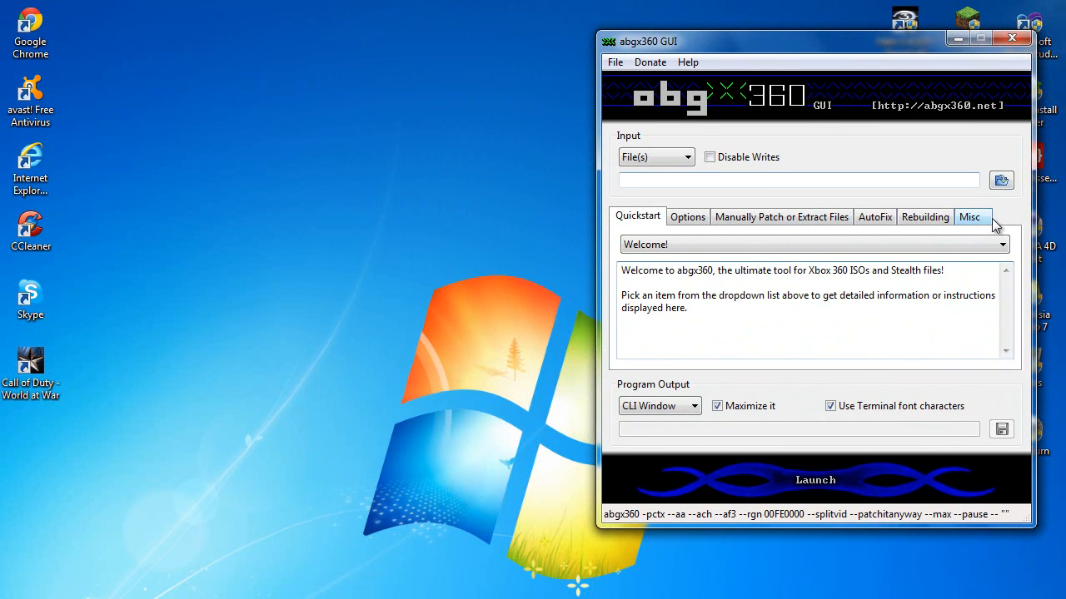
left_click(1001, 180)
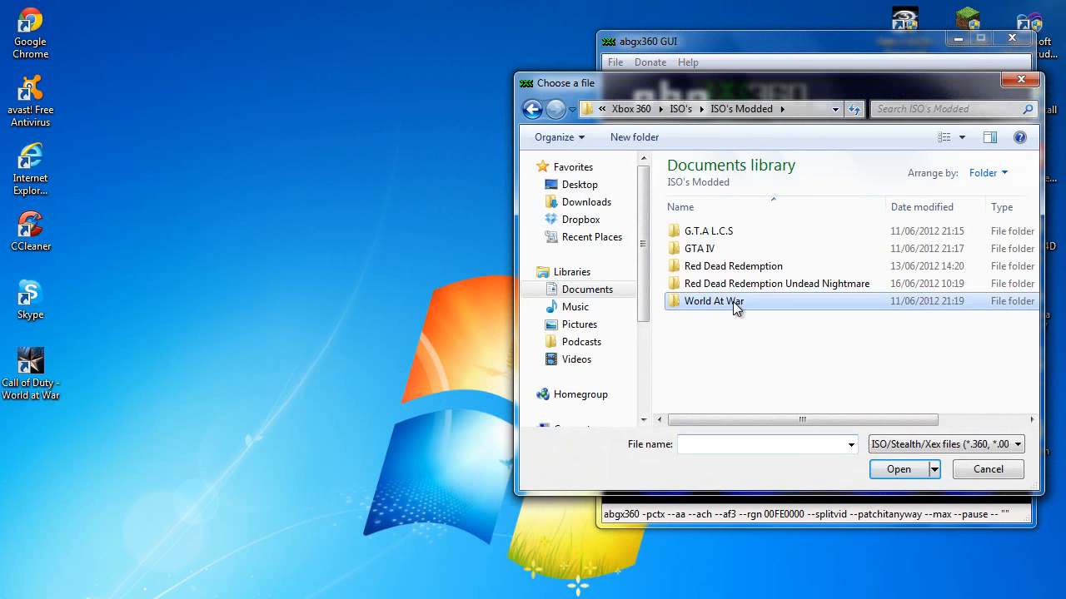
double_click(712, 300)
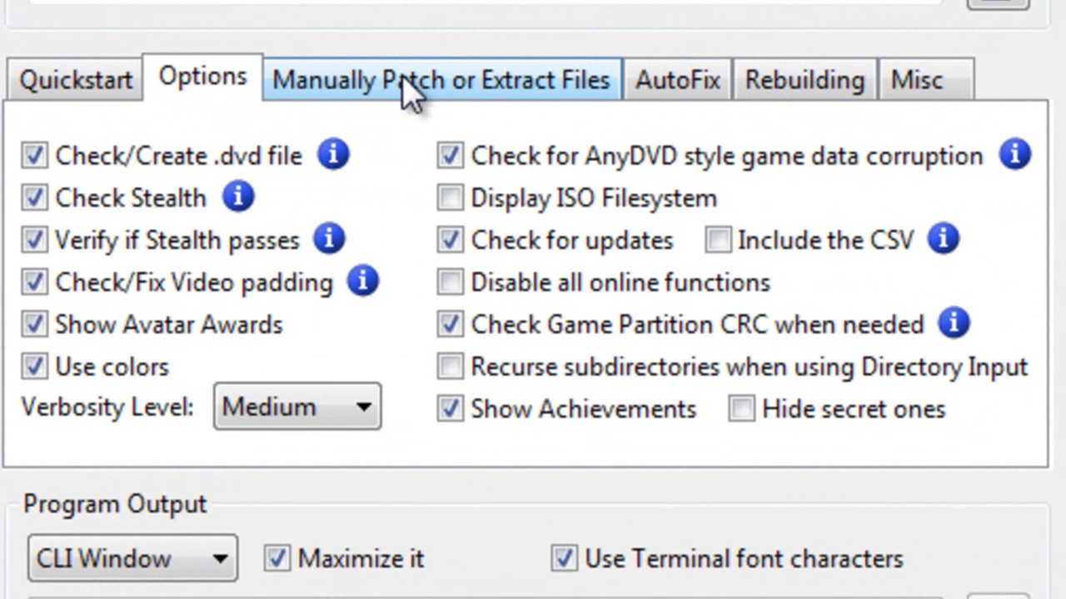
Review the Manually Patch, AutoFix, Rebuilding and Misc tabs, keeping SplitVid added if missing or invalid
left_click(440, 80)
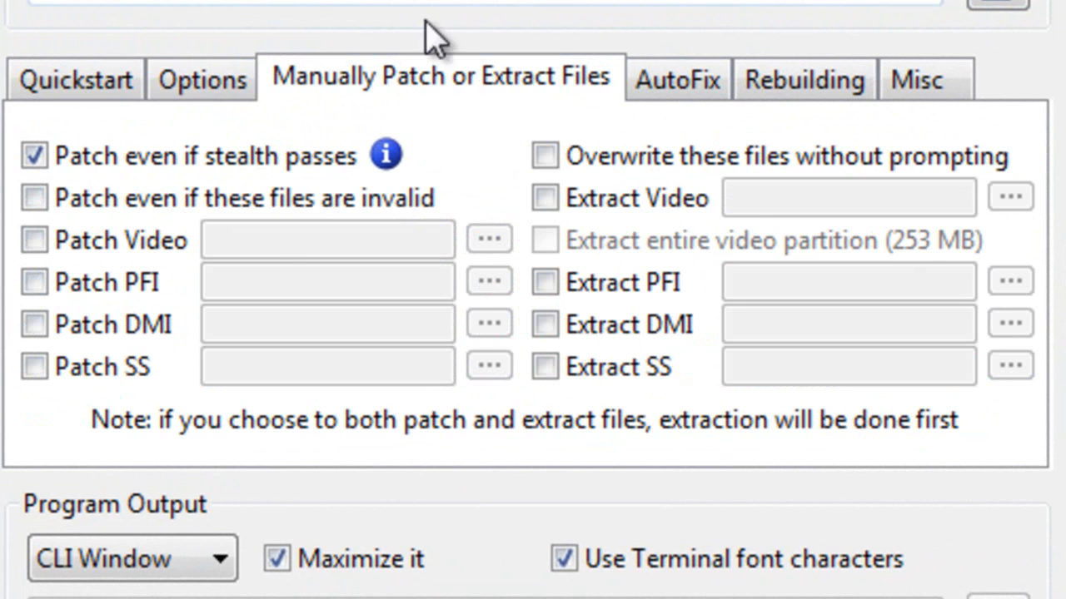
mouse_move(596, 117)
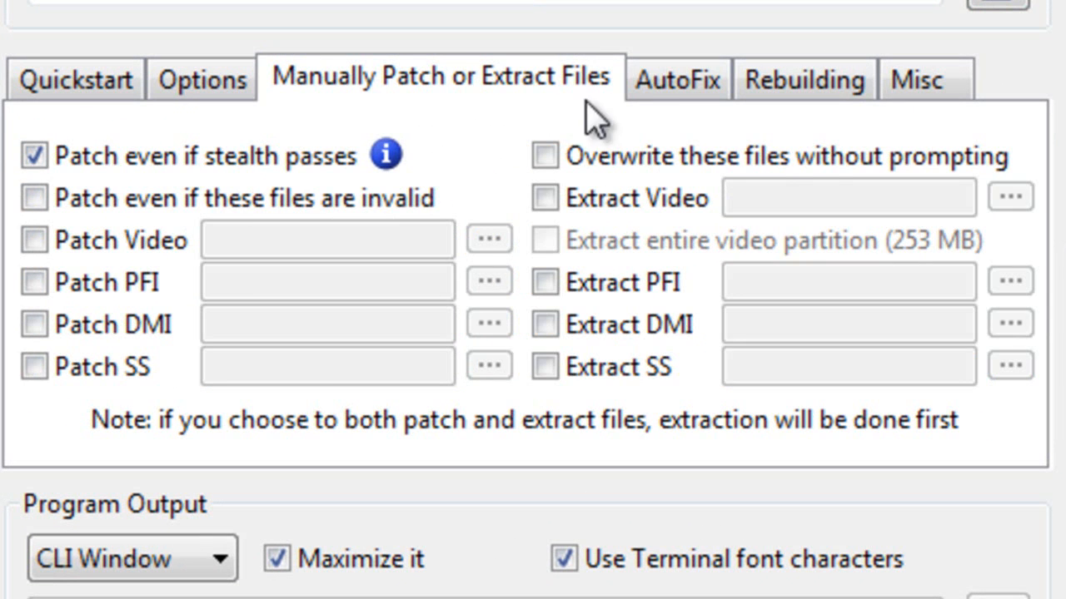
left_click(676, 78)
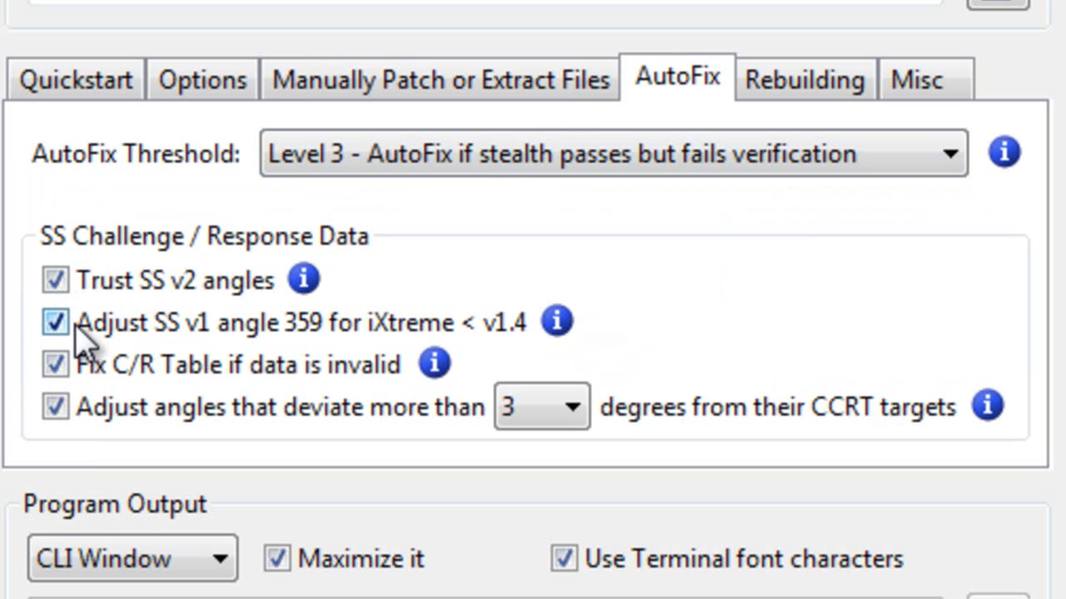
mouse_move(916, 203)
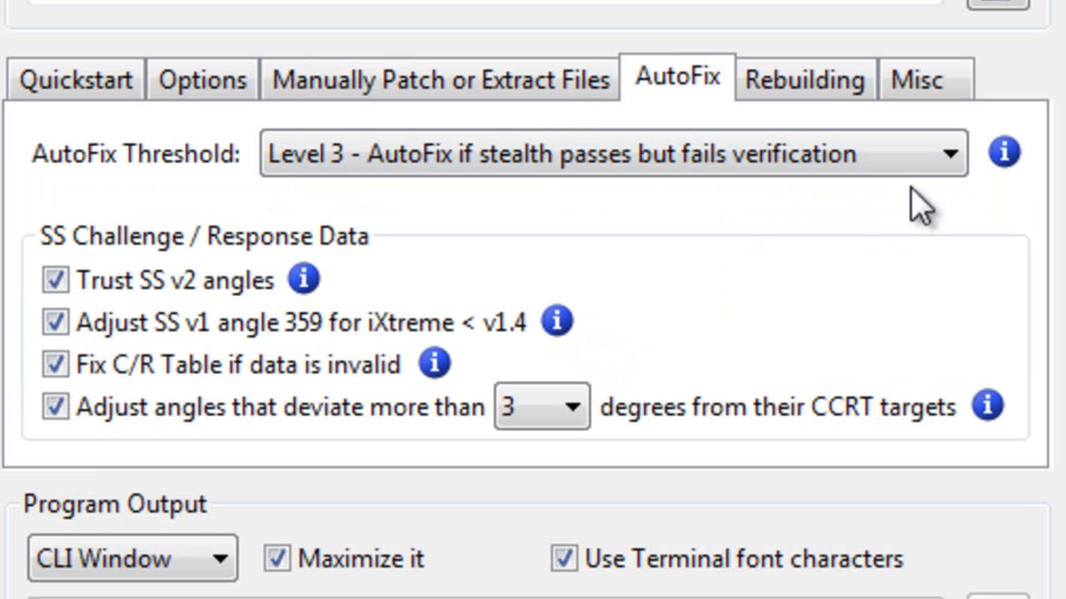
left_click(803, 80)
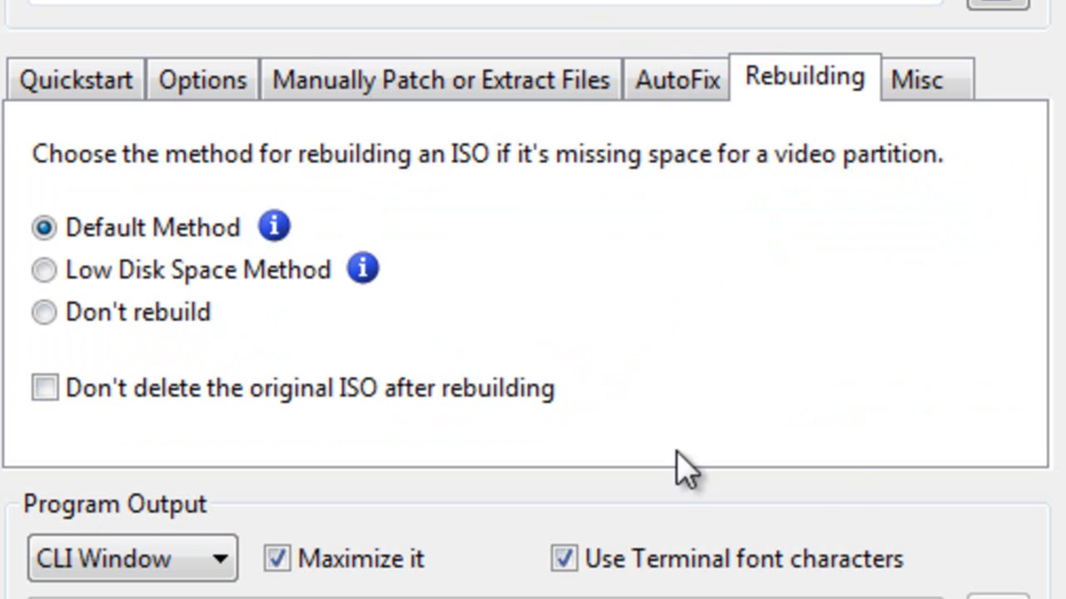
left_click(915, 80)
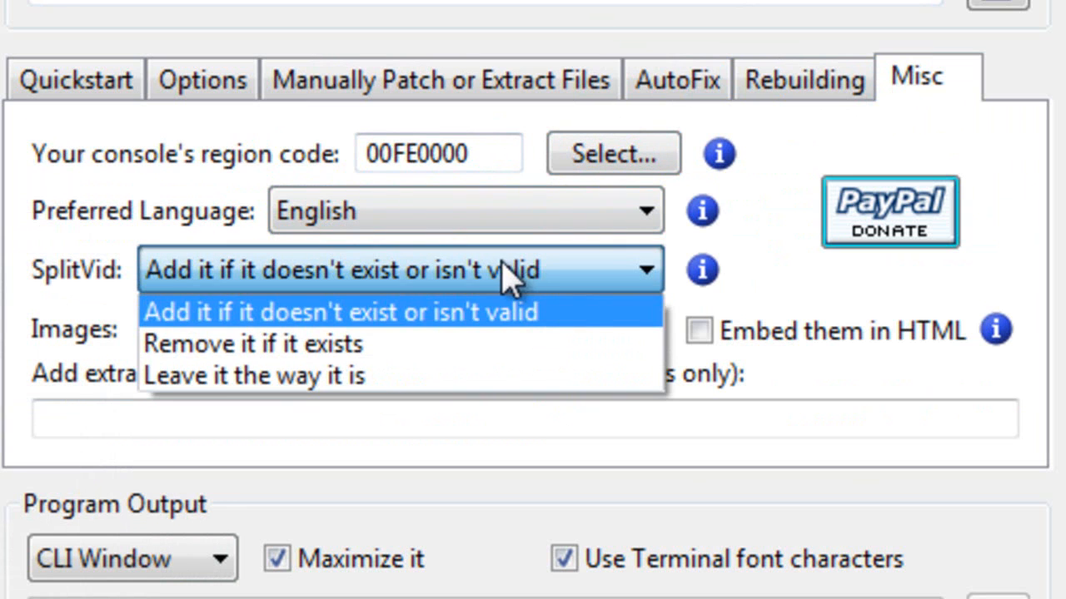
left_click(341, 312)
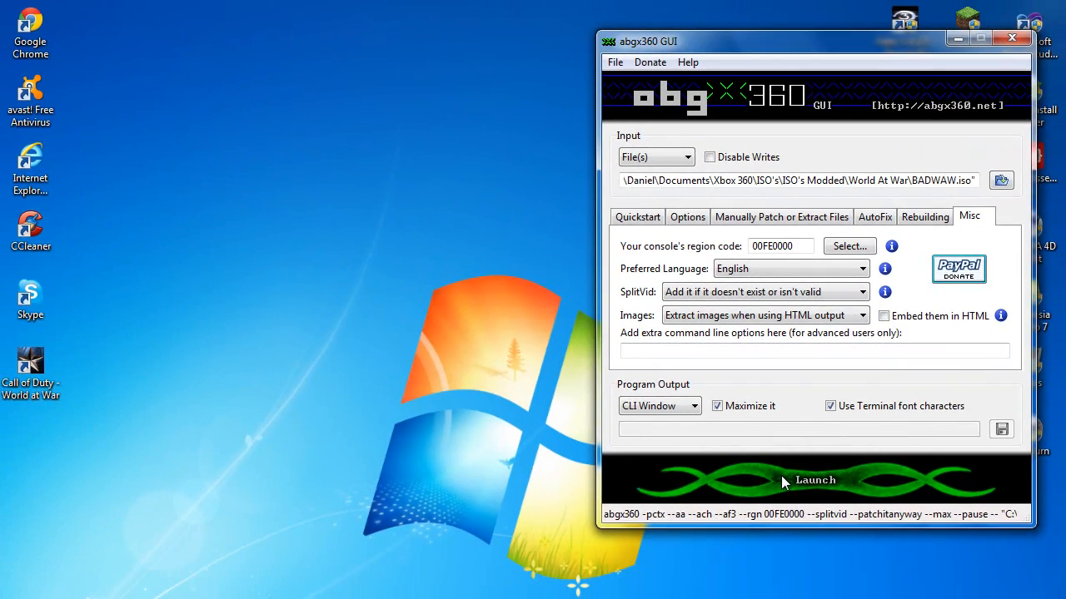
Launch the BADWAW.iso check and scroll through the stealth and CRC results
left_click(814, 480)
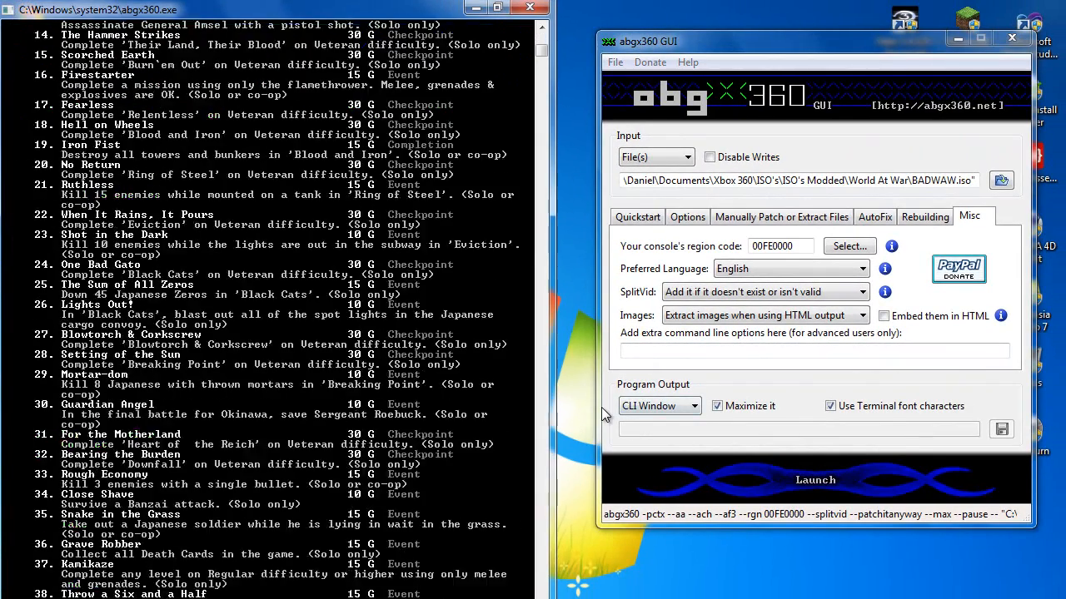
scroll("down", 3)
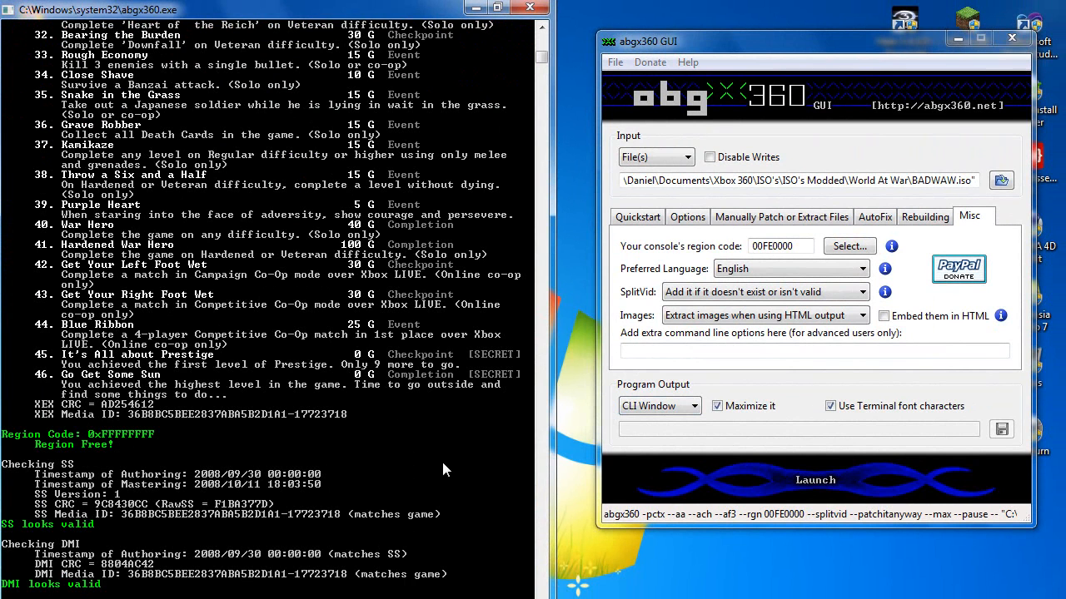
scroll("down", 3)
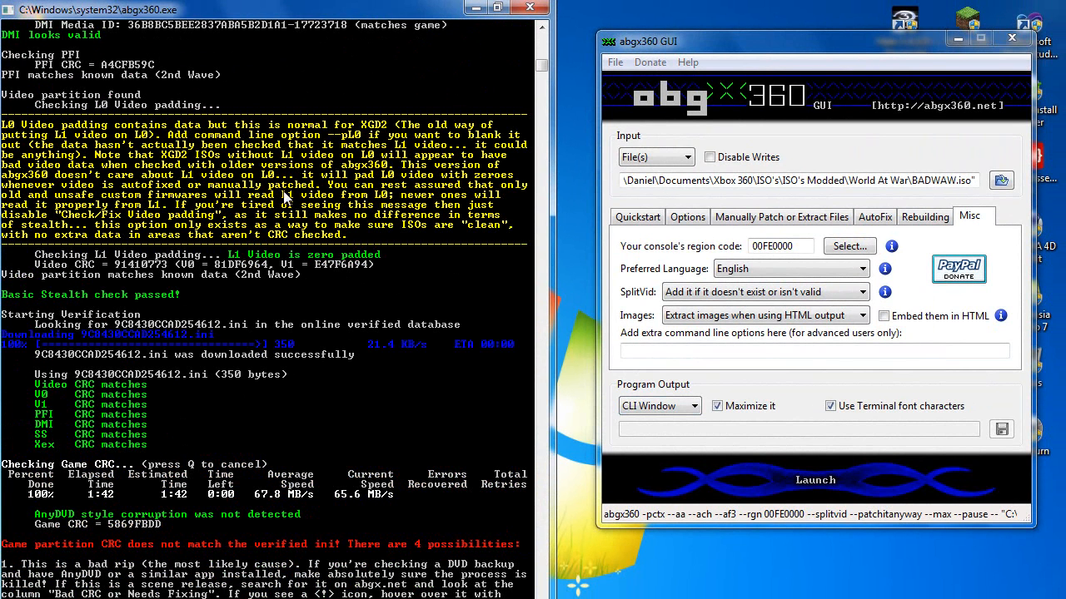
mouse_move(552, 52)
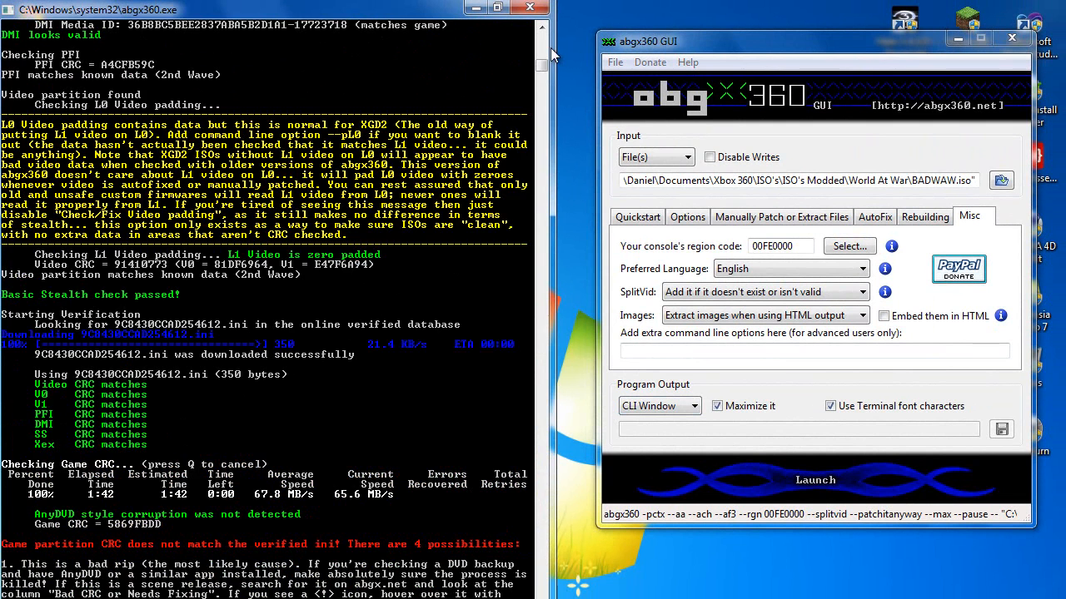
scroll("down", 3)
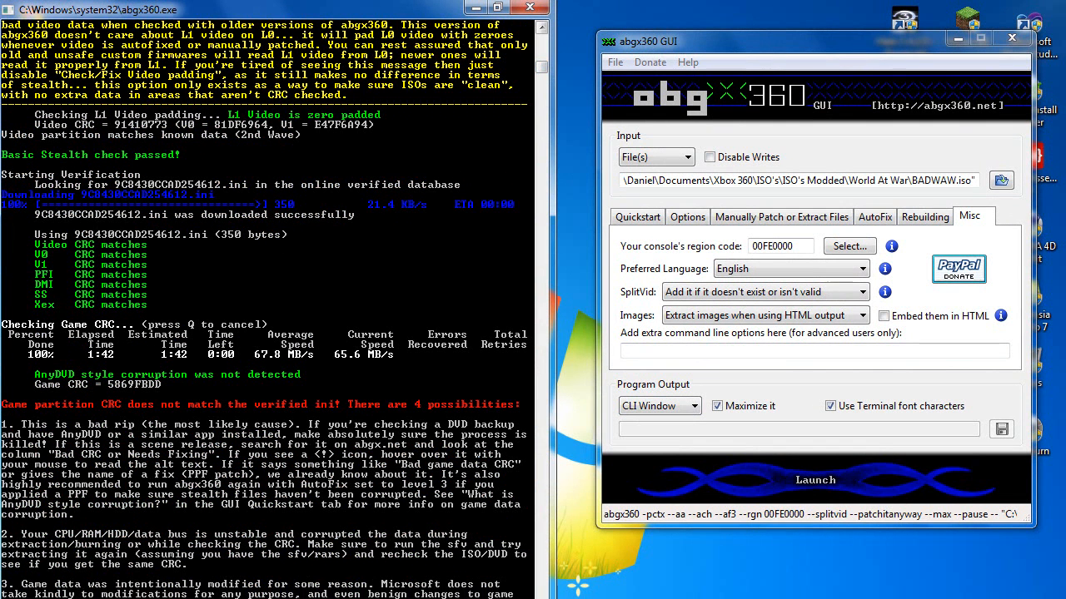
scroll("down", 3)
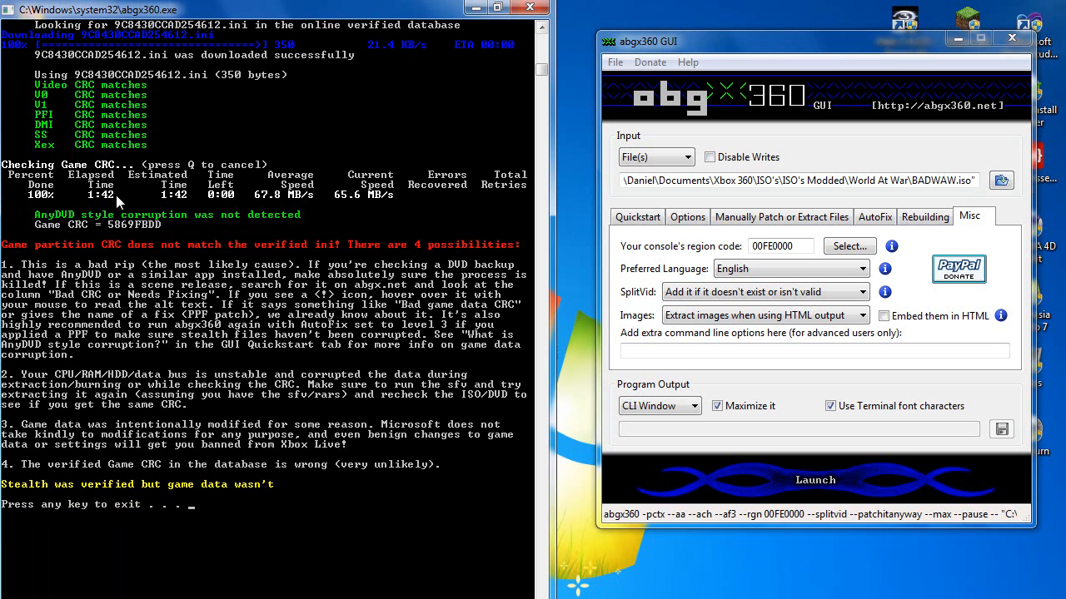
mouse_move(197, 465)
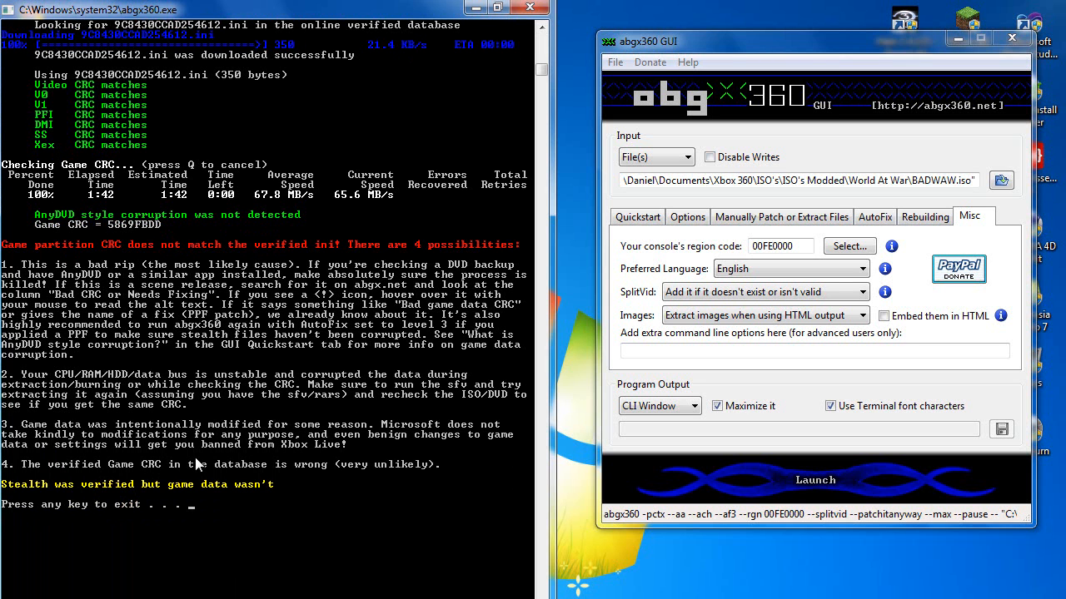
mouse_move(370, 208)
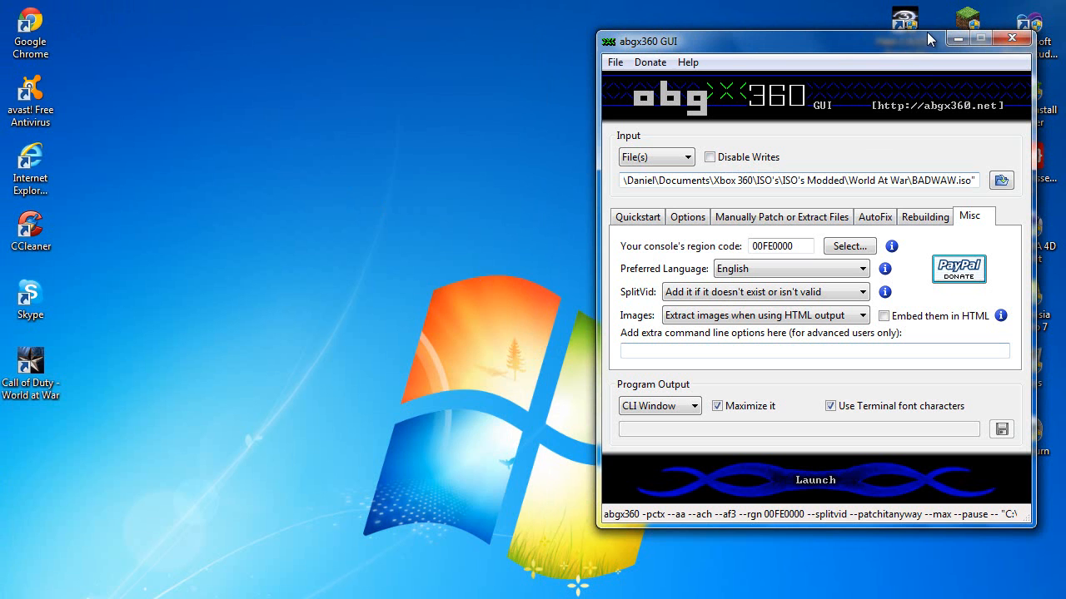
mouse_move(891, 82)
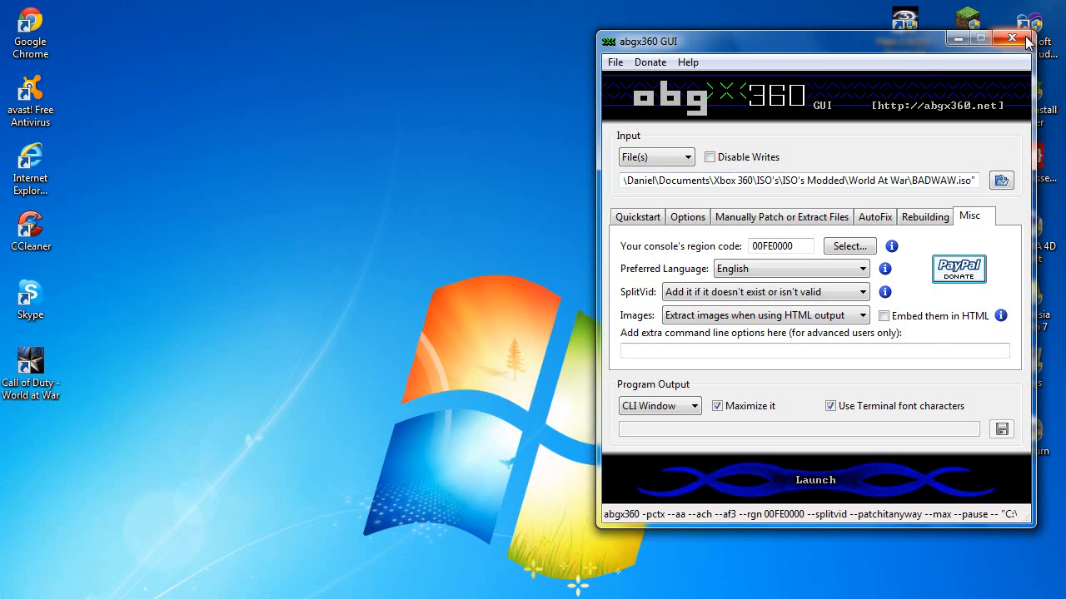
Close abgx360, launch ImgBurn and choose Write image file to disc
left_click(1012, 38)
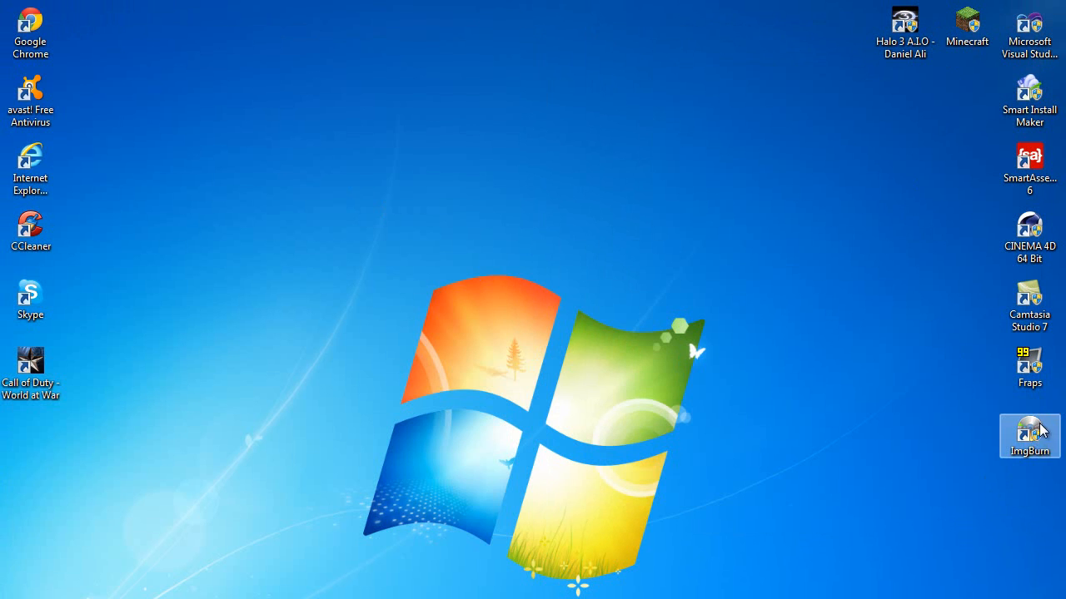
double_click(1029, 437)
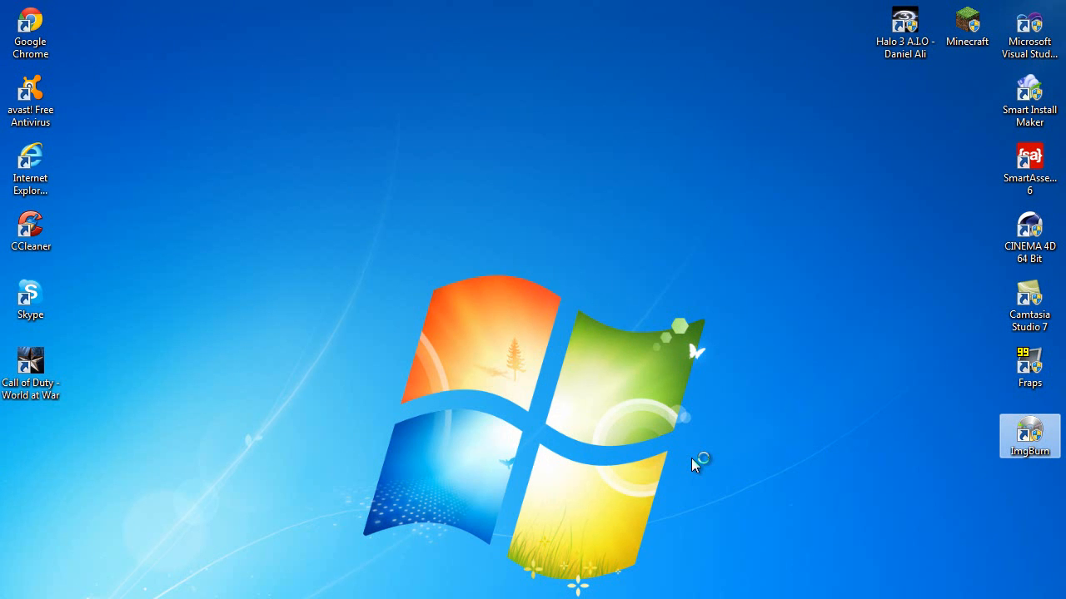
mouse_move(929, 423)
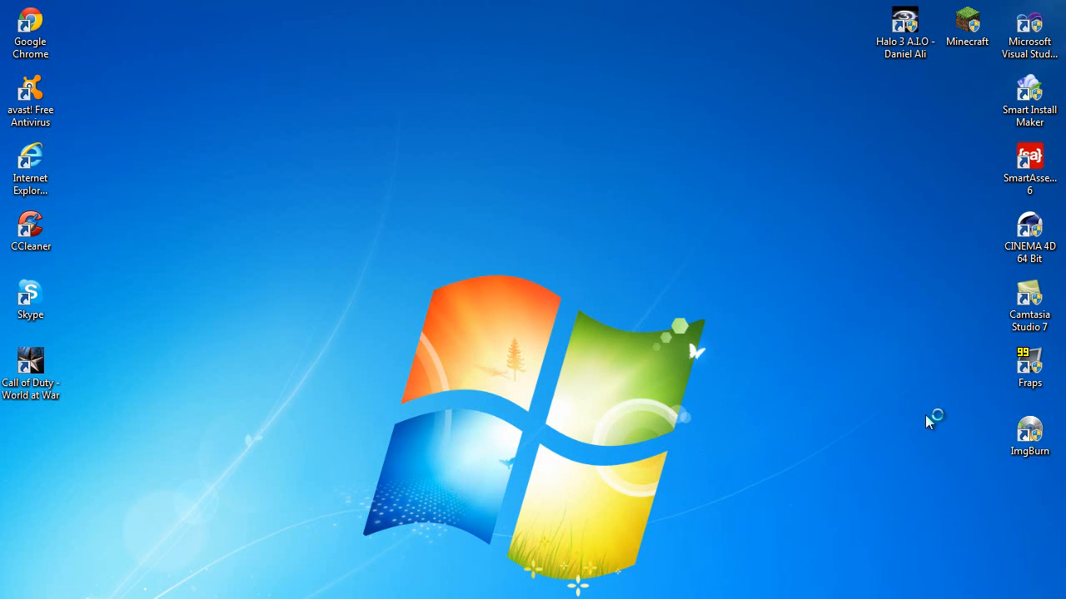
double_click(1029, 433)
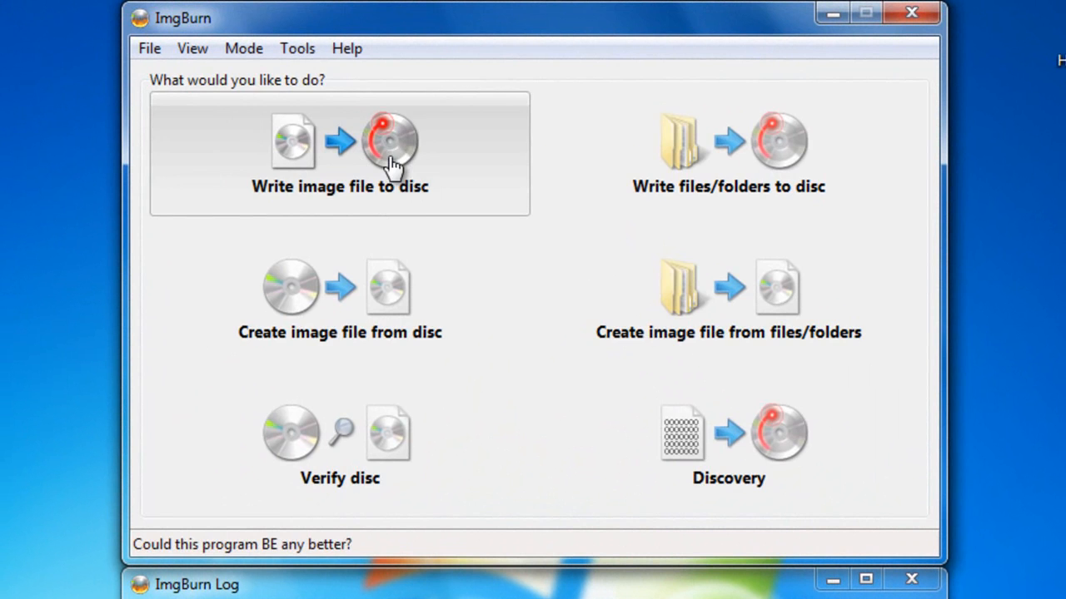
left_click(340, 150)
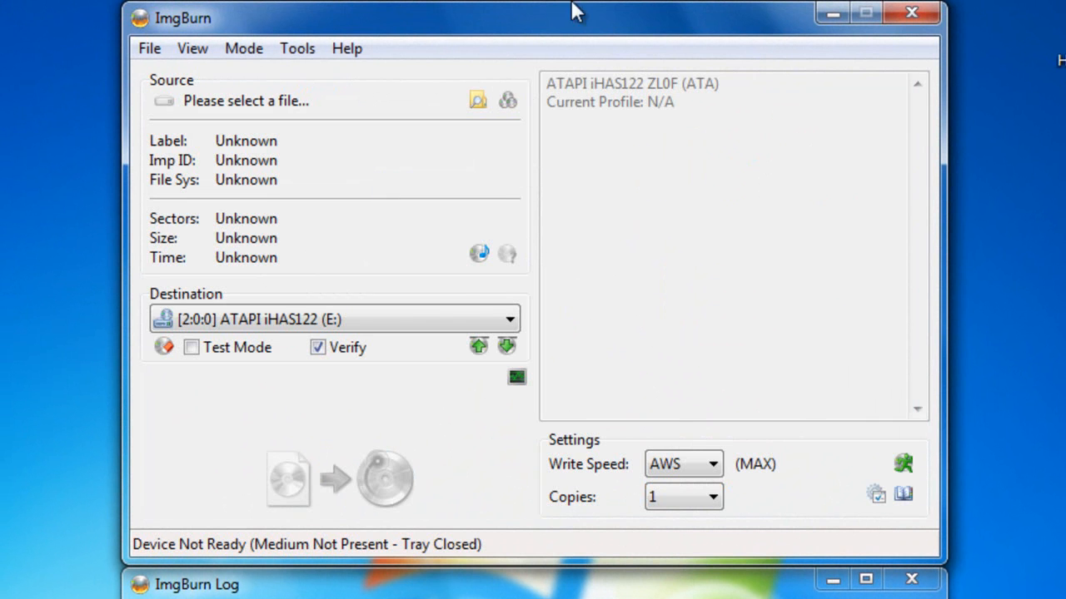
Keep drive E: as destination and load BADWAW.dvd as the source image
left_click(510, 320)
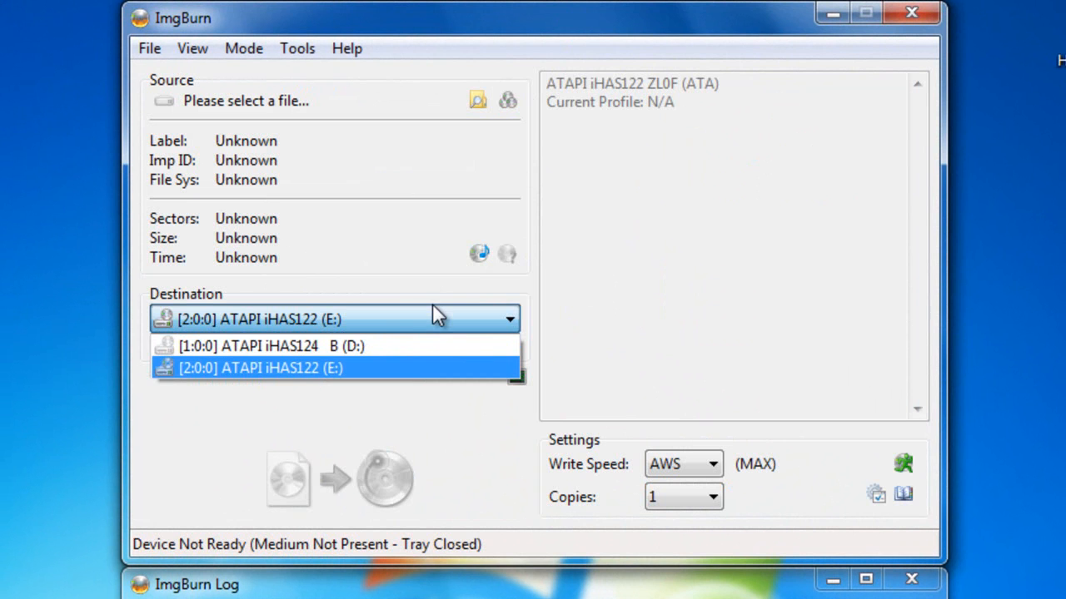
mouse_move(403, 345)
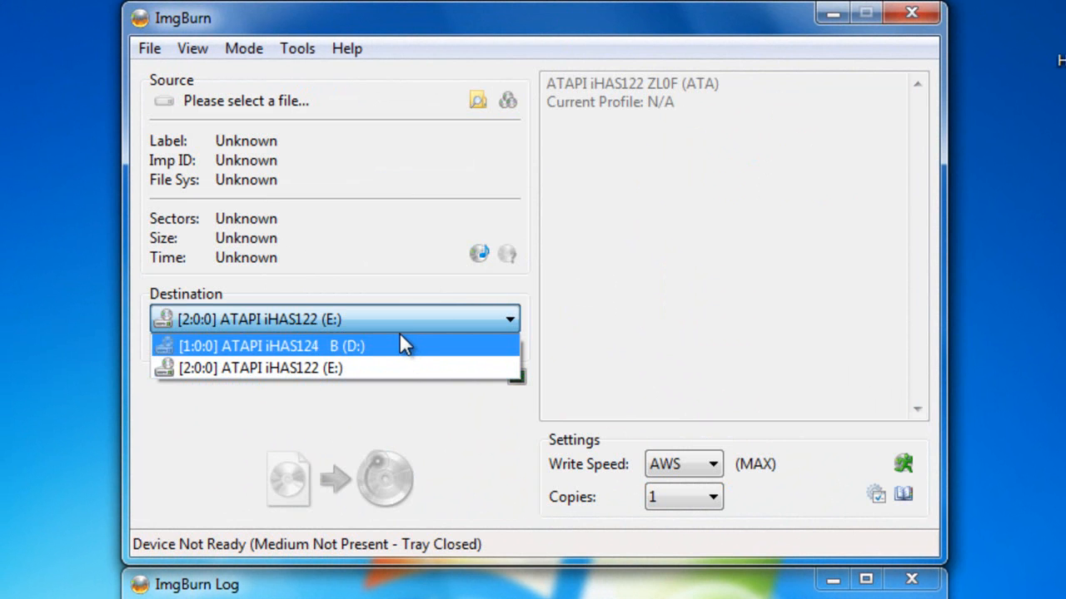
mouse_move(379, 368)
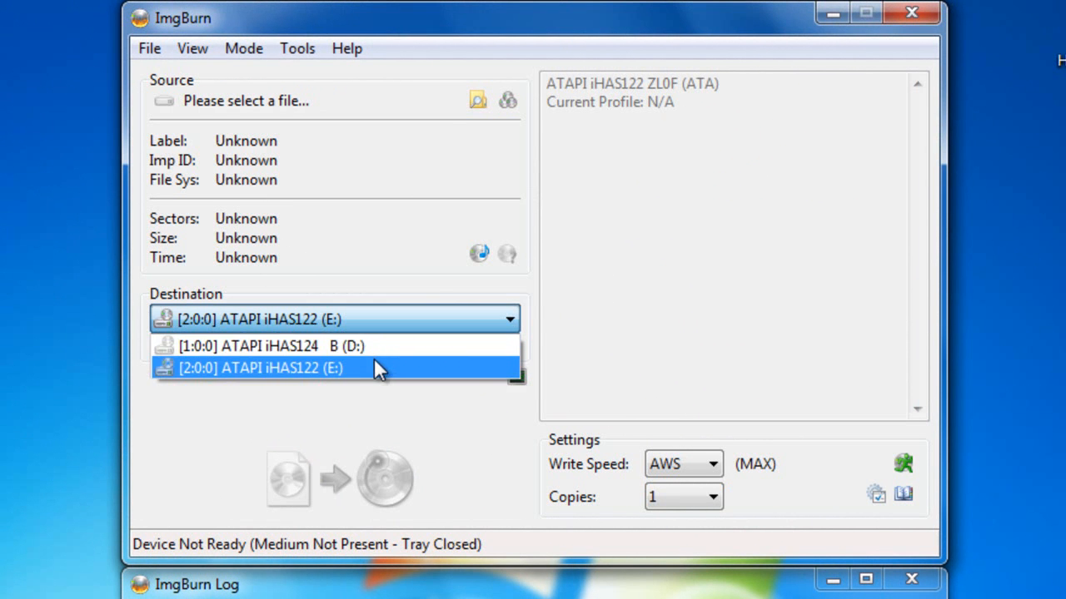
left_click(250, 368)
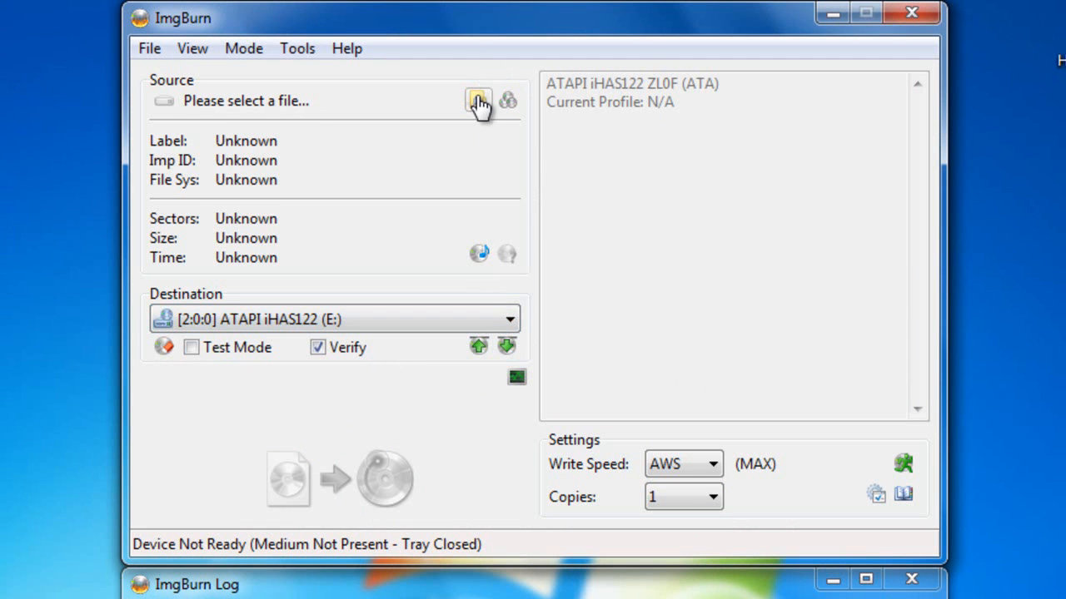
mouse_move(477, 100)
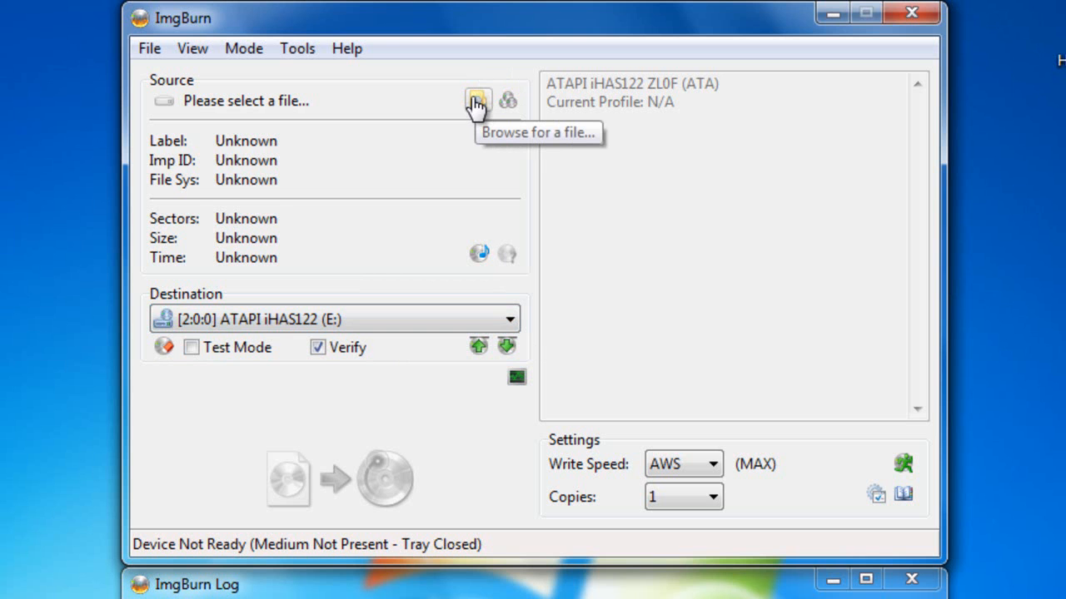
left_click(476, 100)
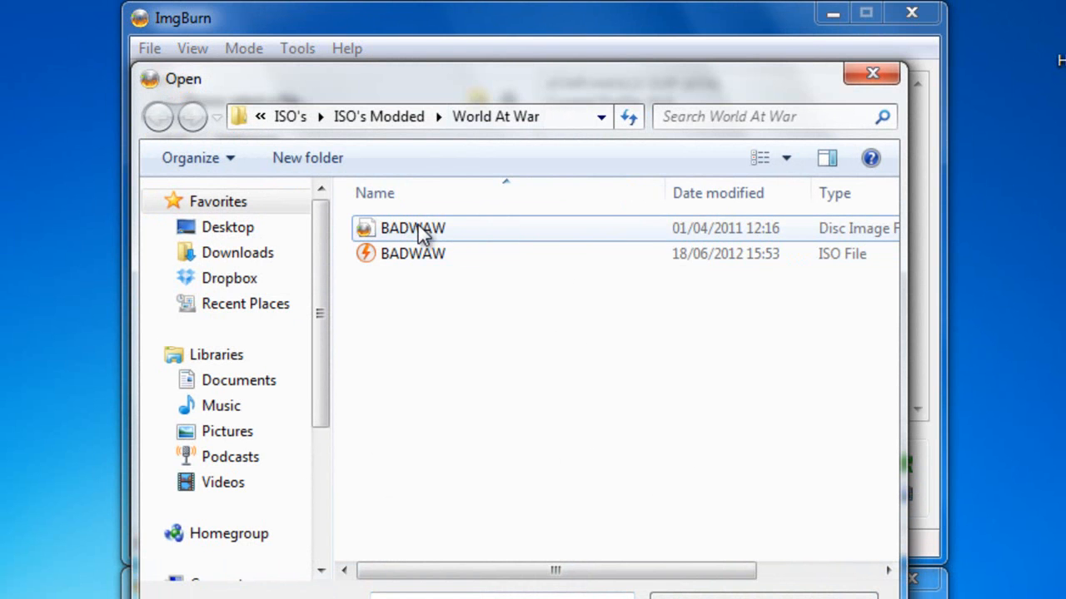
double_click(413, 228)
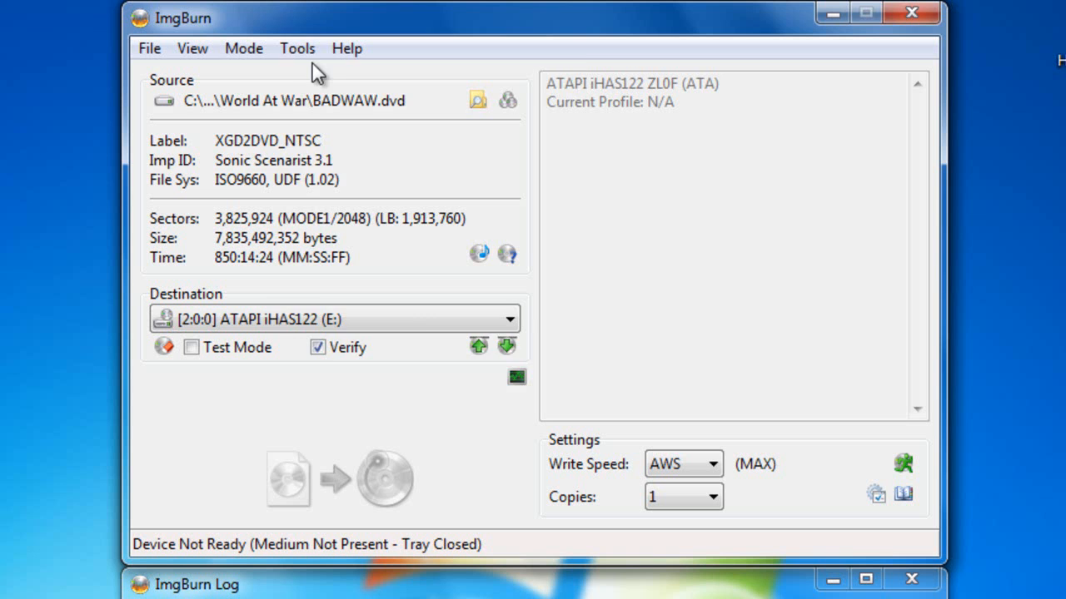
Show the Build settings, Page 2, with Read Buffer Size at 512 MB
left_click(297, 48)
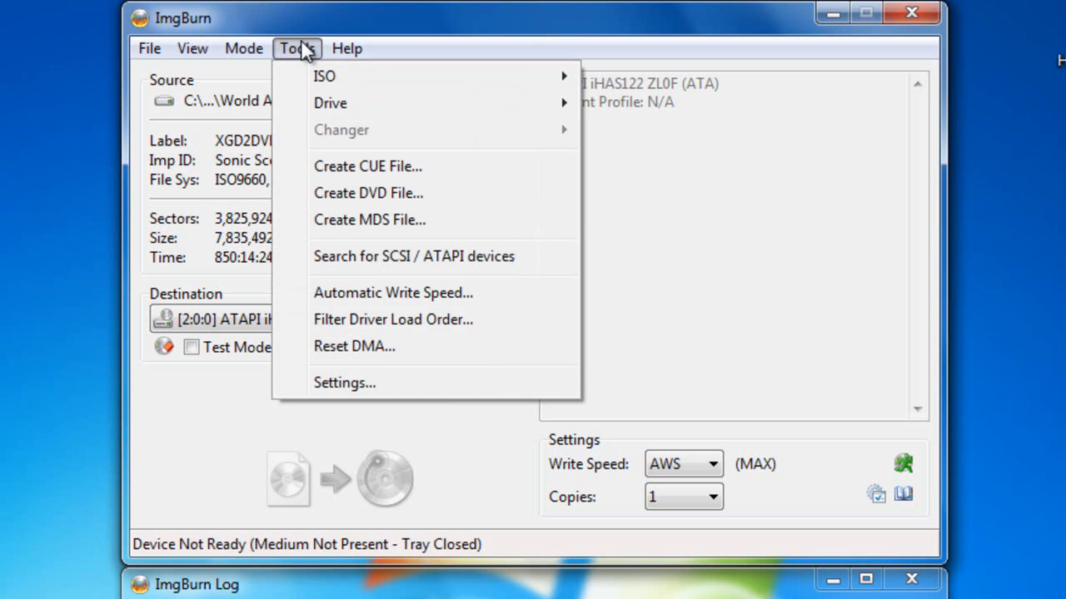
mouse_move(343, 383)
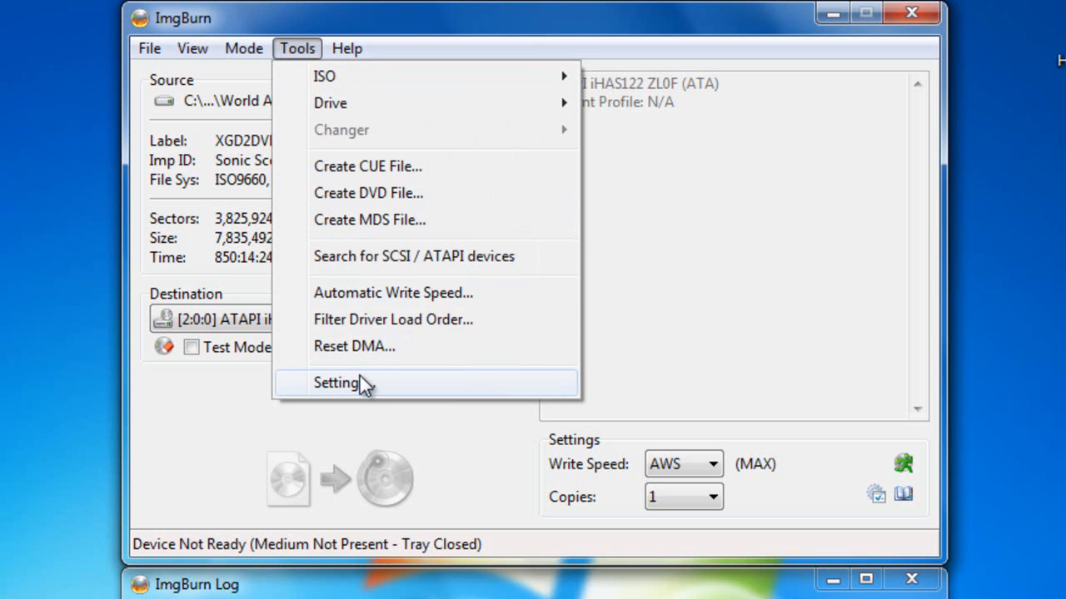
left_click(337, 381)
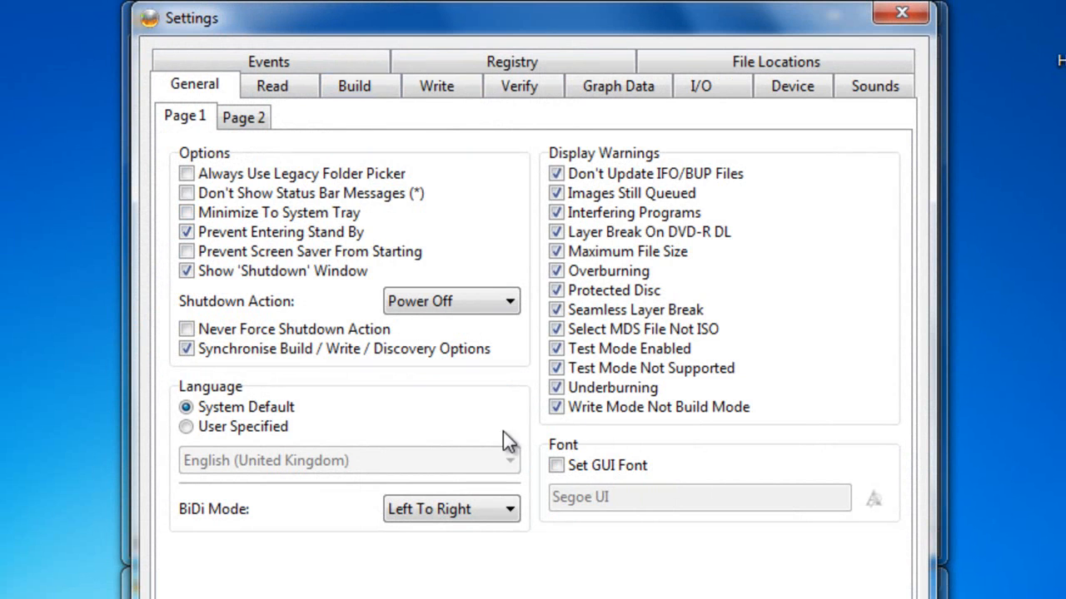
mouse_move(303, 9)
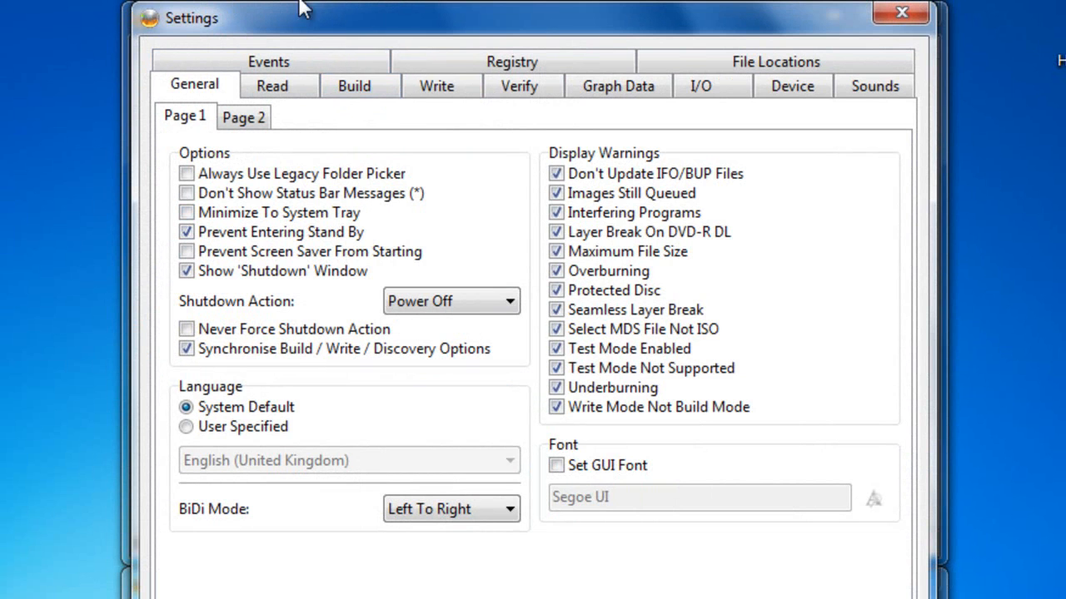
left_click(353, 86)
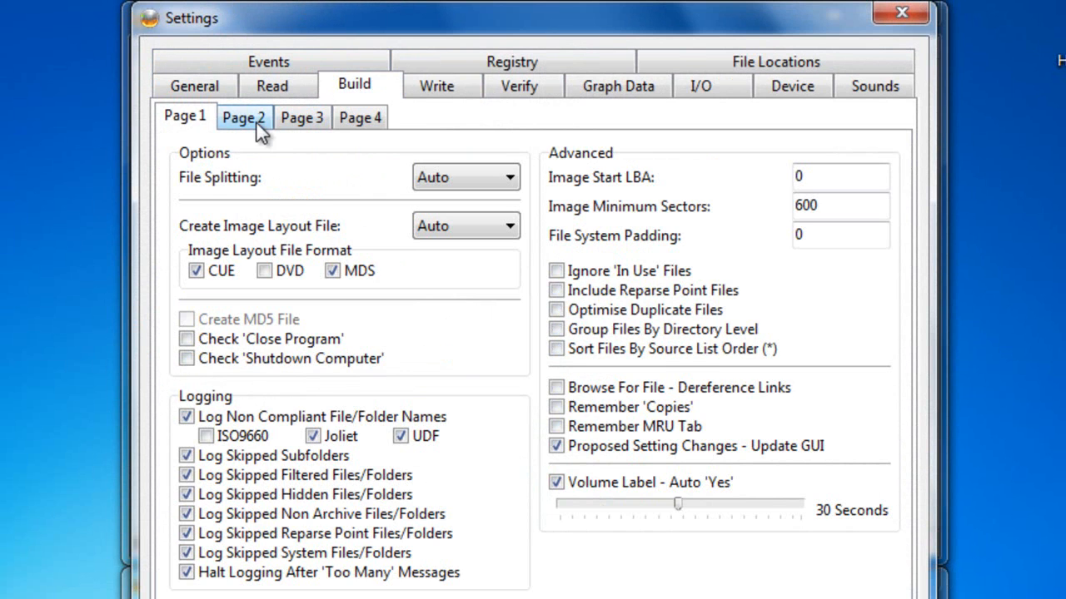
left_click(243, 116)
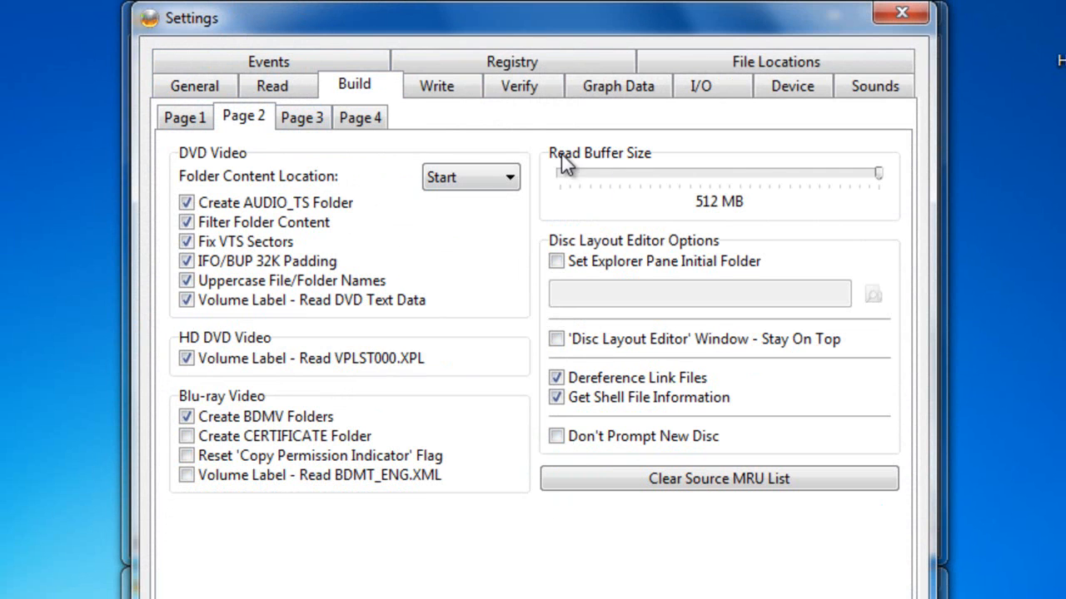
mouse_move(896, 185)
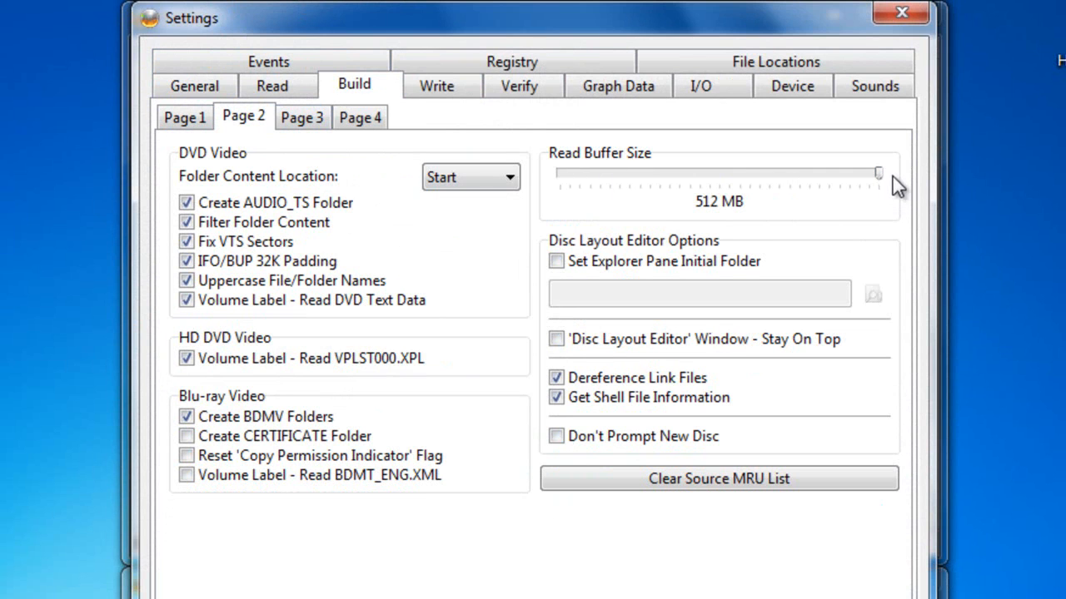
mouse_move(870, 219)
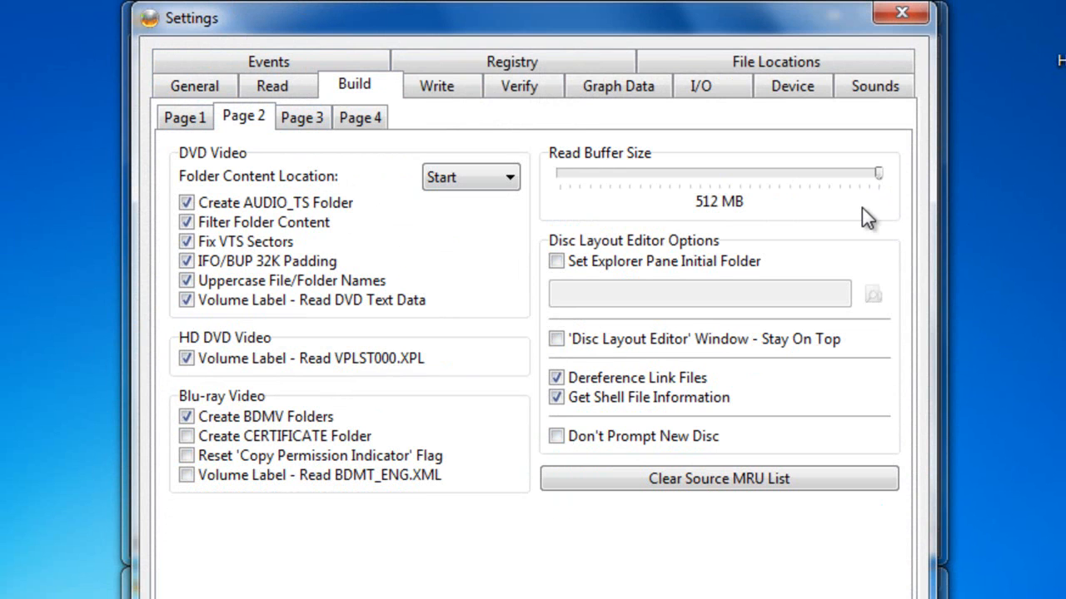
mouse_move(836, 203)
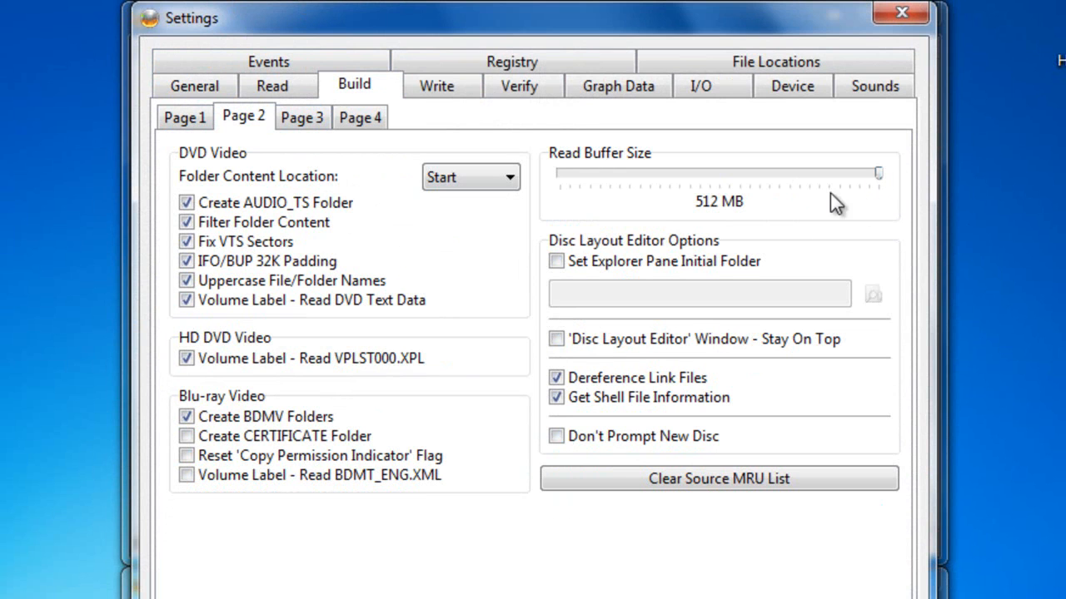
mouse_move(736, 213)
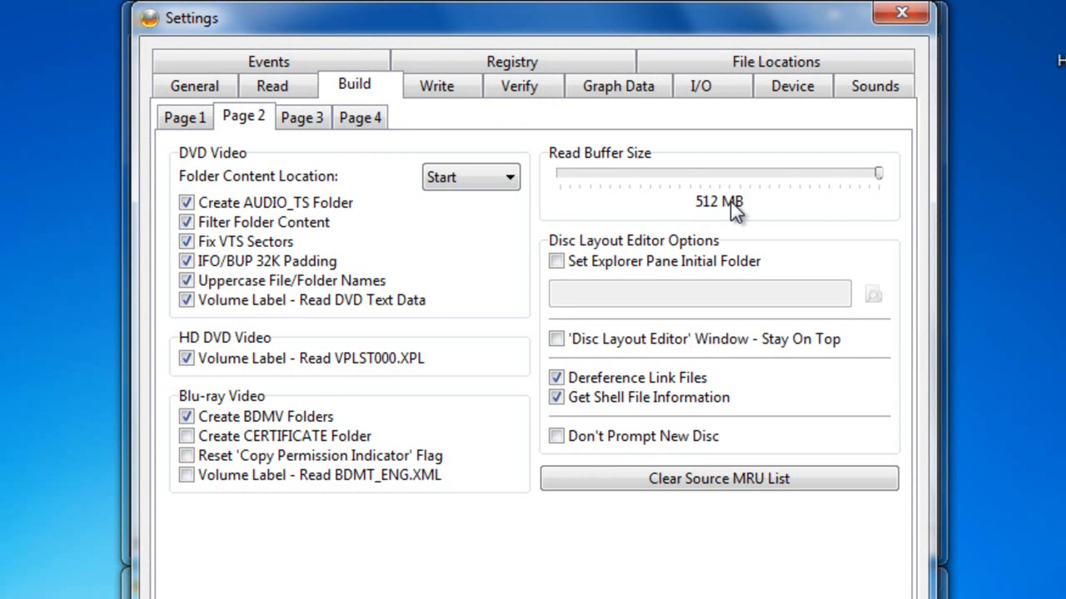
mouse_move(670, 193)
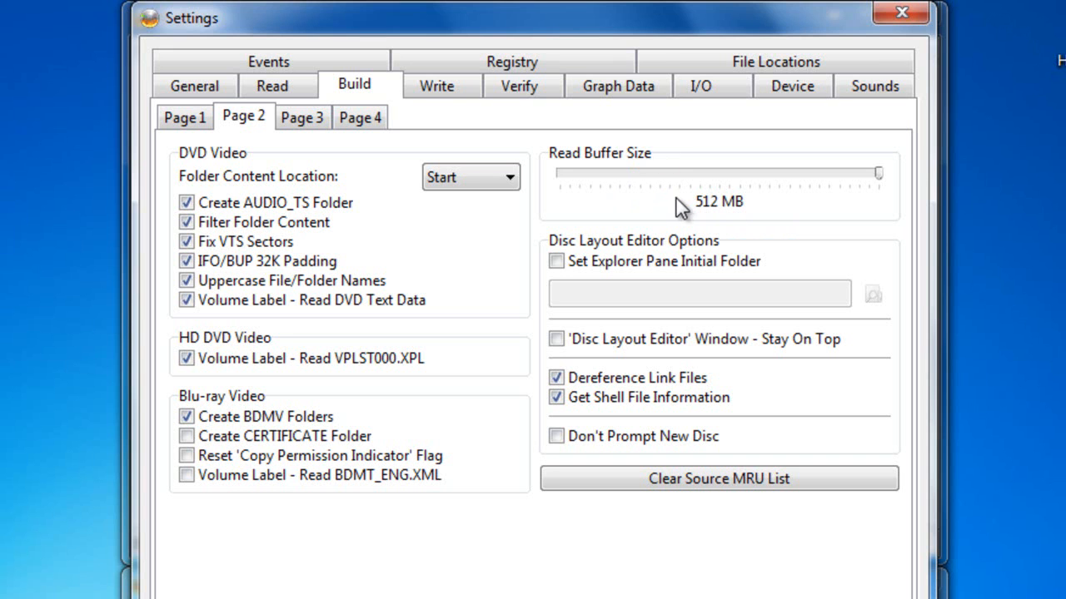
mouse_move(736, 174)
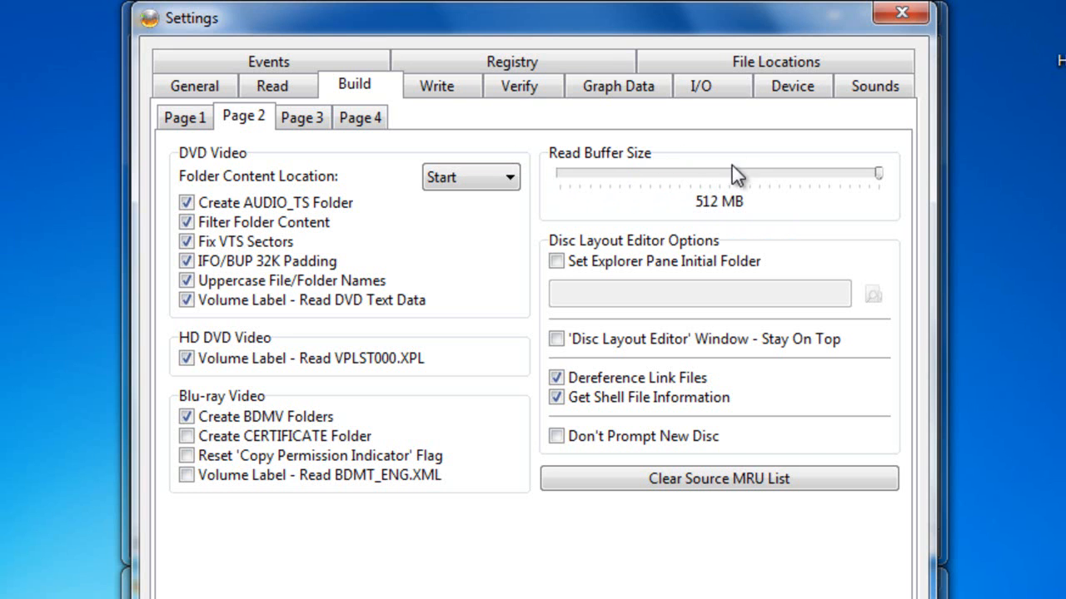
mouse_move(636, 158)
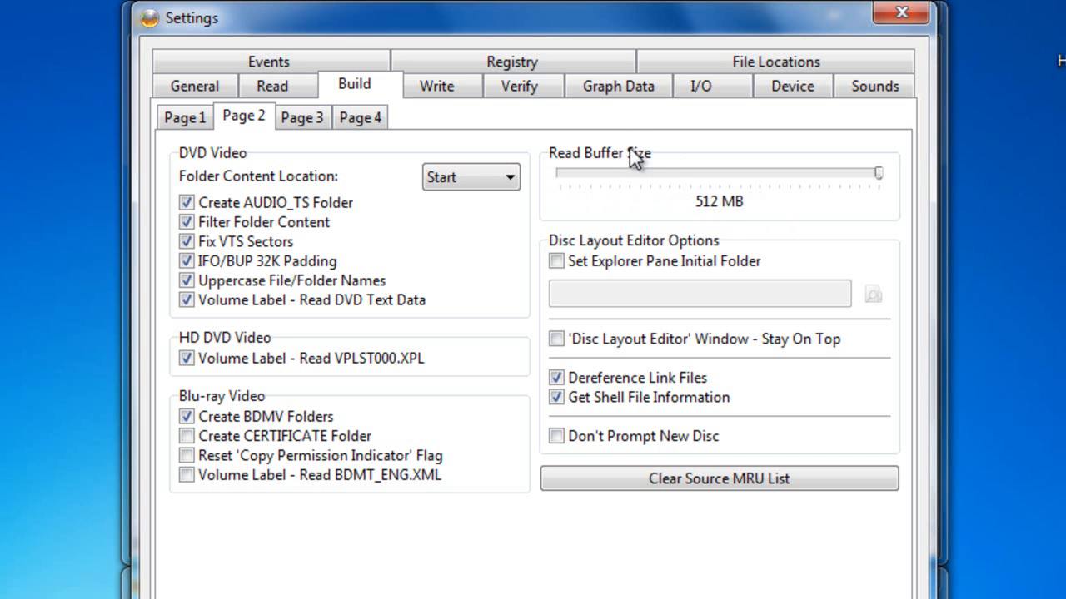
mouse_move(712, 86)
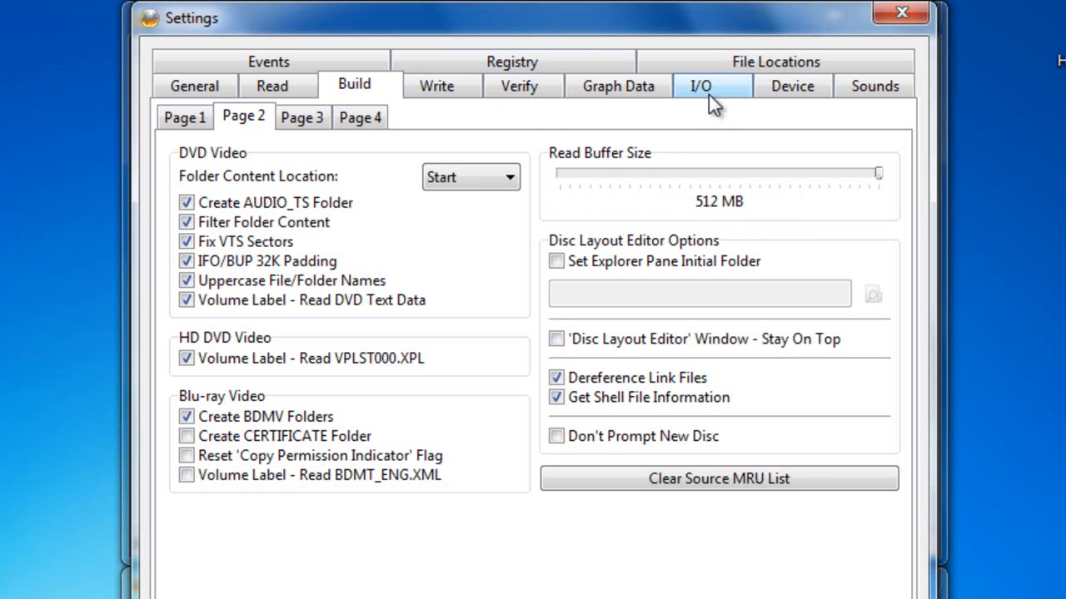
Confirm I/O Buffer Size 512 MB with Enable Buffer Recovery on Page 2
left_click(701, 87)
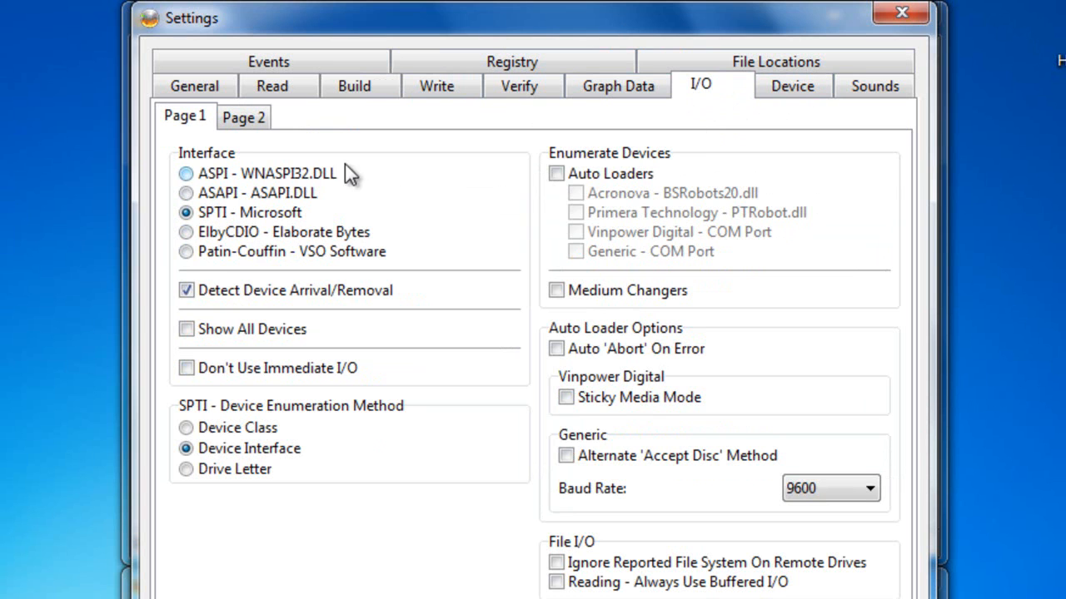
left_click(243, 117)
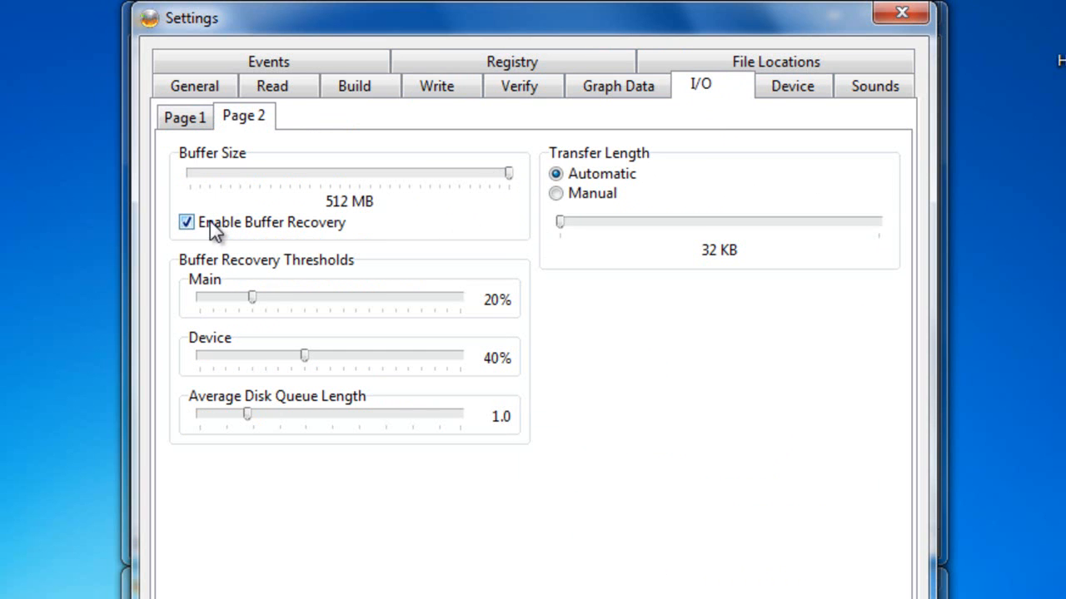
mouse_move(519, 87)
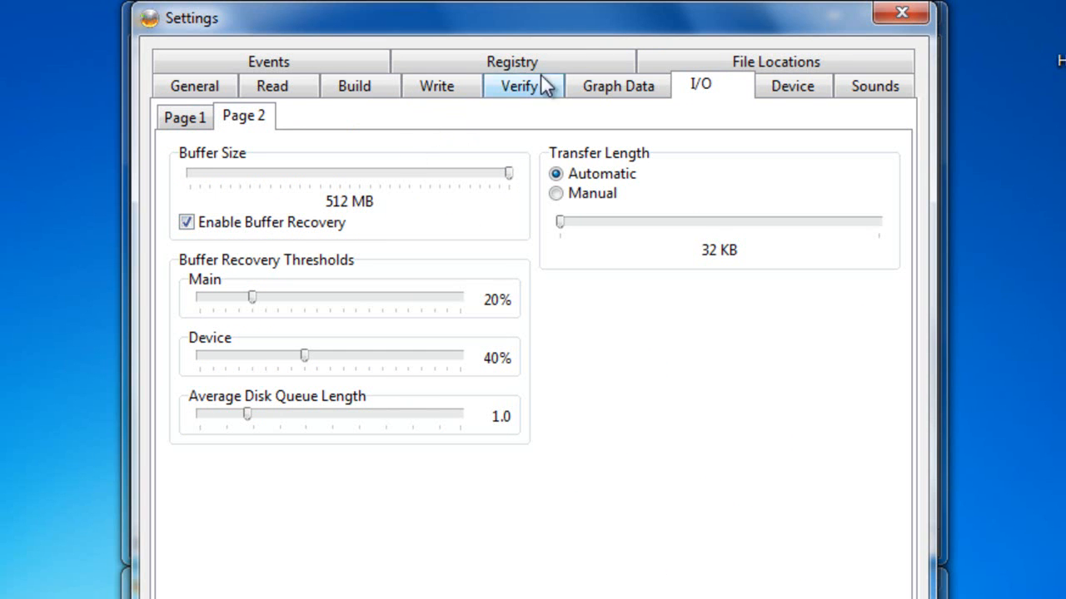
left_click(436, 86)
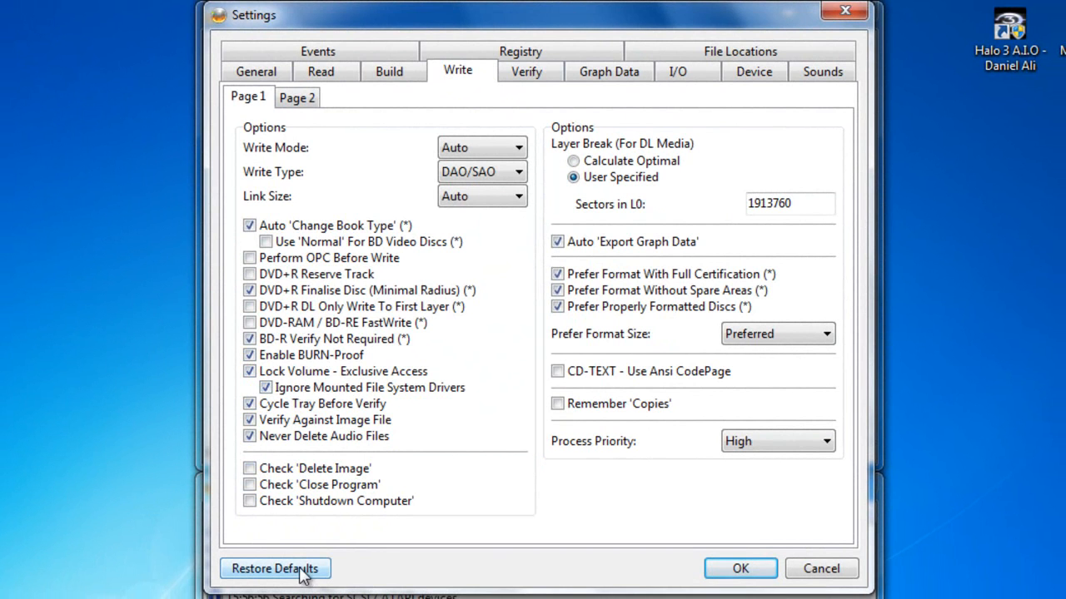
mouse_move(486, 441)
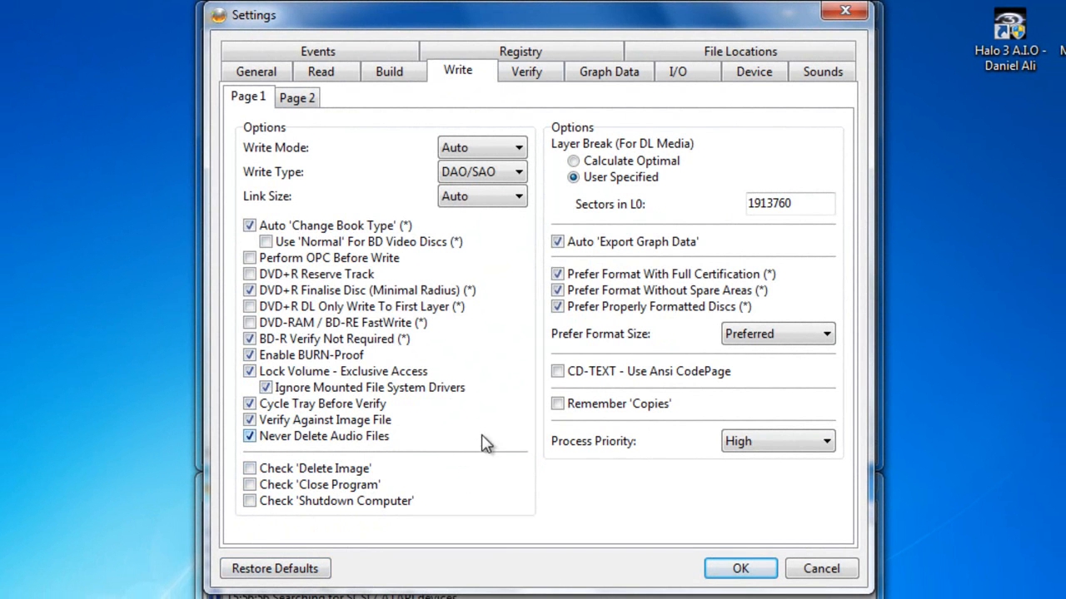
Review the Read, Build and Write tabs, then save and close Settings with OK
left_click(320, 70)
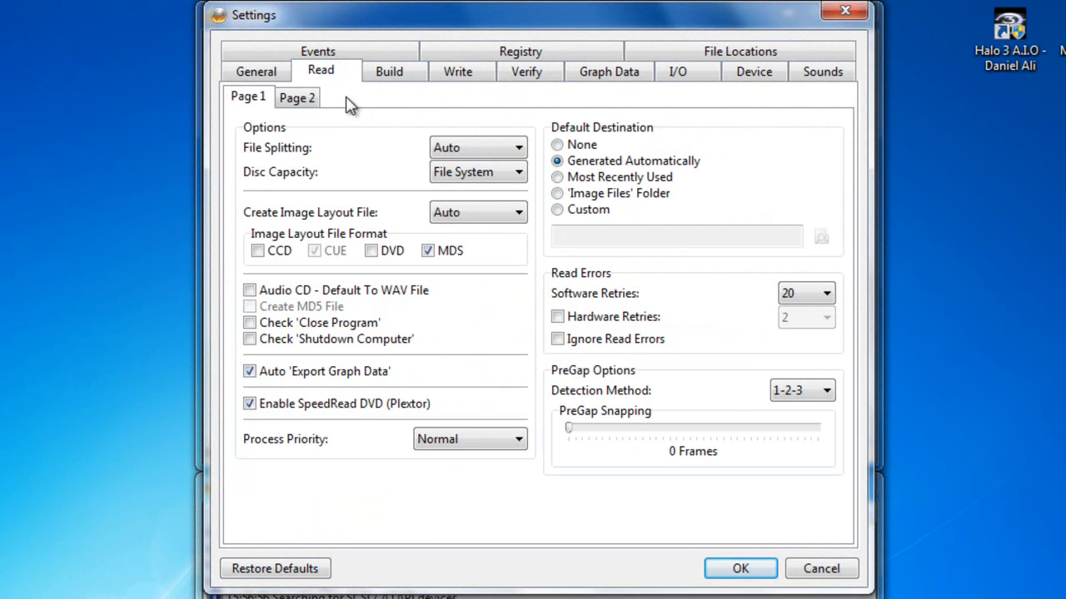
left_click(389, 70)
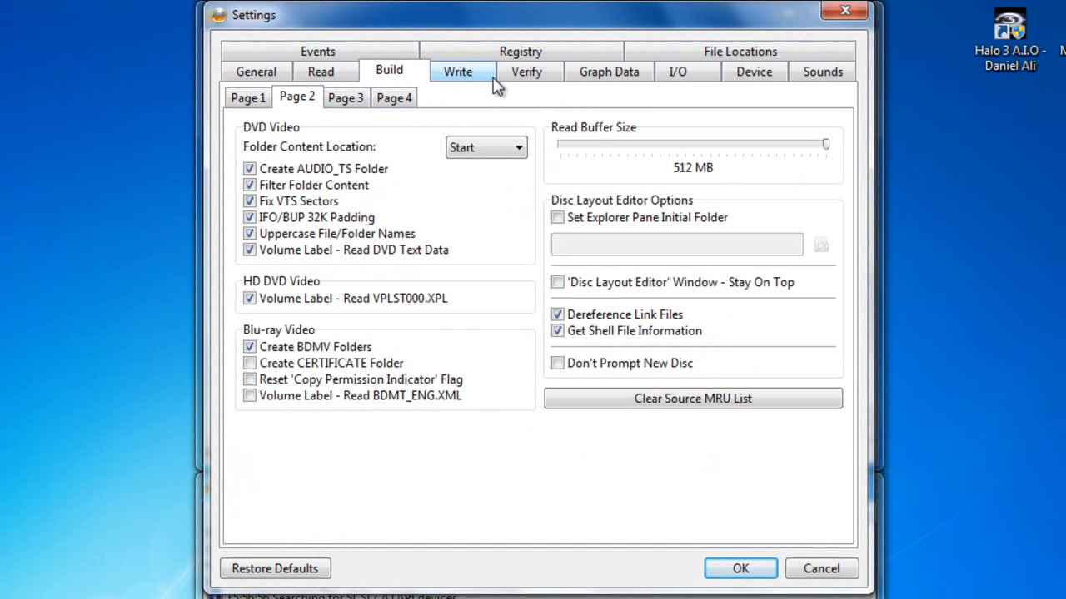
left_click(456, 70)
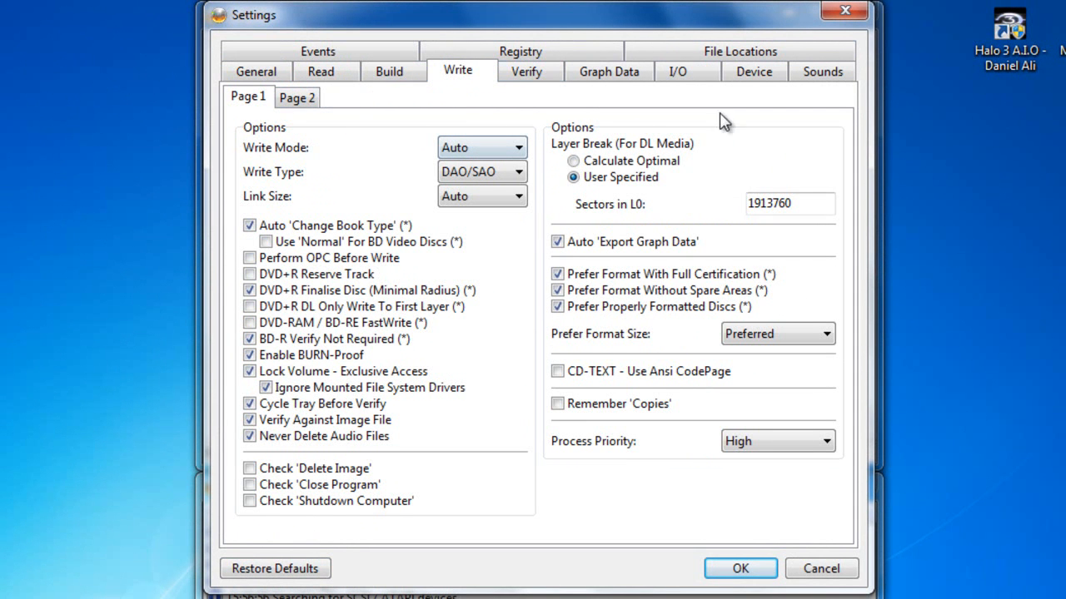
mouse_move(593, 159)
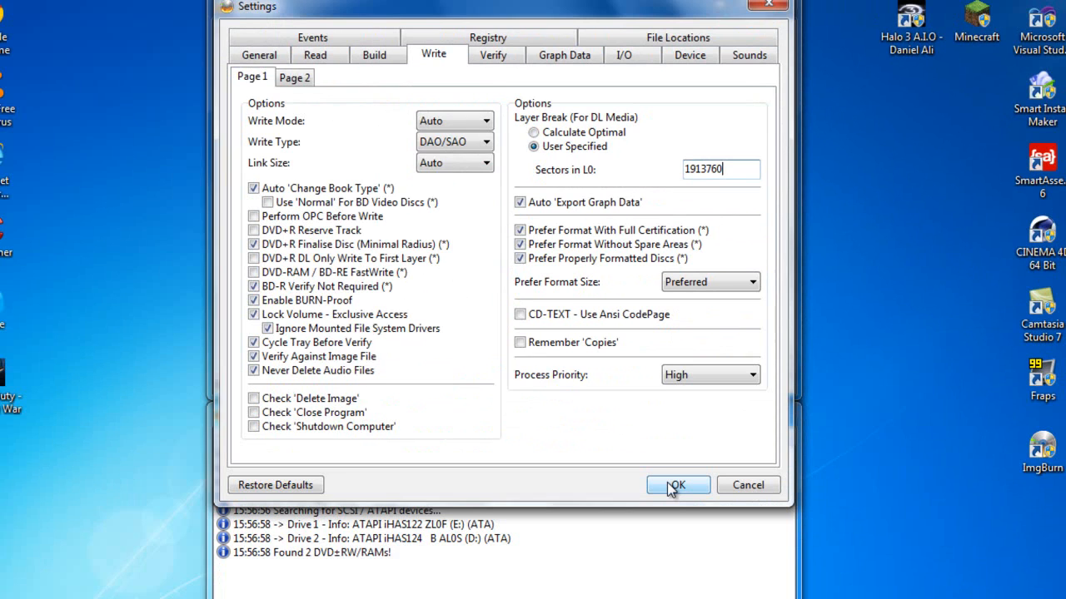
left_click(676, 484)
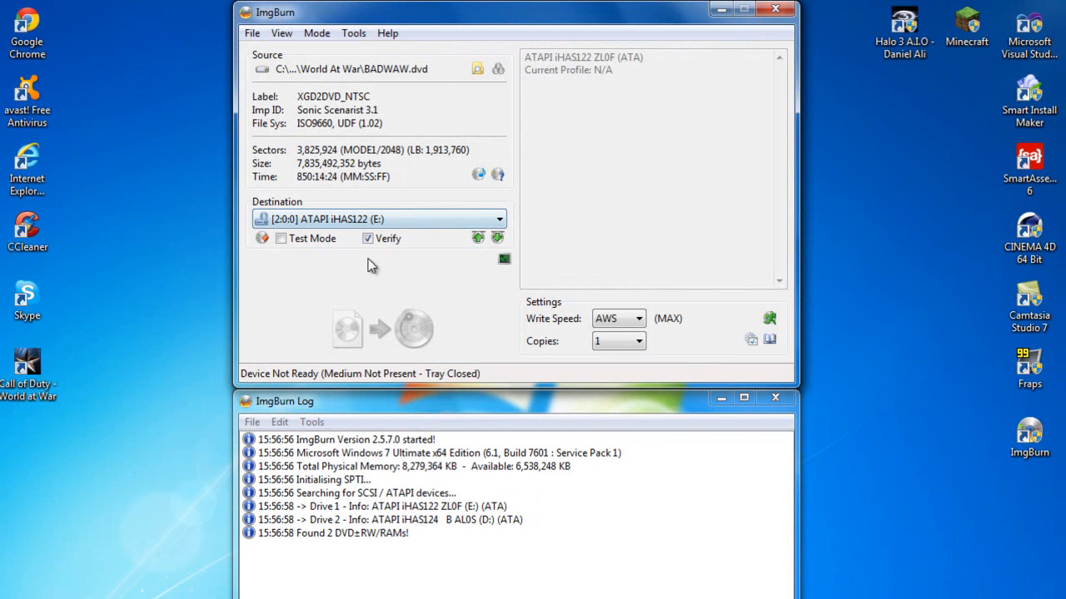
mouse_move(430, 333)
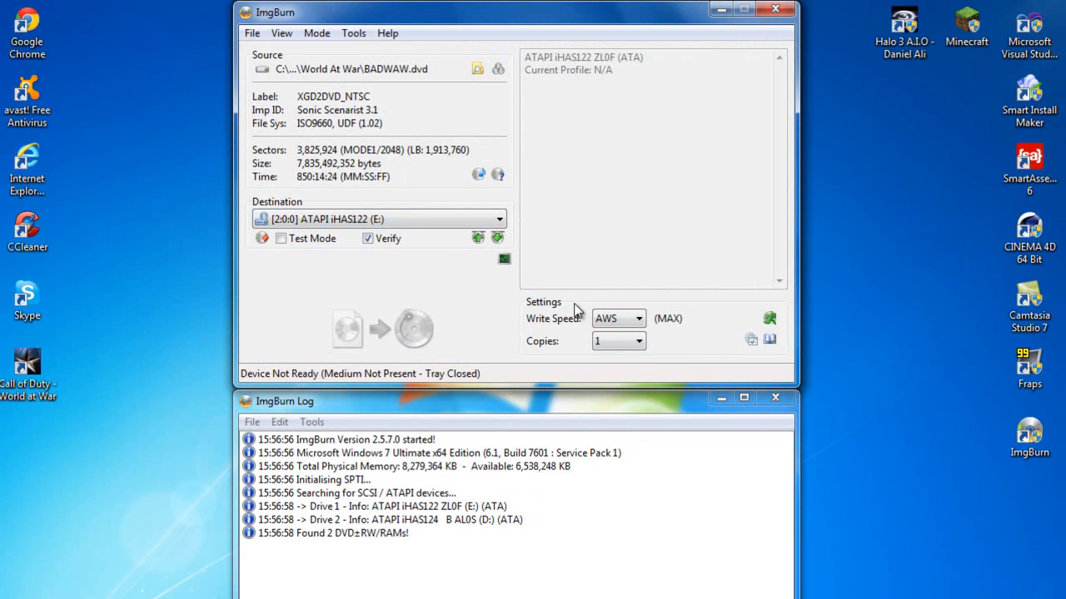
left_click(639, 318)
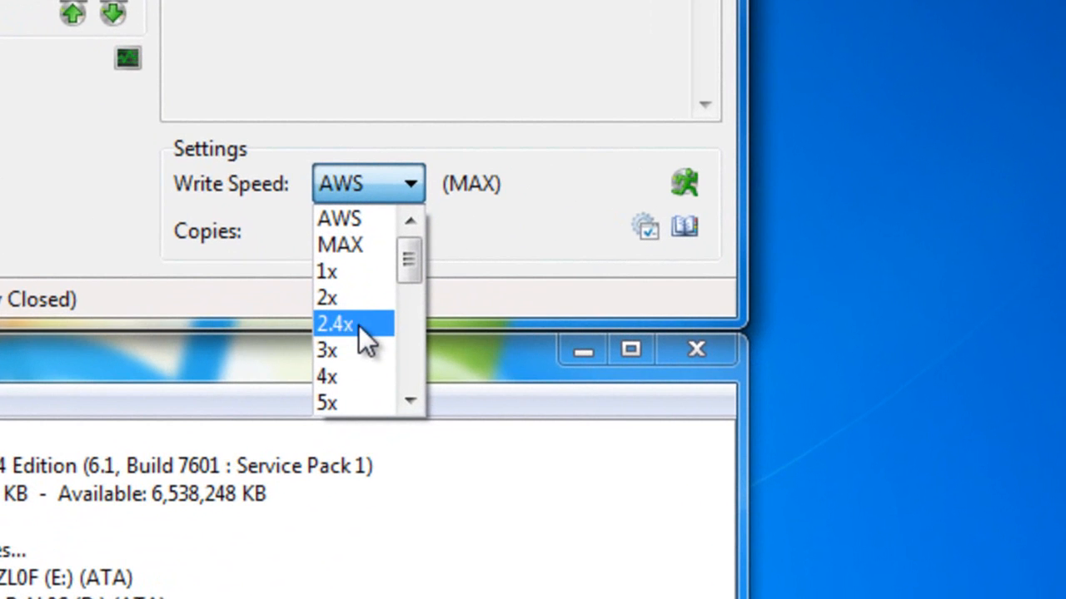
mouse_move(336, 376)
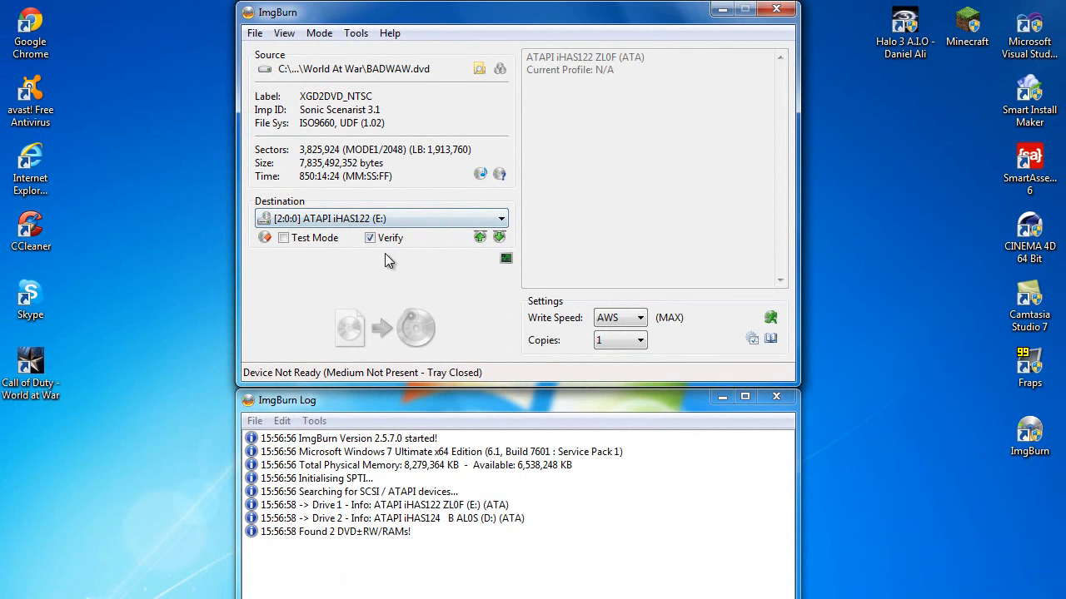
mouse_move(413, 269)
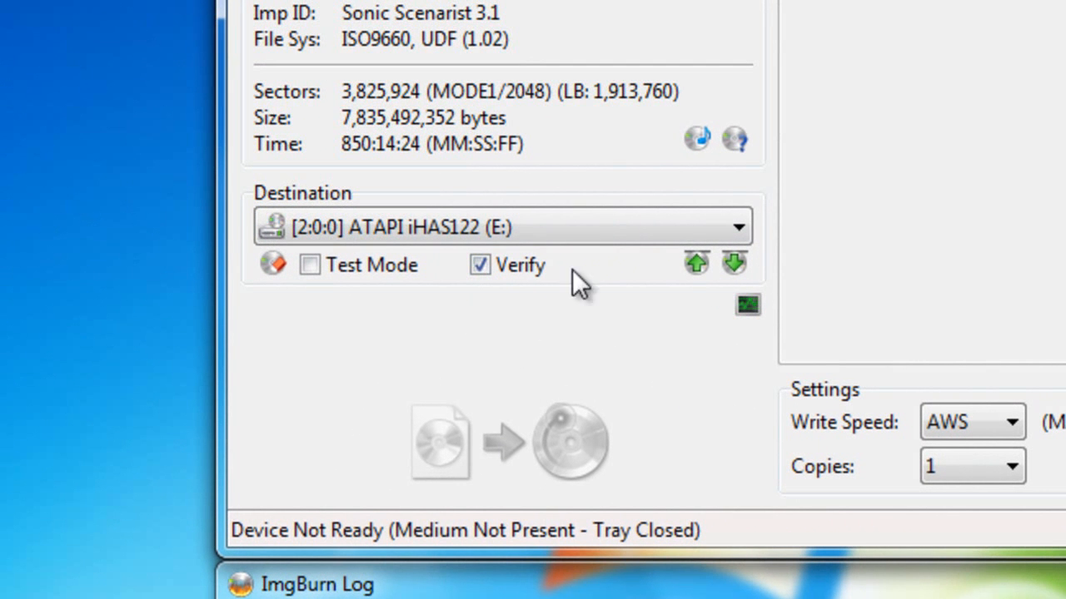
mouse_move(853, 166)
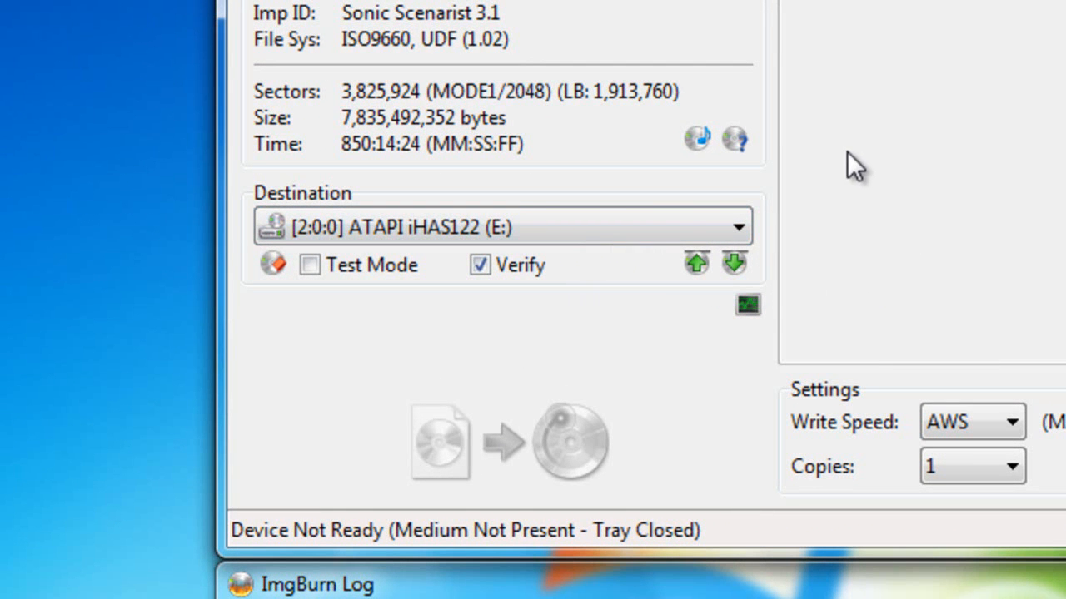
mouse_move(802, 91)
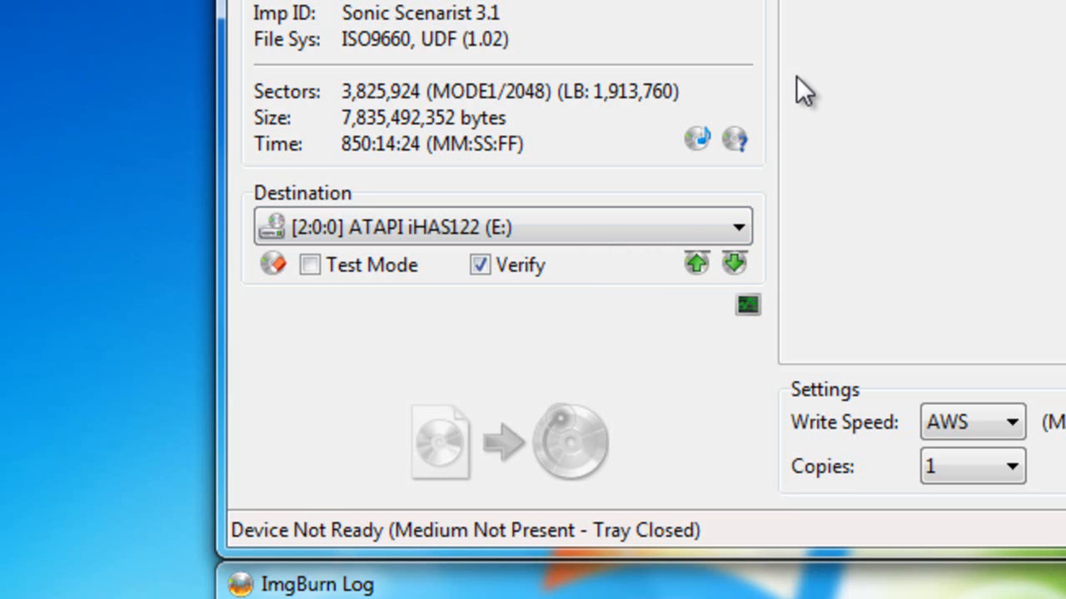
mouse_move(803, 91)
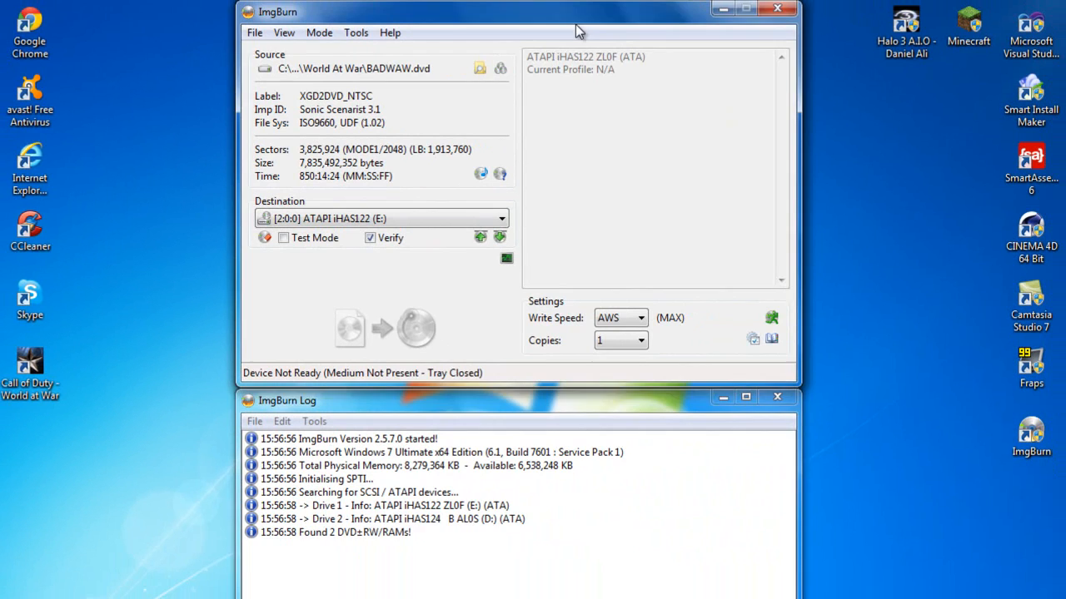
Close the ImgBurn main window
left_click_drag(575, 12, 712, 18)
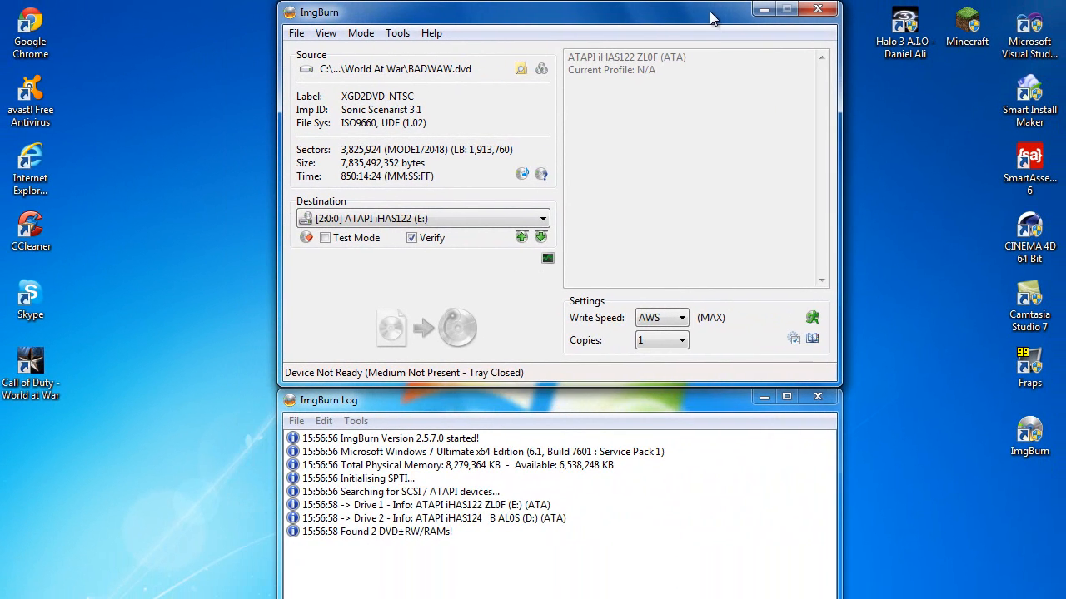
left_click_drag(713, 18, 659, 15)
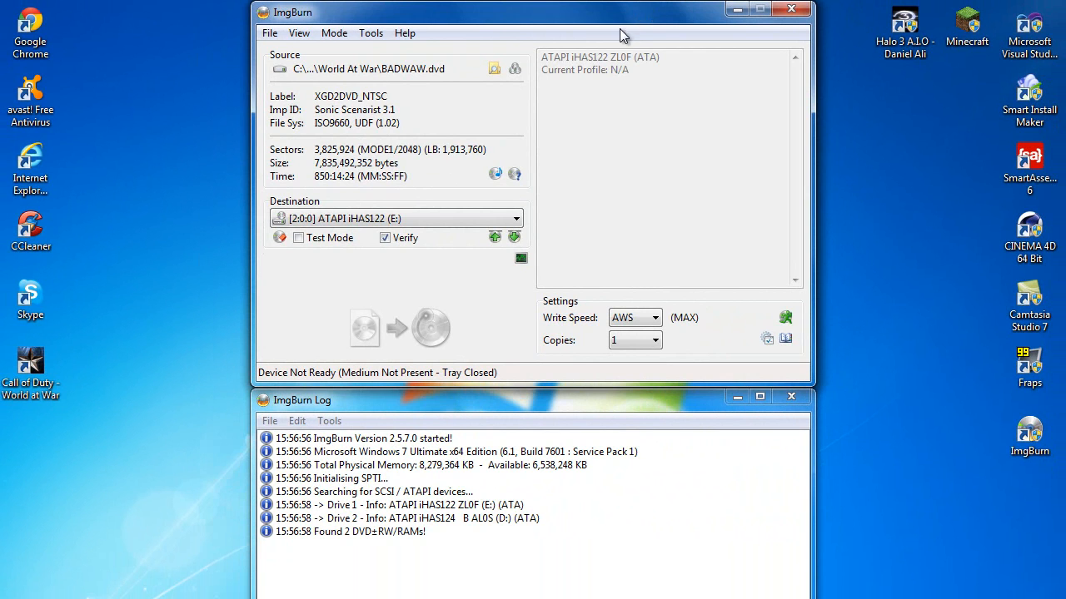
mouse_move(651, 55)
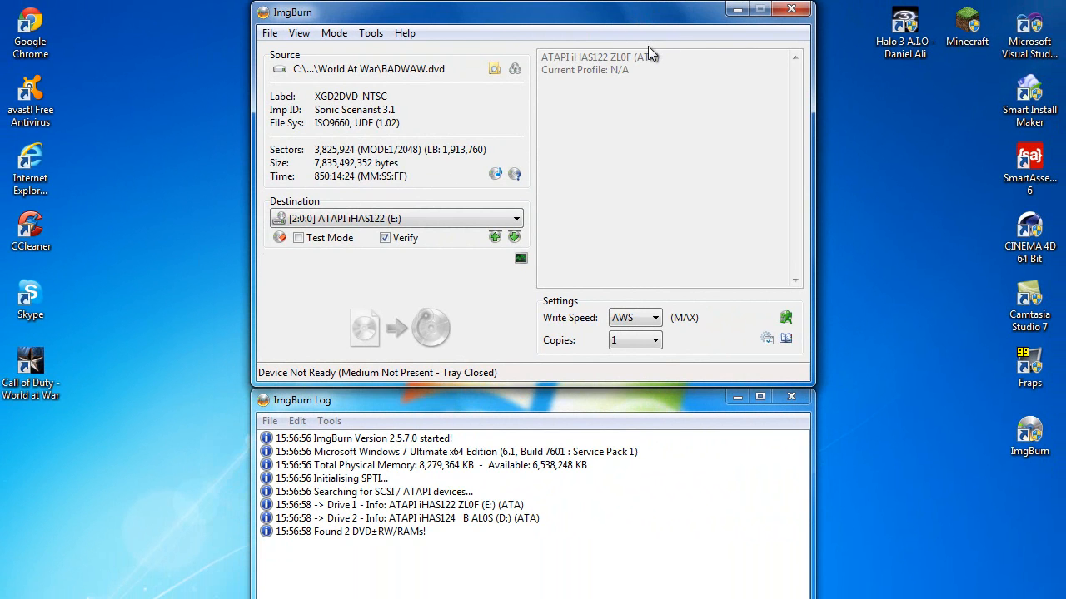
mouse_move(526, 40)
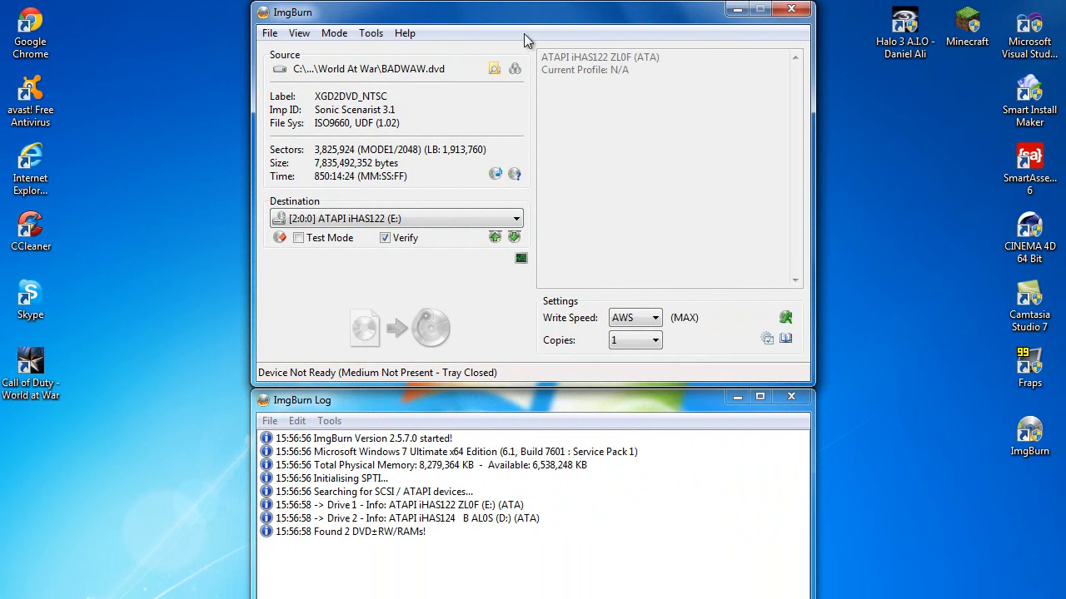
mouse_move(626, 93)
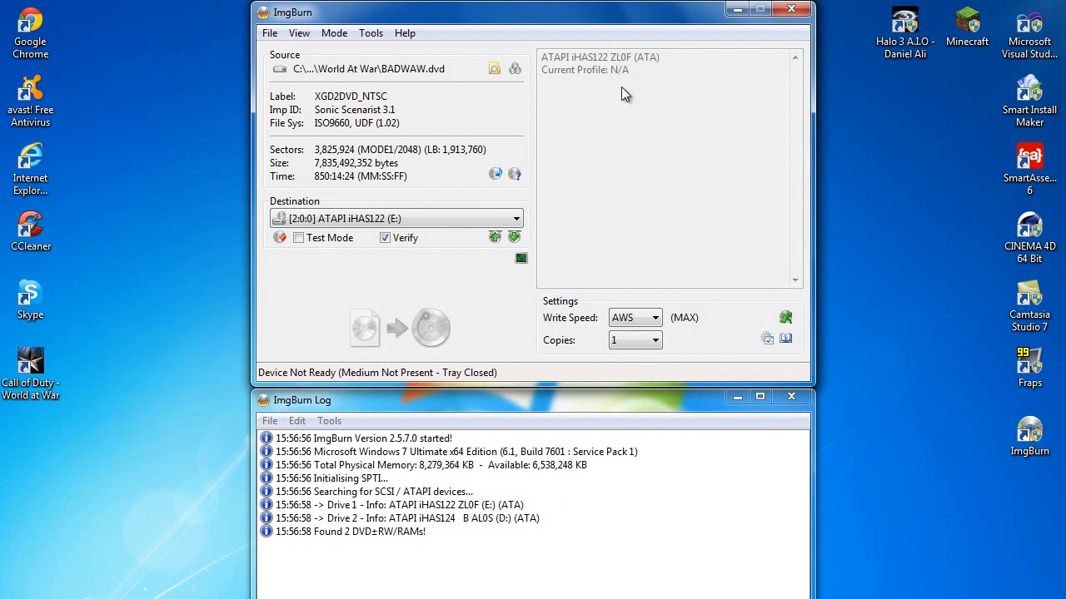
mouse_move(792, 10)
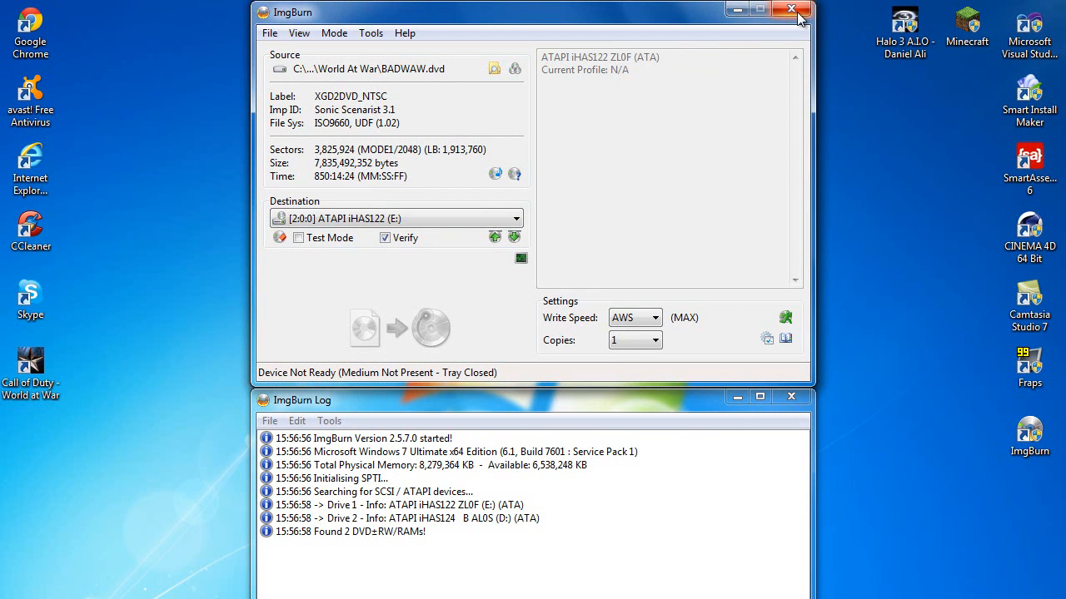
mouse_move(791, 11)
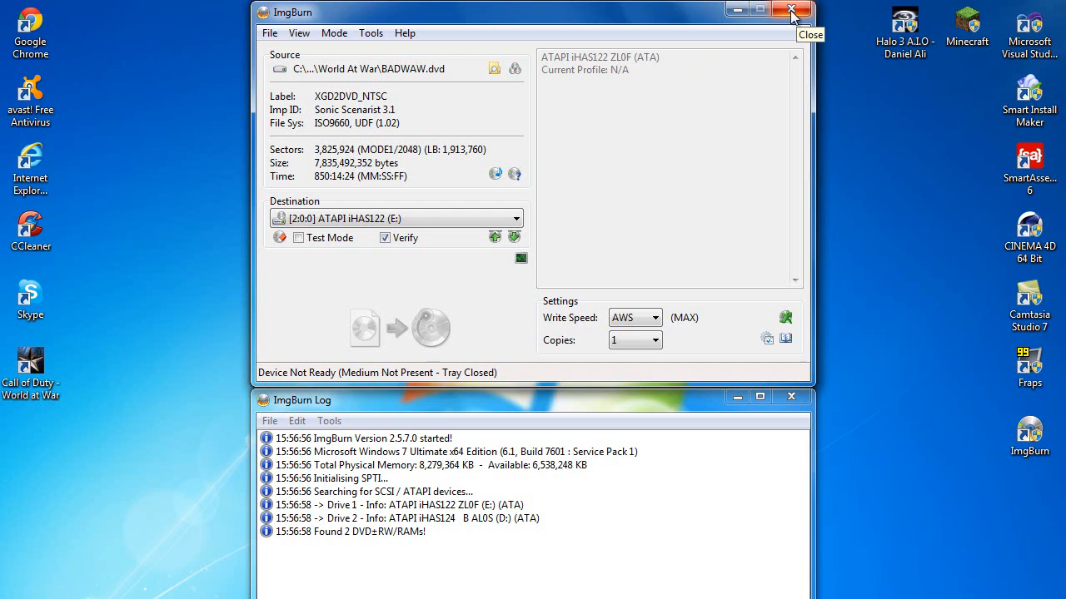
left_click(791, 12)
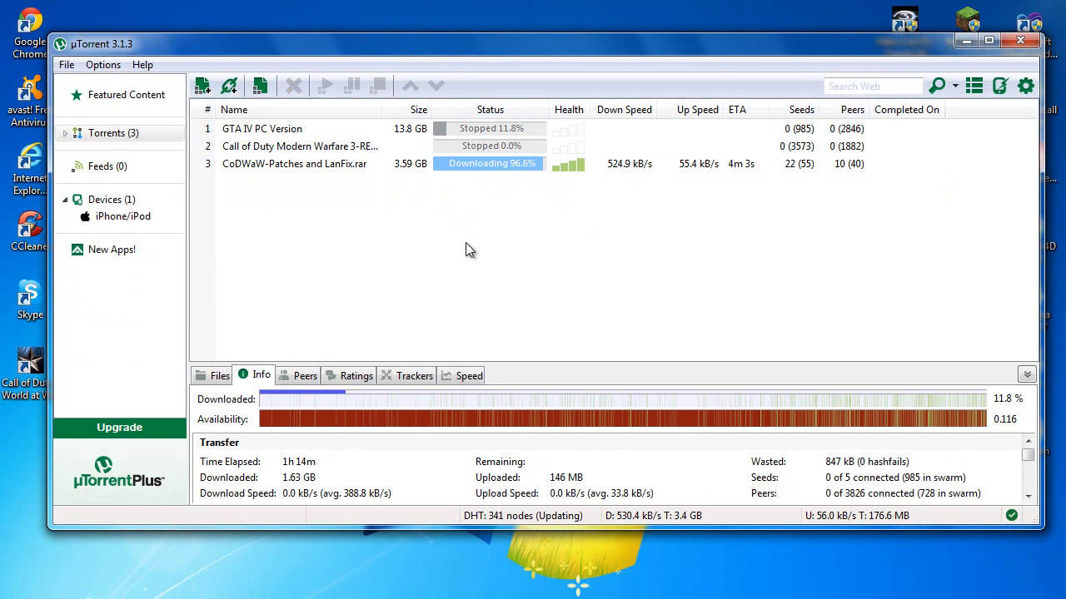
Minimize uTorrent to reveal the desktop
left_click(989, 40)
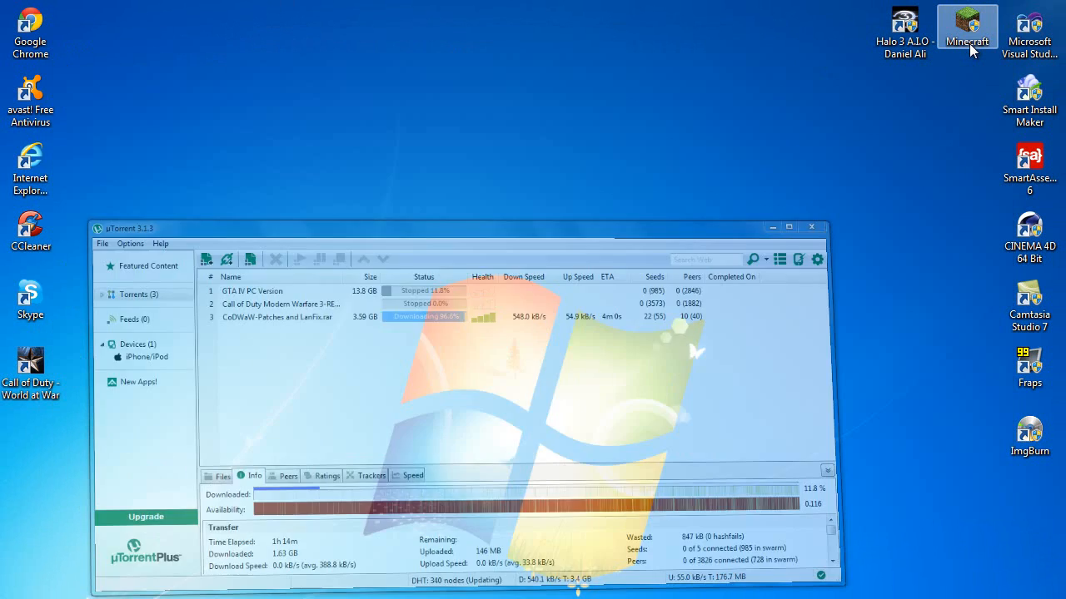